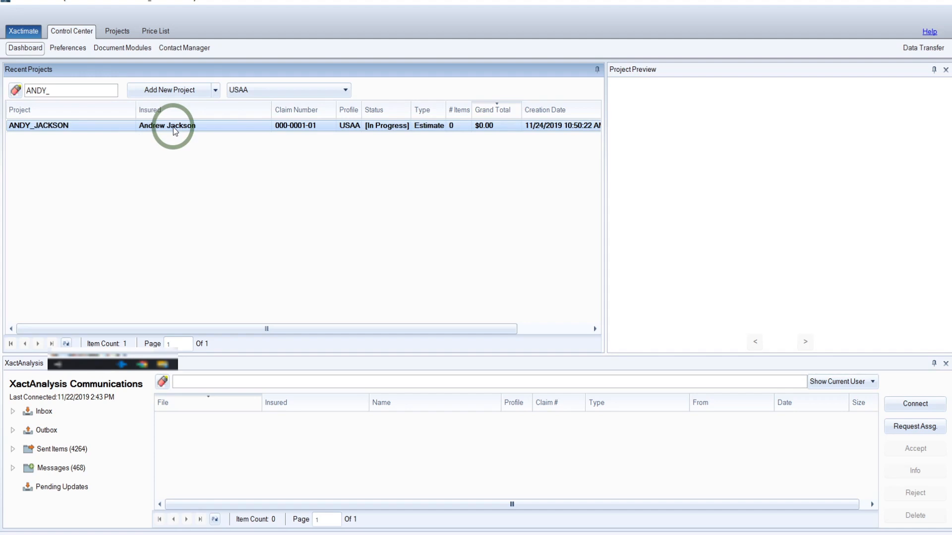
mouse_move(490, 140)
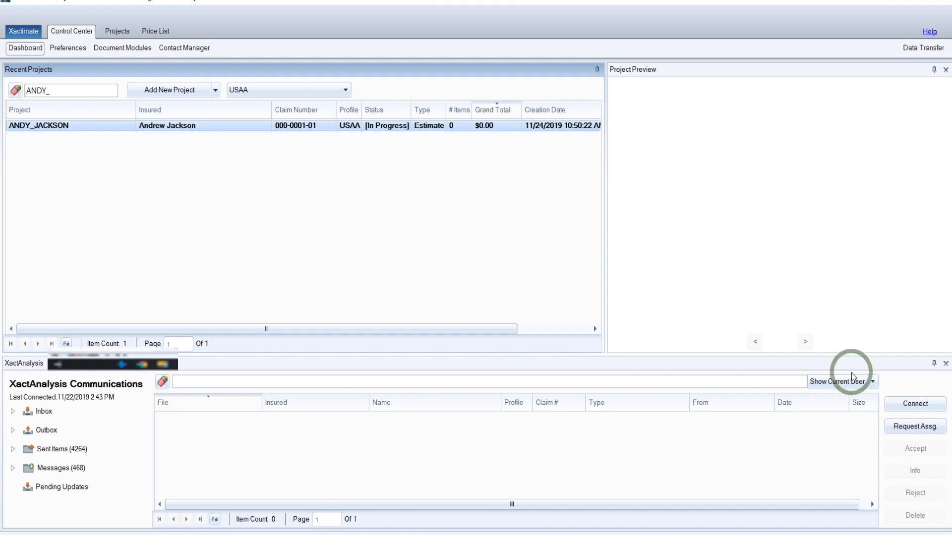
mouse_move(813, 368)
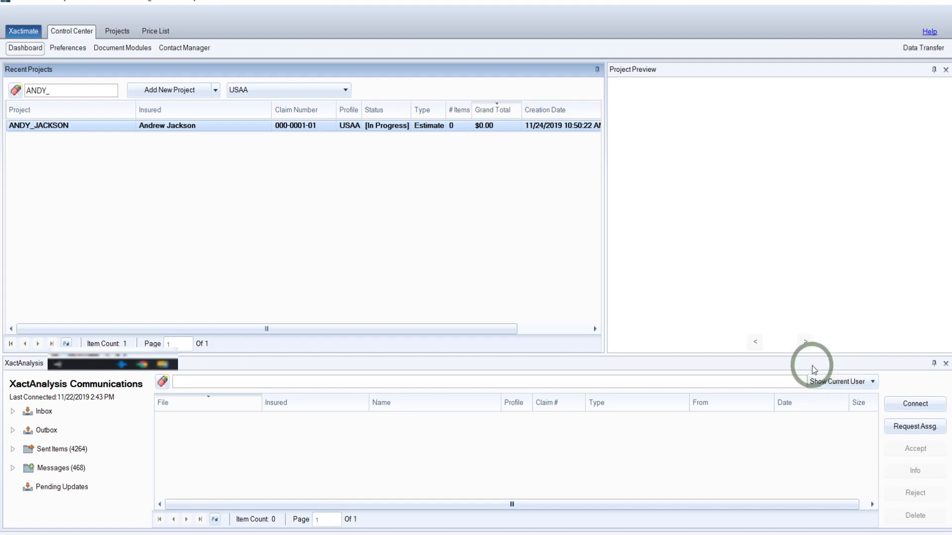
mouse_move(915, 404)
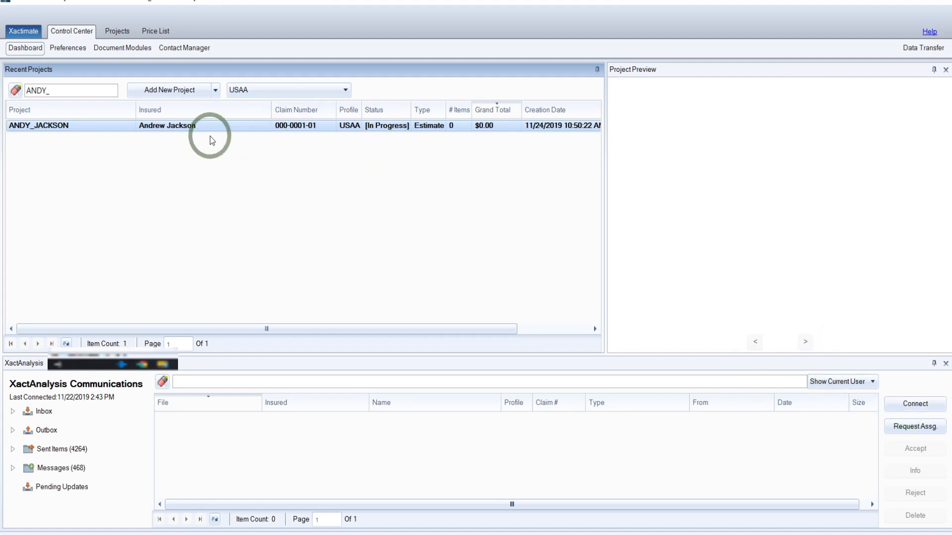
mouse_move(136, 431)
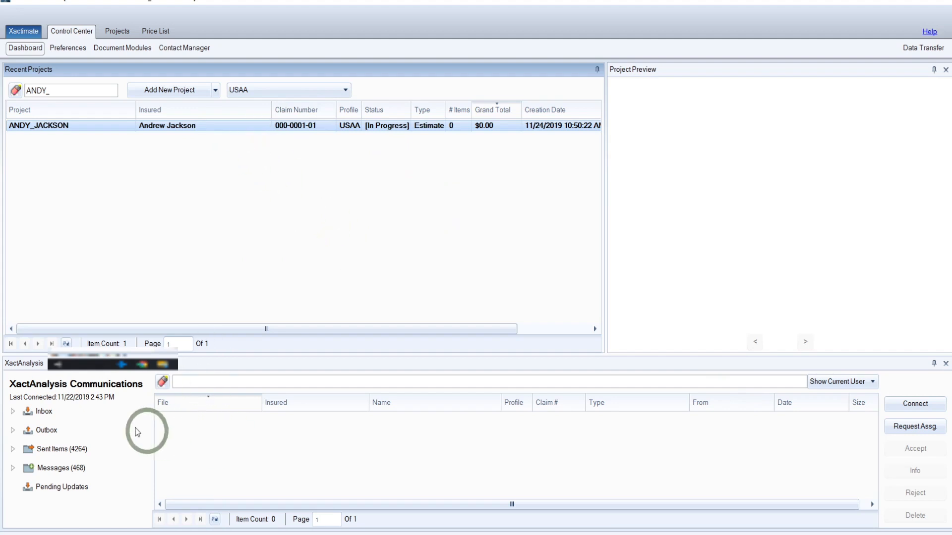
mouse_move(228, 431)
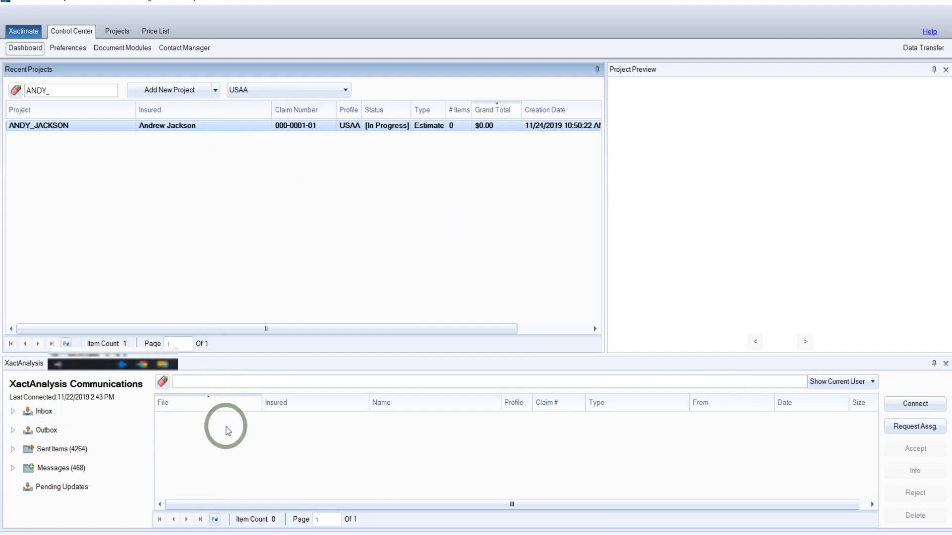
mouse_move(823, 445)
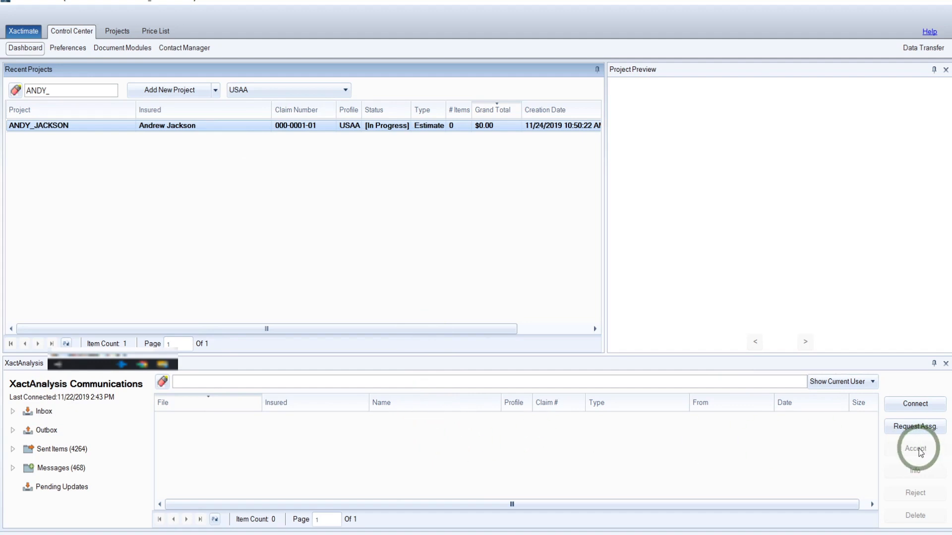
mouse_move(283, 128)
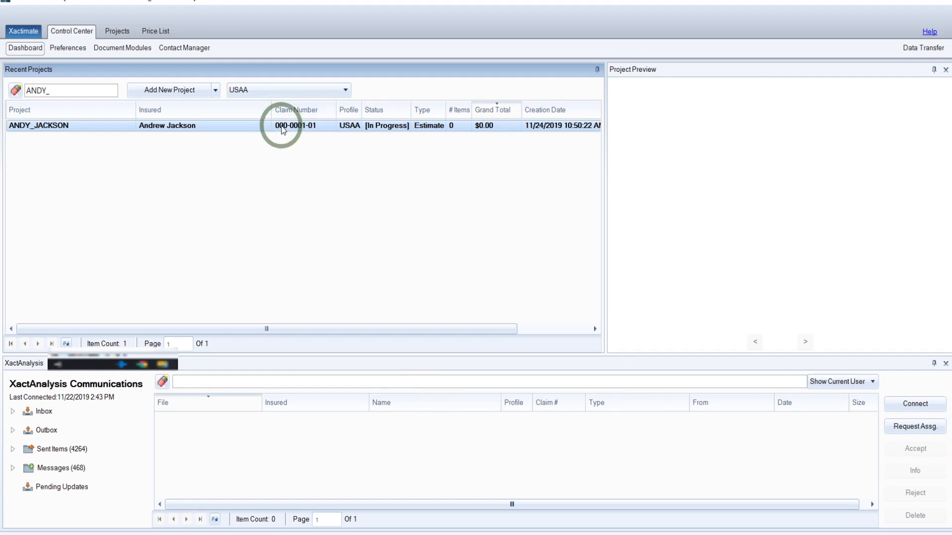
mouse_move(272, 231)
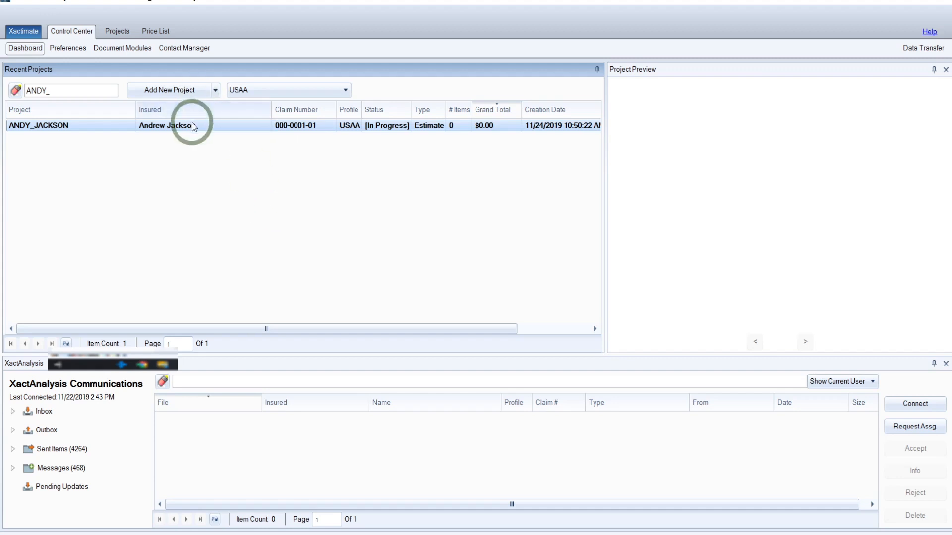
mouse_move(193, 127)
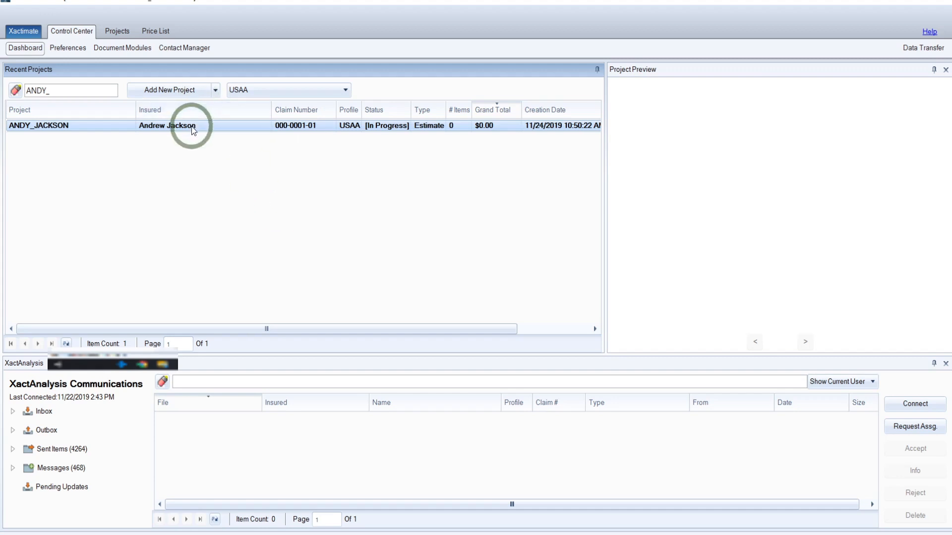
click(192, 125)
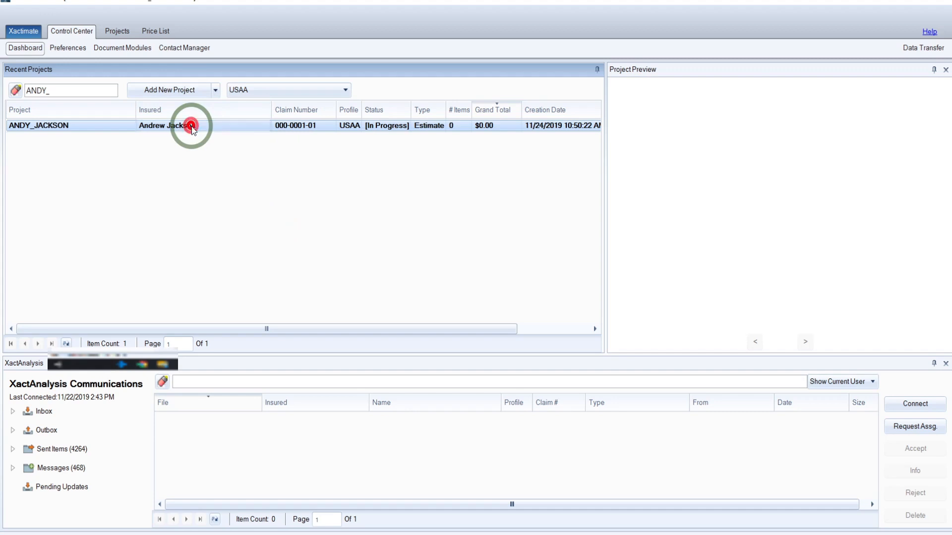
double_click(39, 125)
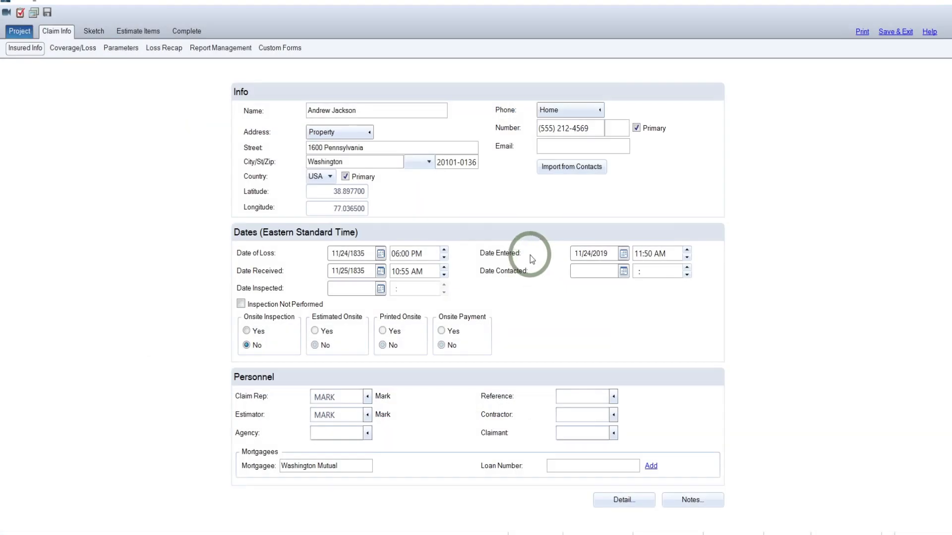
mouse_move(467, 178)
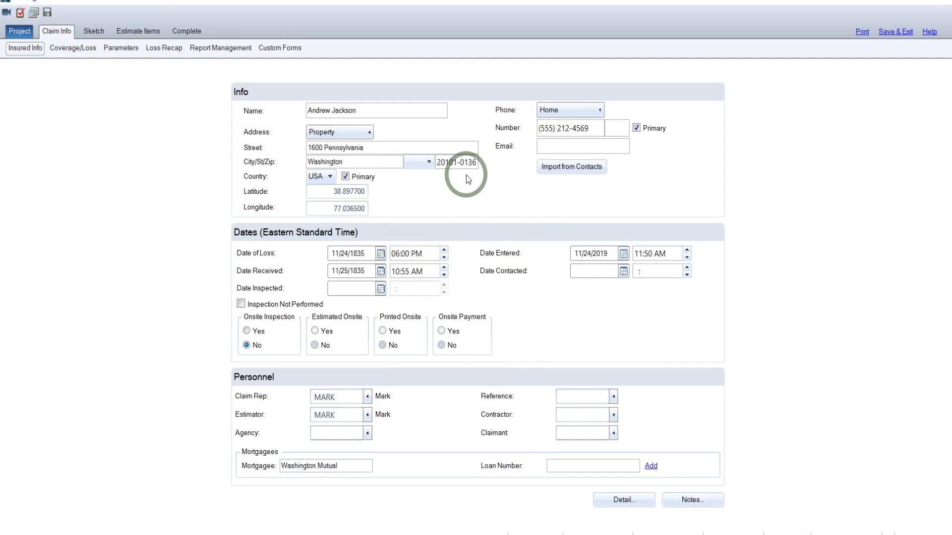
mouse_move(460, 237)
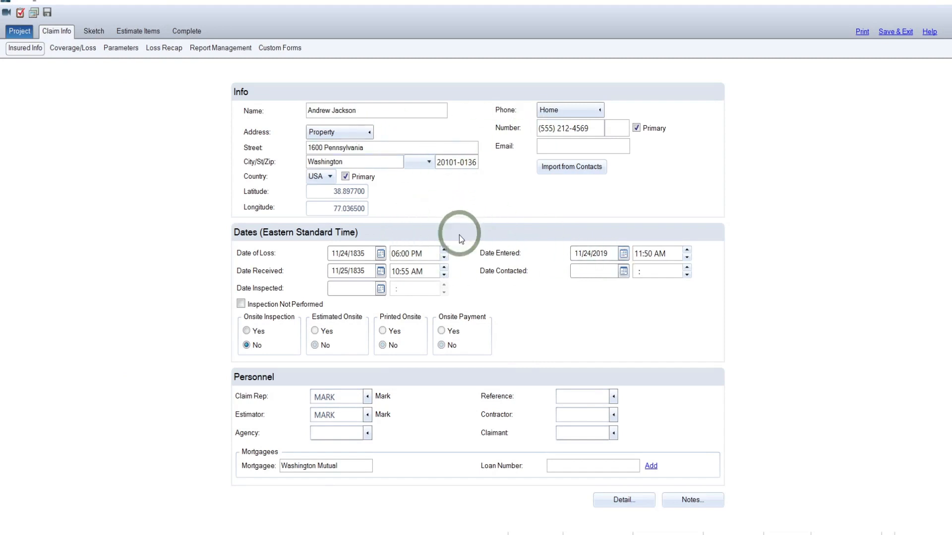
mouse_move(467, 231)
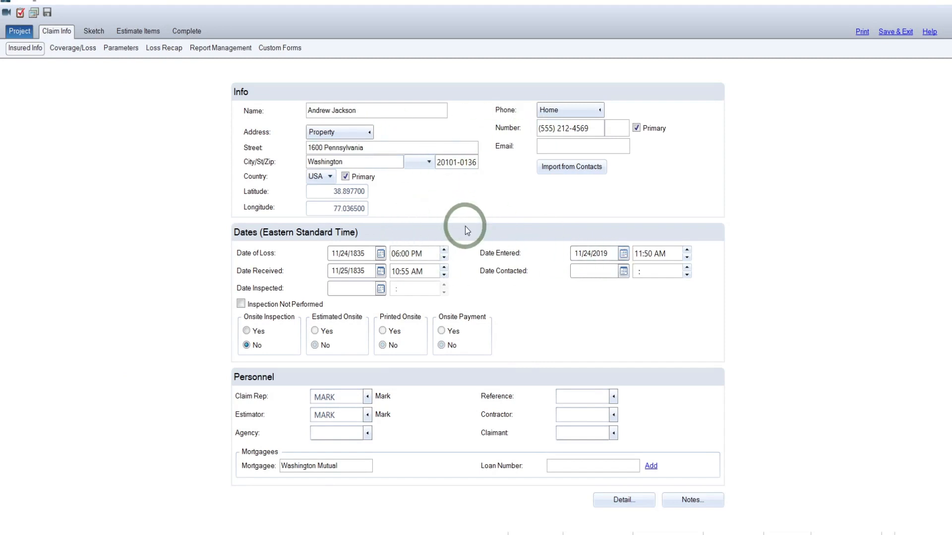
mouse_move(513, 198)
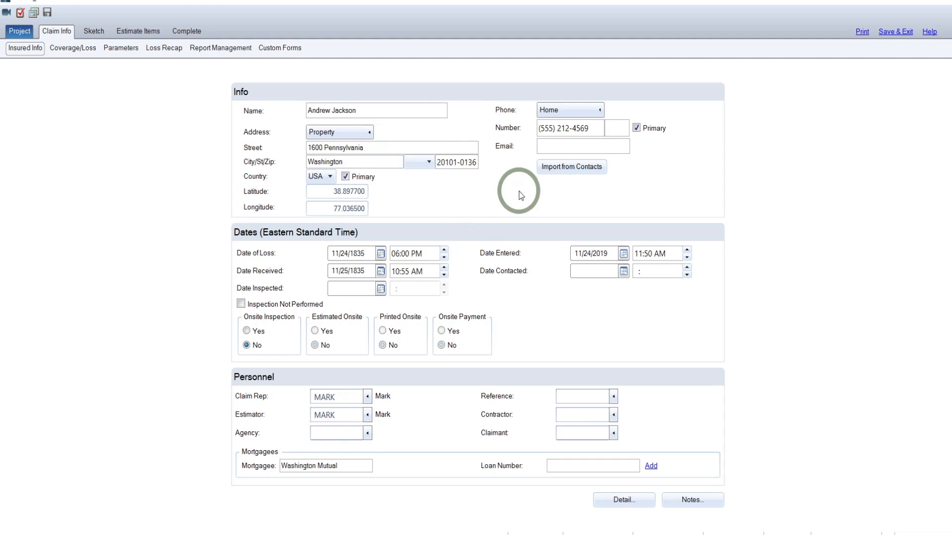
mouse_move(525, 214)
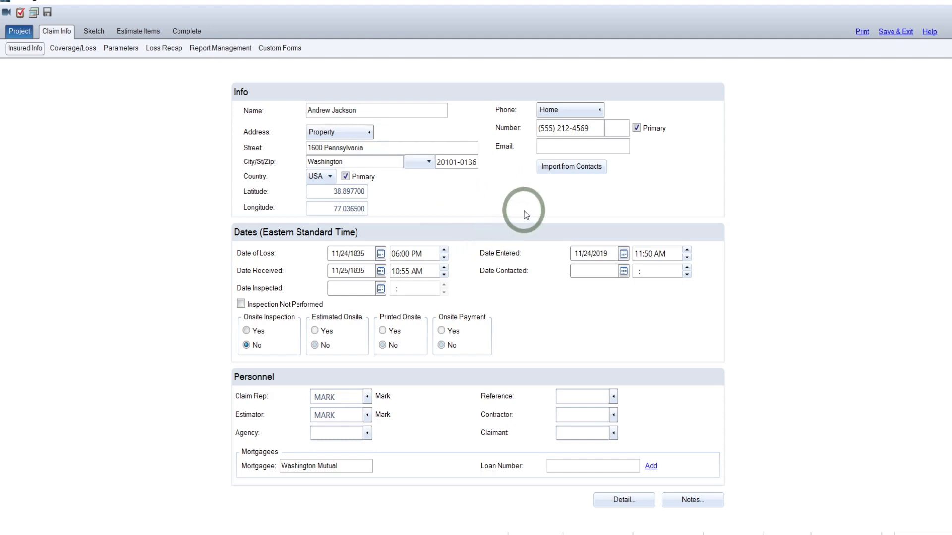
mouse_move(195, 113)
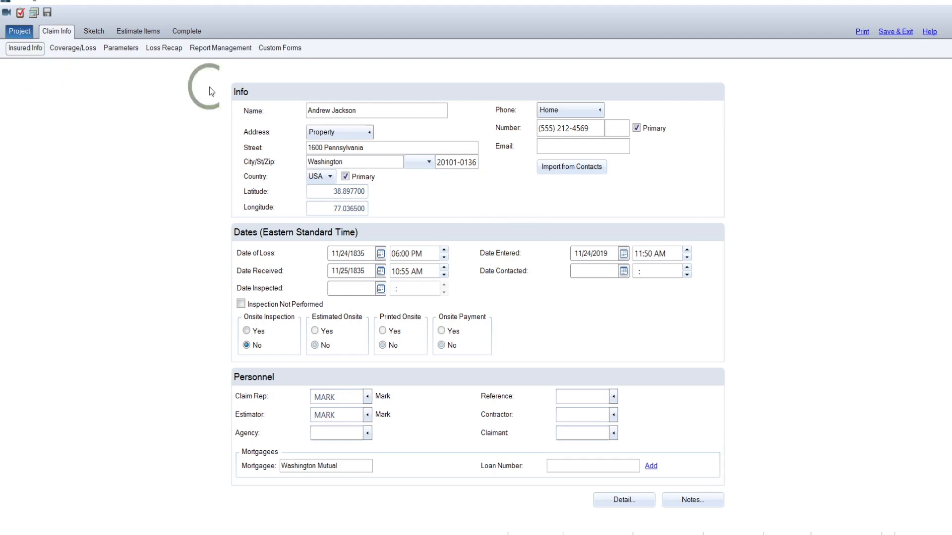
mouse_move(166, 151)
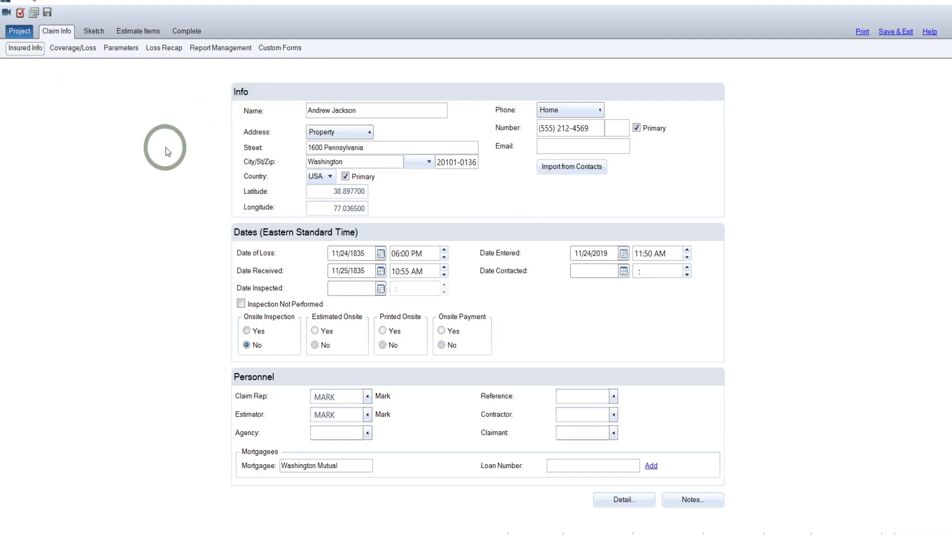
mouse_move(258, 131)
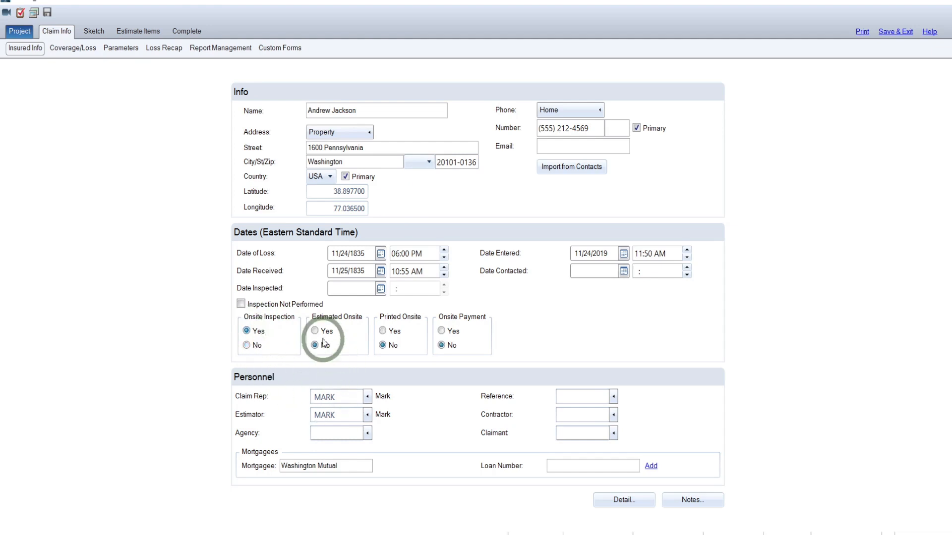
Mark Onsite Inspection as Yes, leaving the other onsite options on No
click(315, 345)
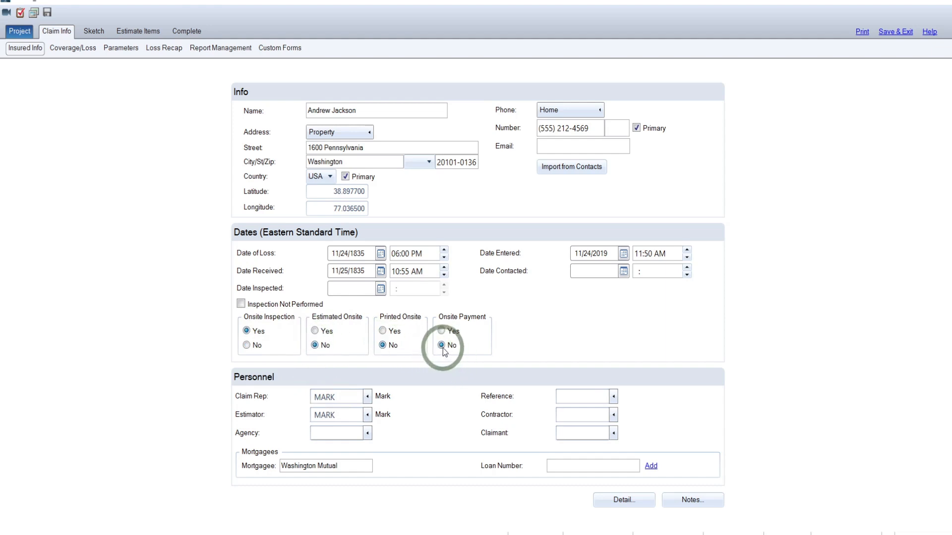
click(443, 345)
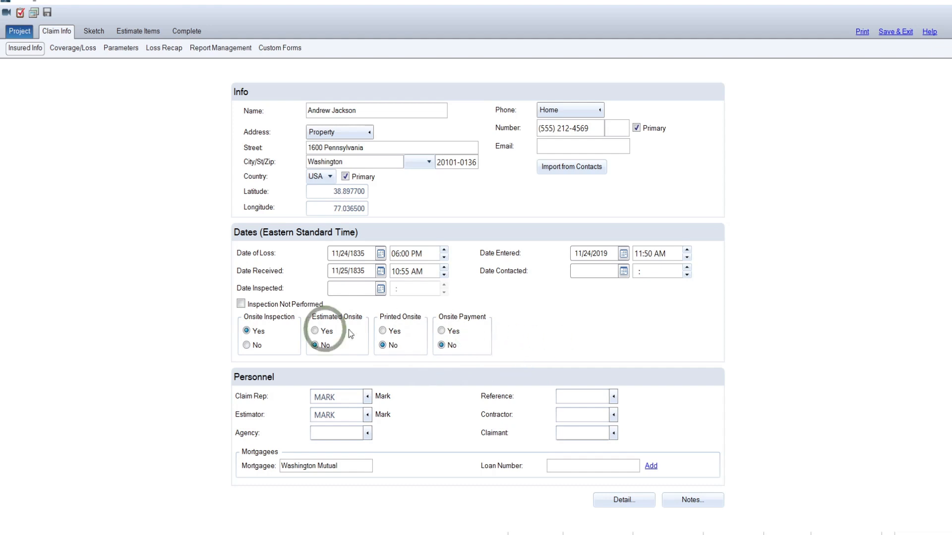
mouse_move(602, 340)
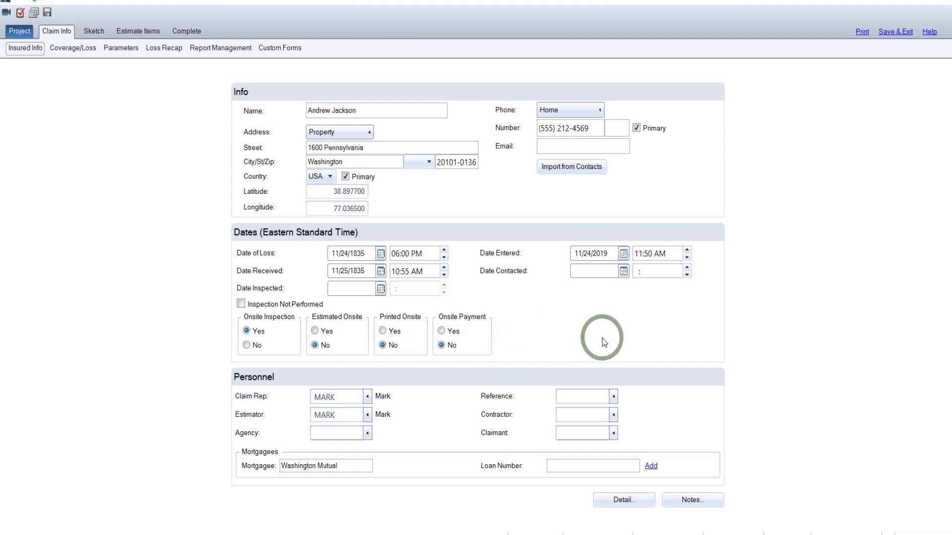
mouse_move(622, 271)
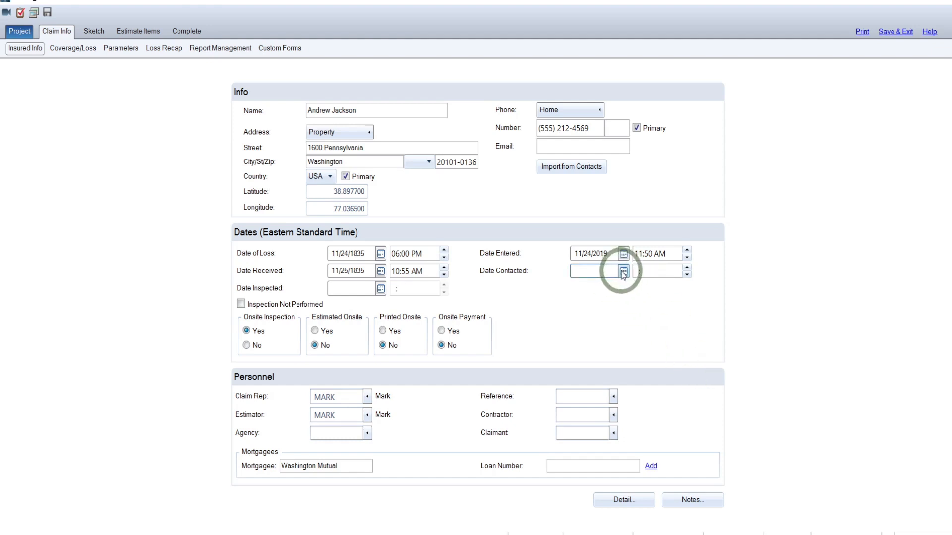
Set Date Contacted to November 24, 2019 with time 06:29 PM
click(622, 270)
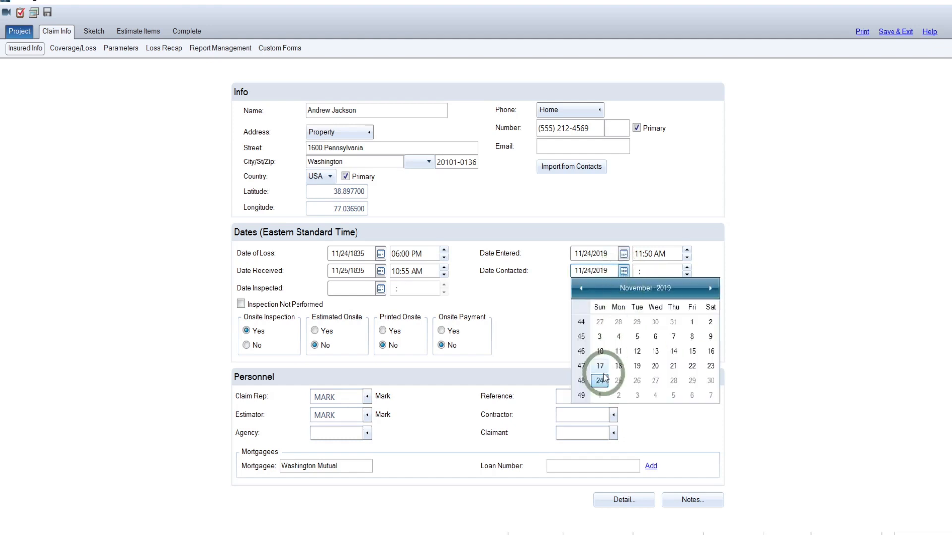
click(598, 381)
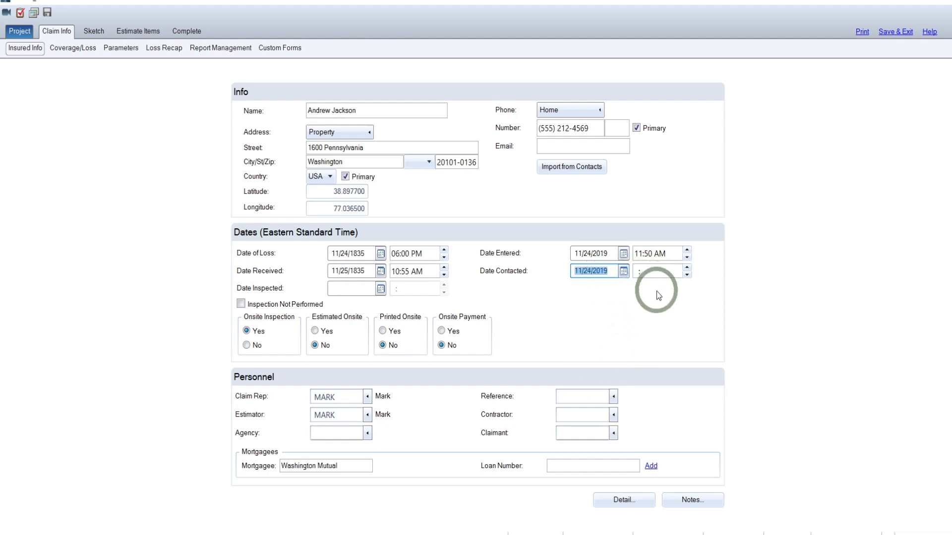
mouse_move(651, 273)
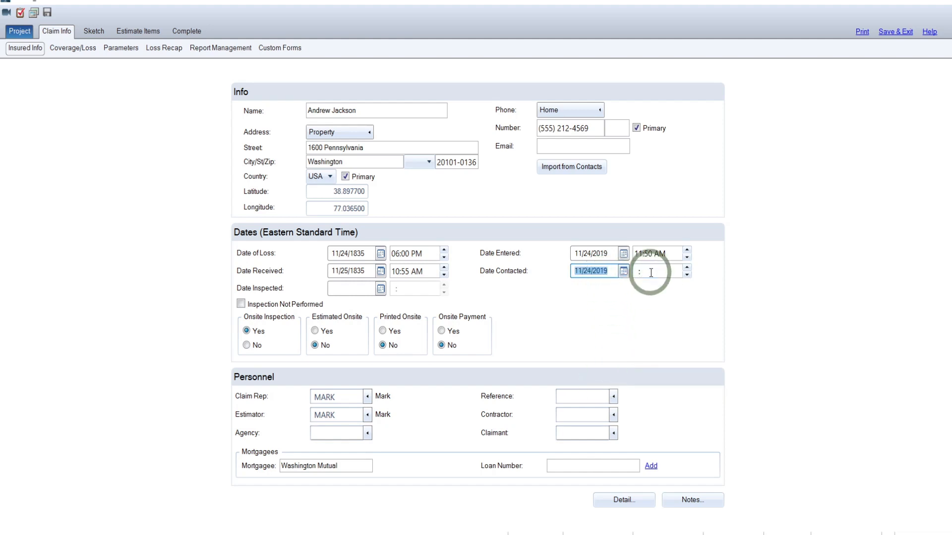
text(06:29 PM)
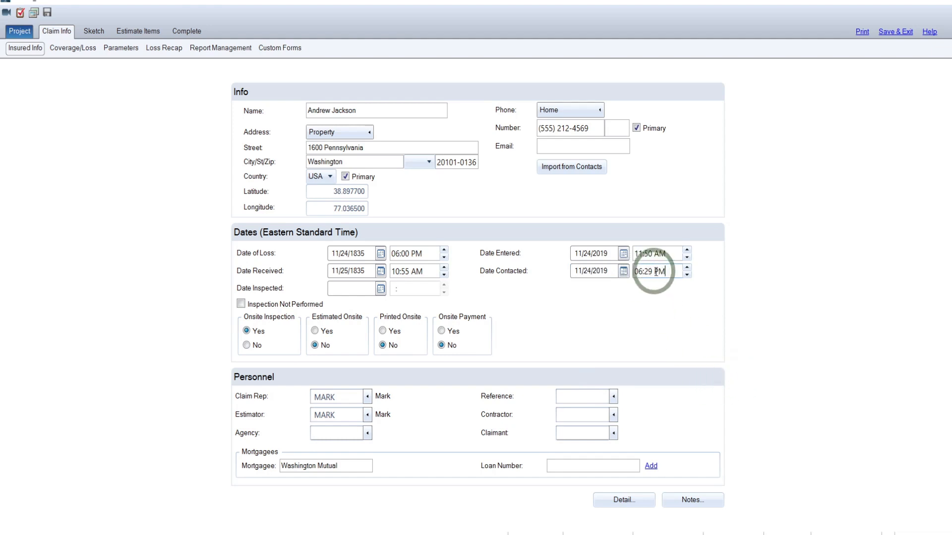
mouse_move(701, 331)
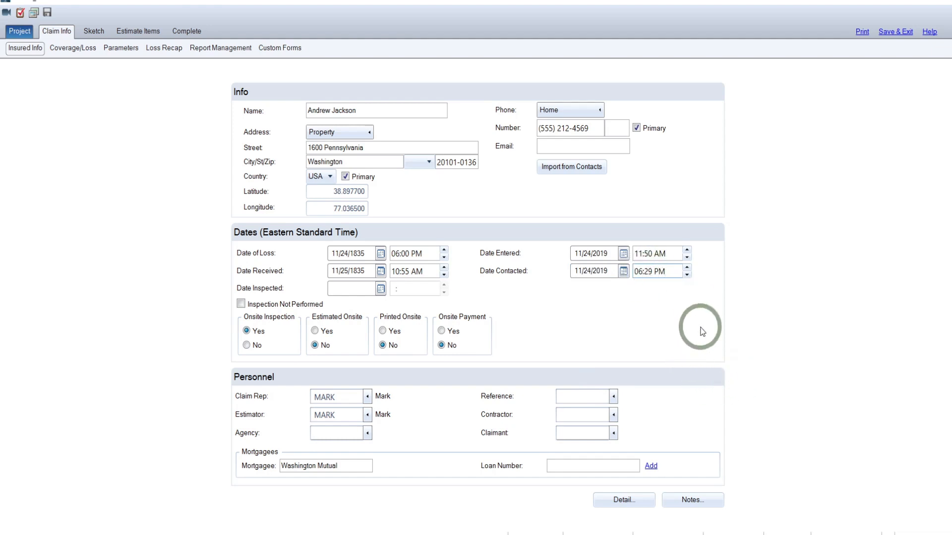
mouse_move(678, 304)
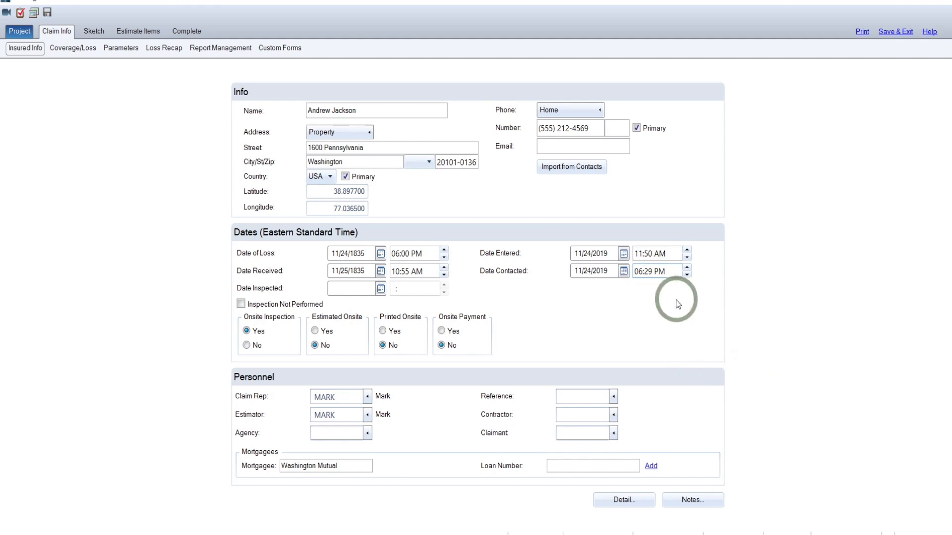
mouse_move(666, 285)
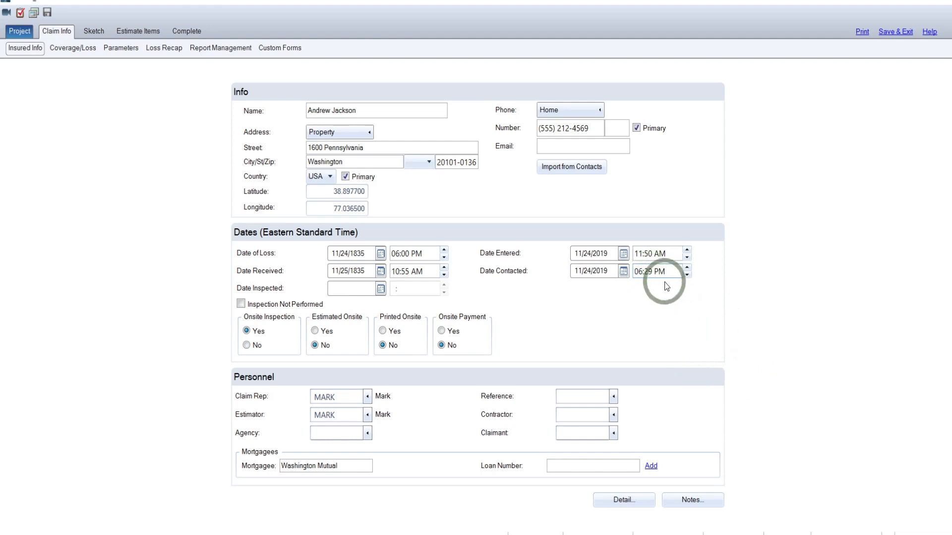
mouse_move(667, 257)
text(00)
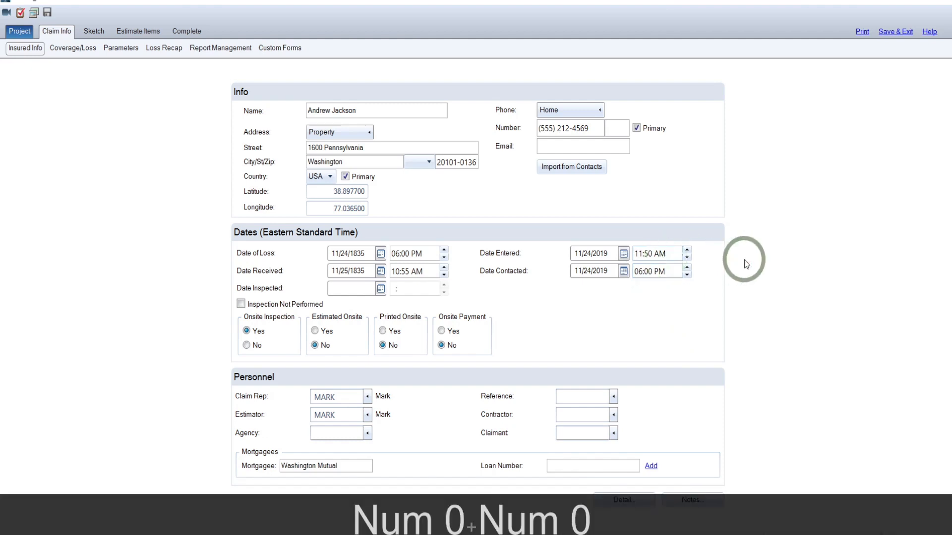
mouse_move(388, 388)
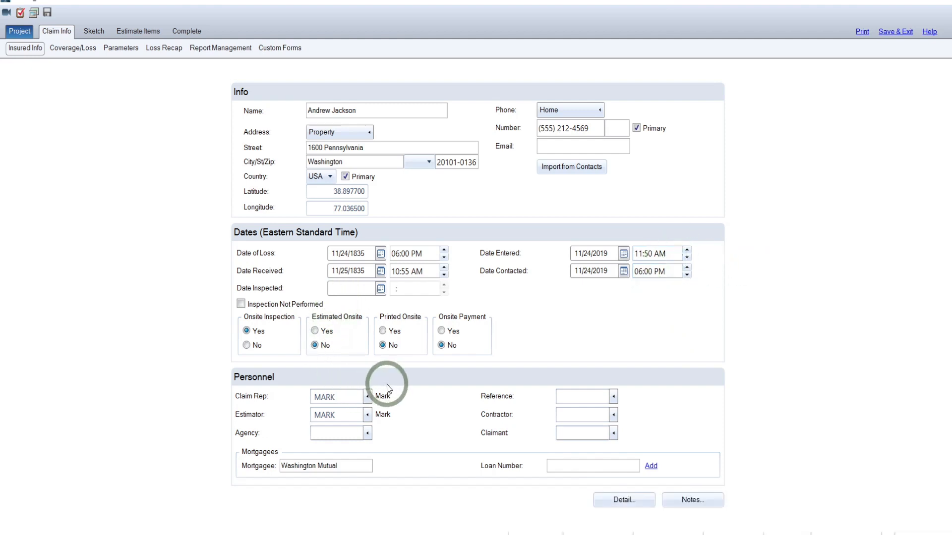
mouse_move(277, 402)
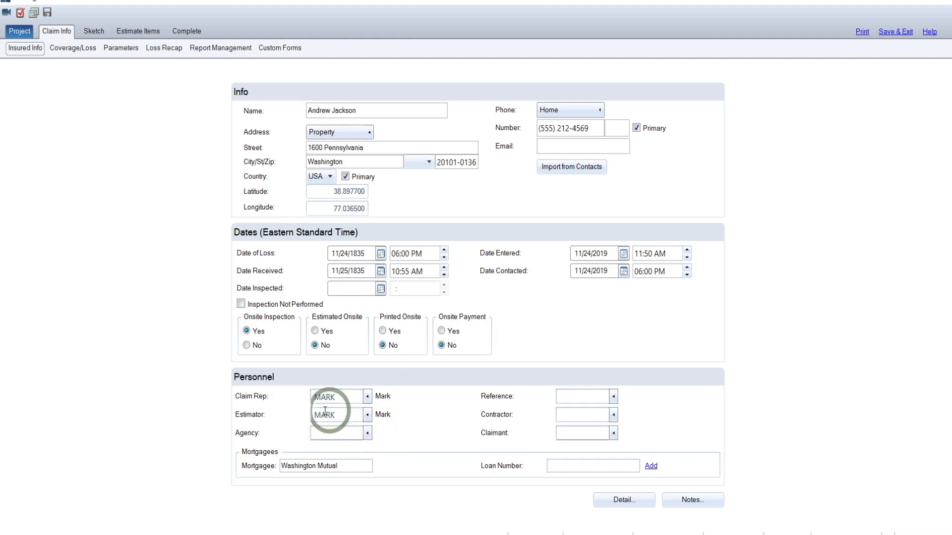
mouse_move(259, 473)
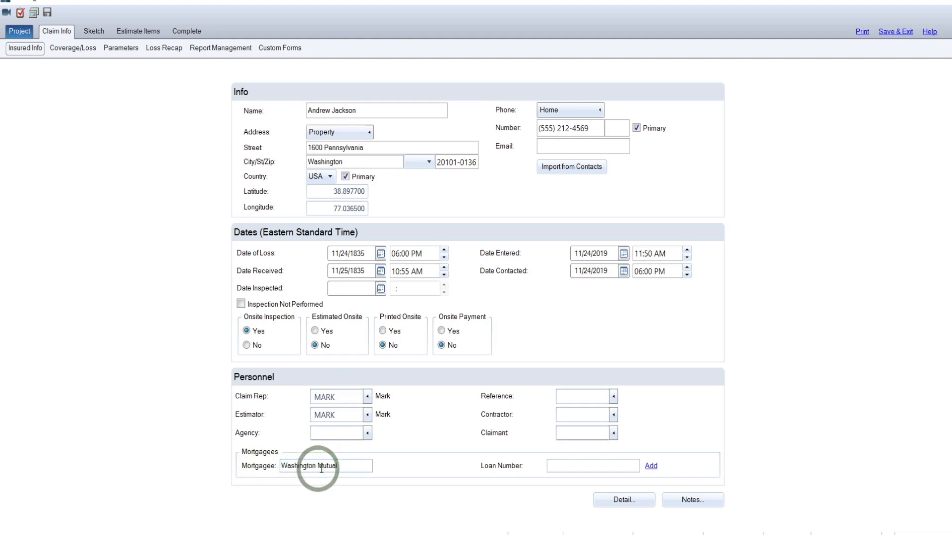
mouse_move(380, 468)
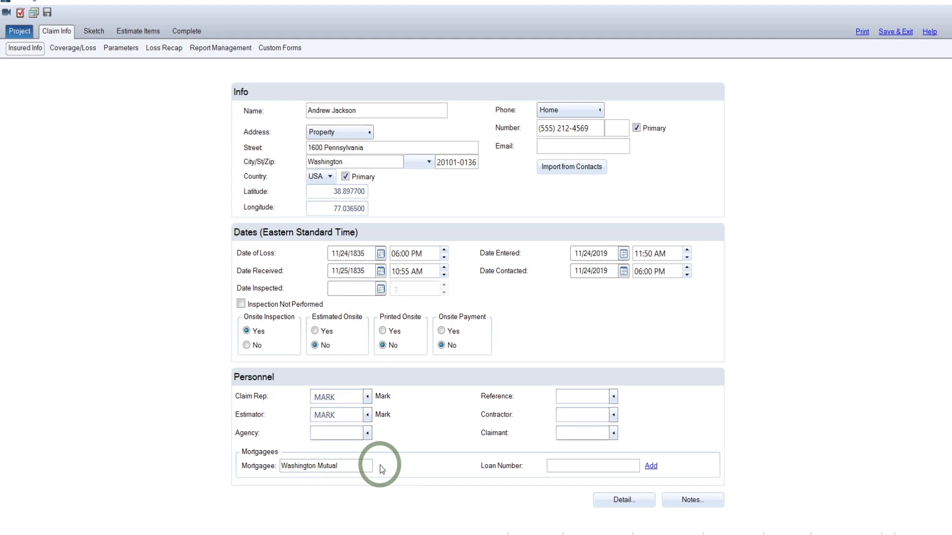
mouse_move(376, 467)
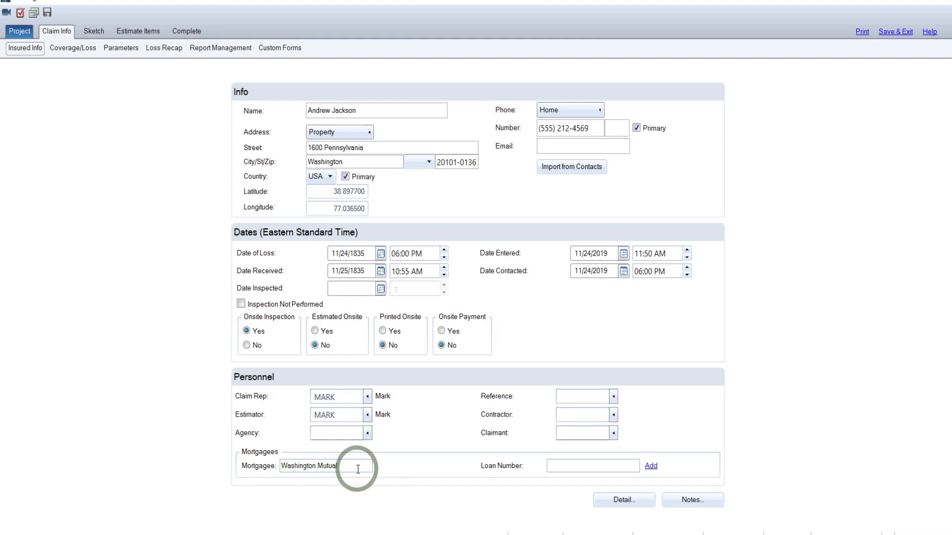
mouse_move(491, 467)
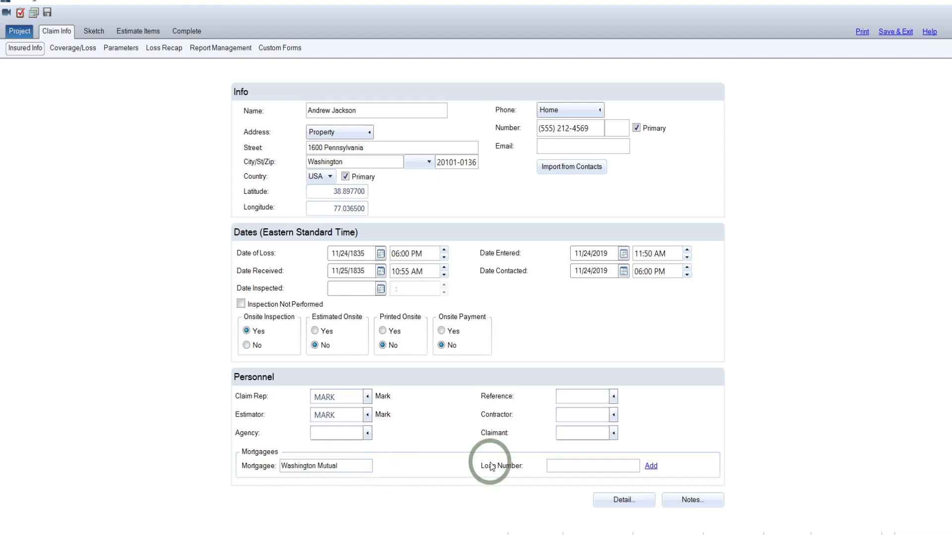
mouse_move(443, 459)
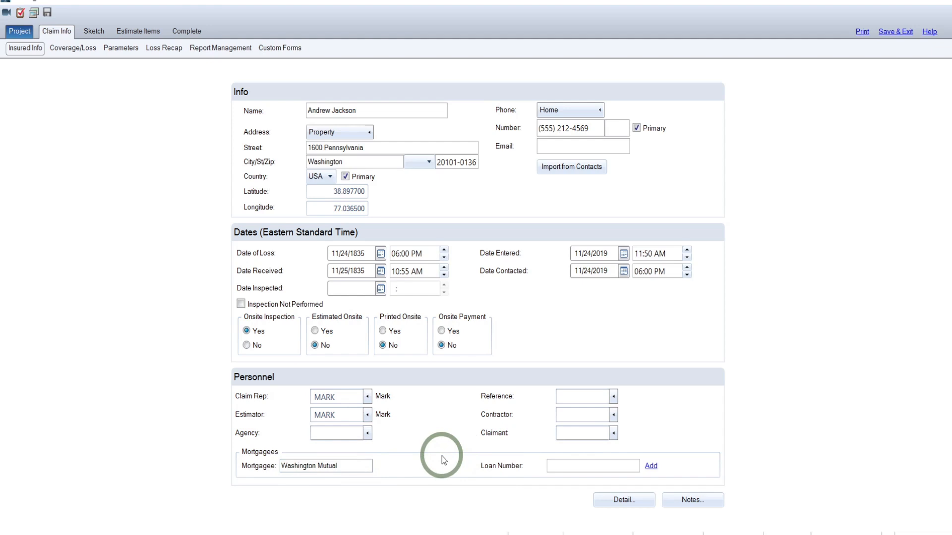
mouse_move(499, 457)
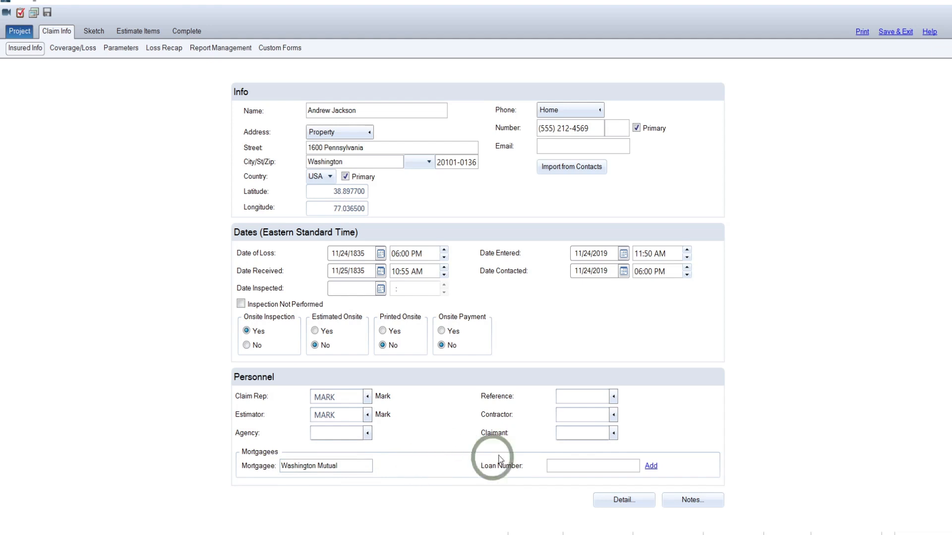
mouse_move(486, 396)
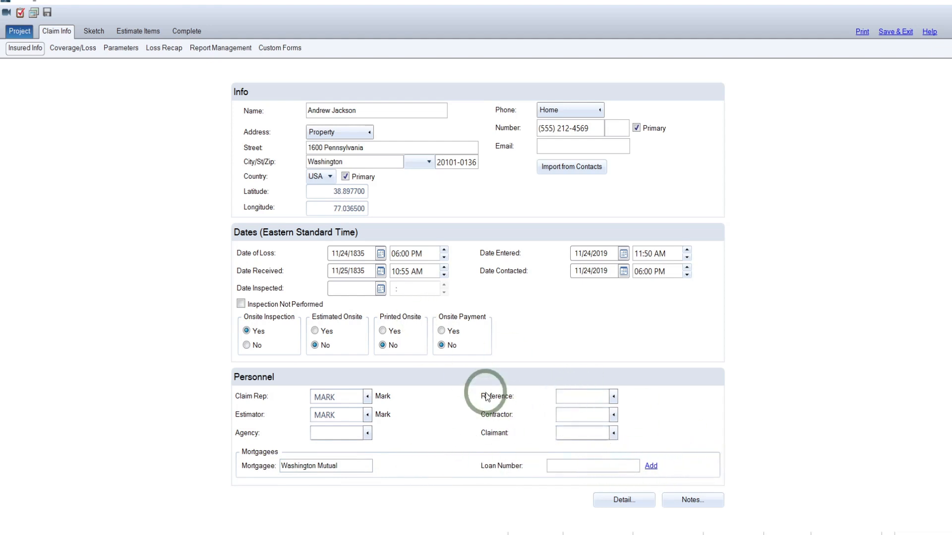
mouse_move(152, 62)
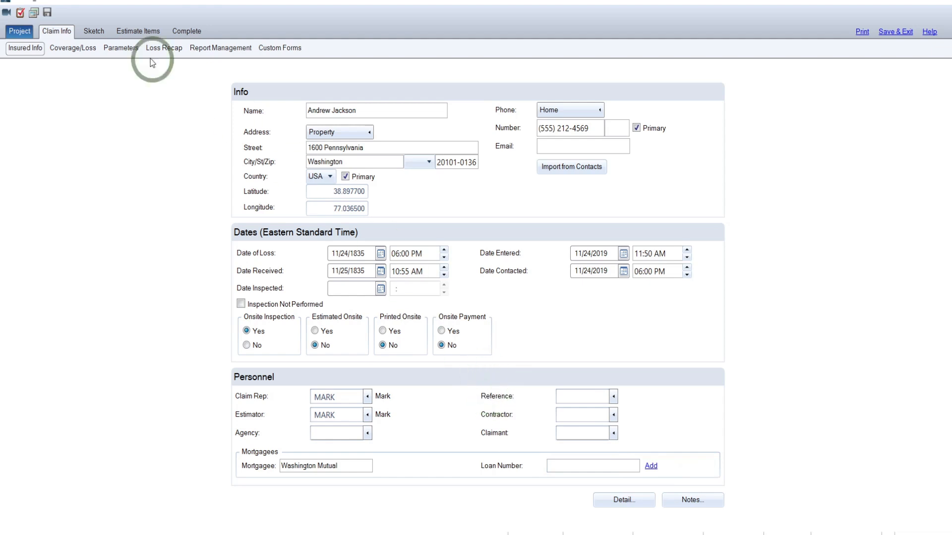
mouse_move(24, 44)
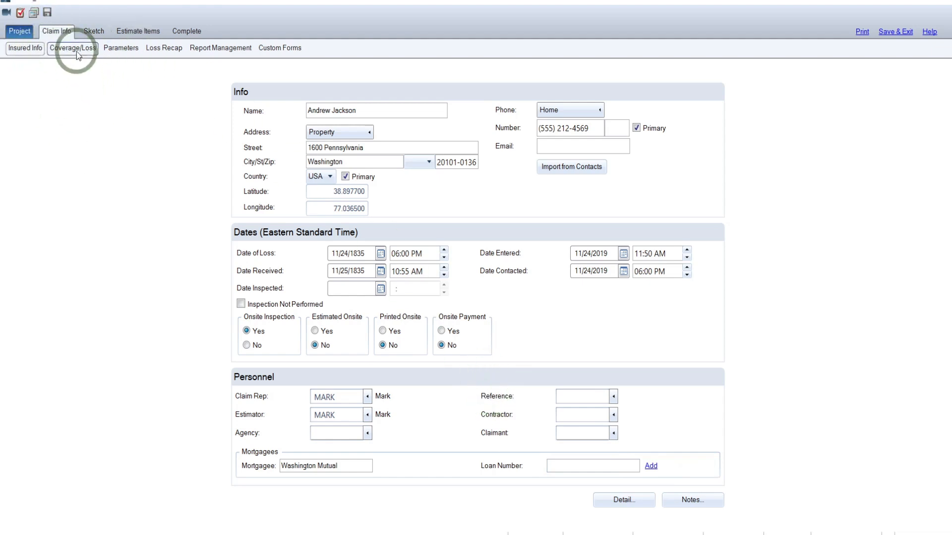
In Coverage/Loss, keep Cause of Loss as Other and re-enter the description as Wind and Hail
click(72, 48)
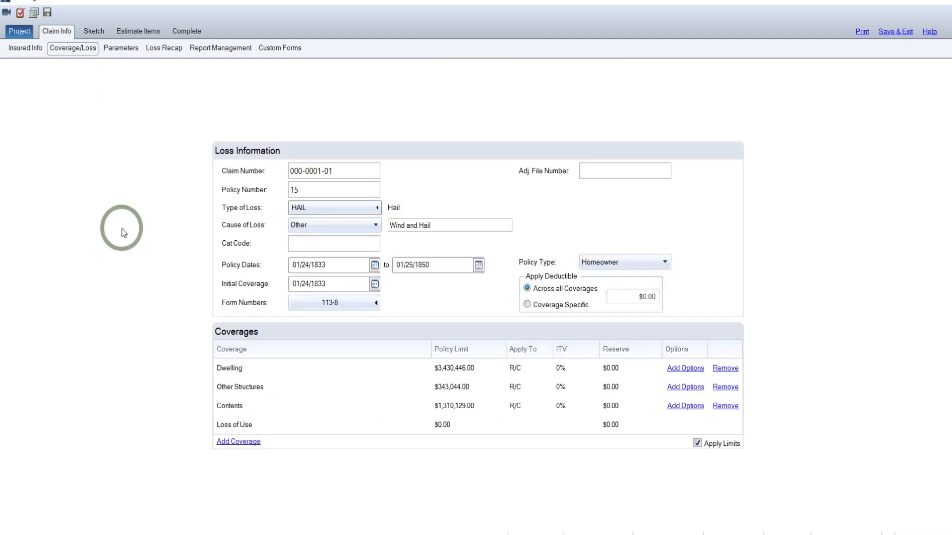
mouse_move(296, 202)
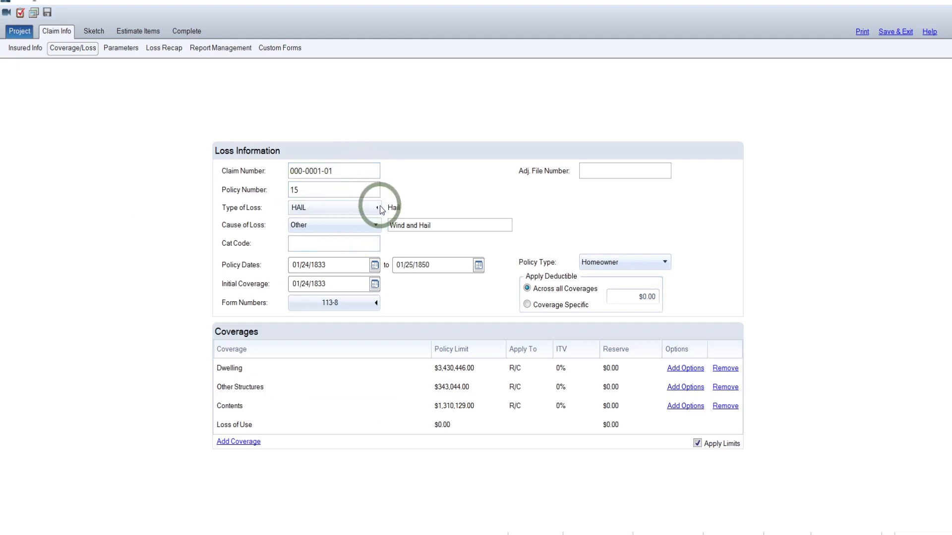
key(Backspace)
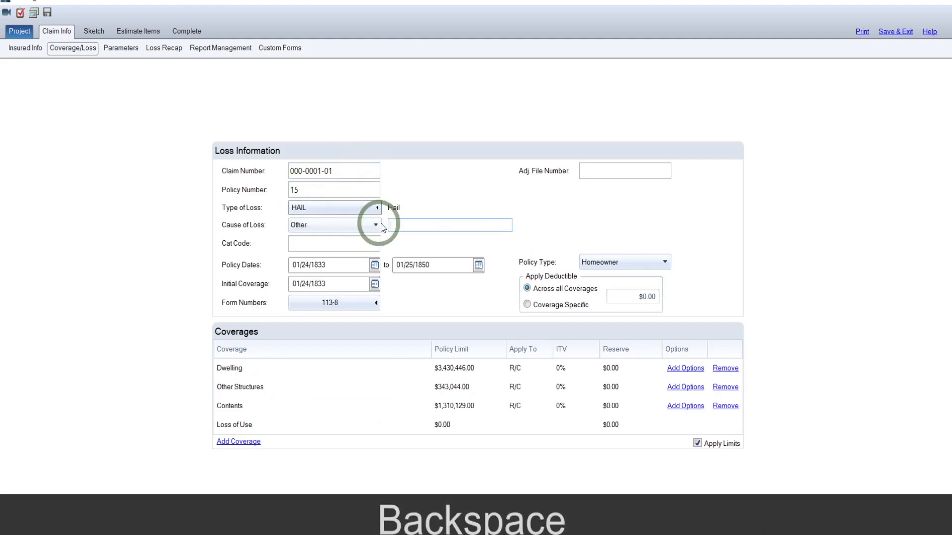
click(374, 225)
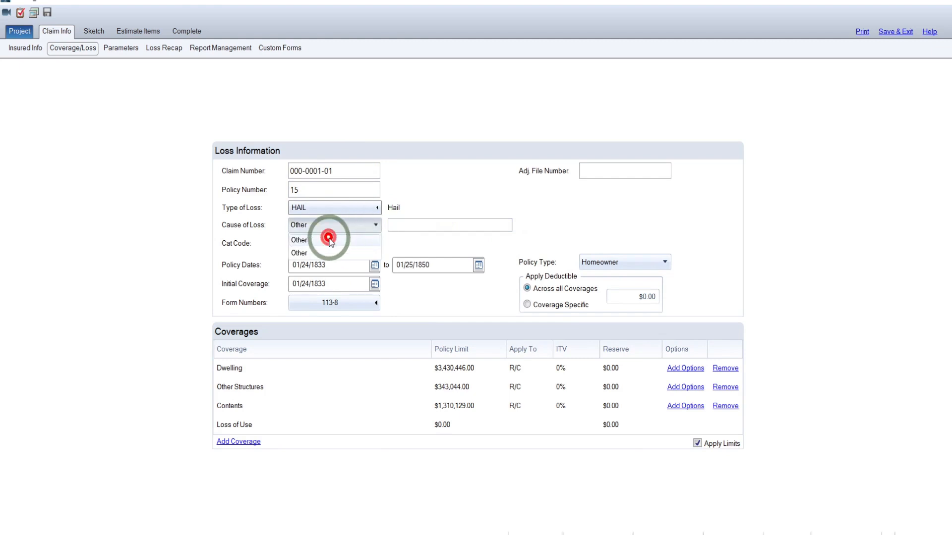
click(298, 240)
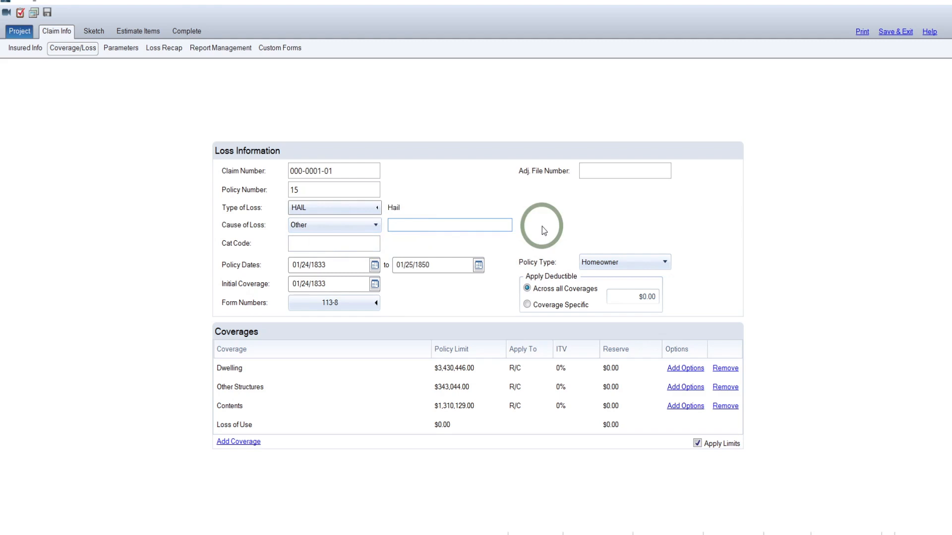
text(WInd and)
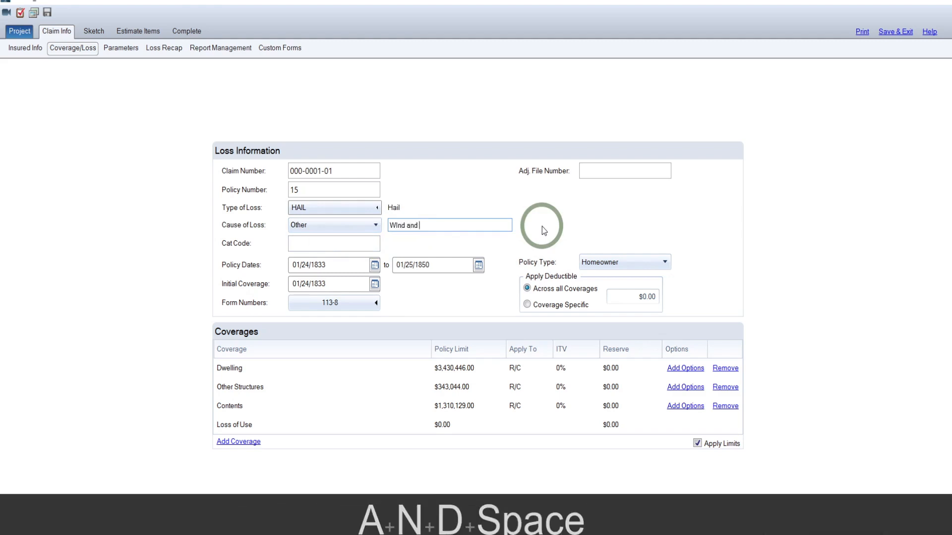
text(Hail)
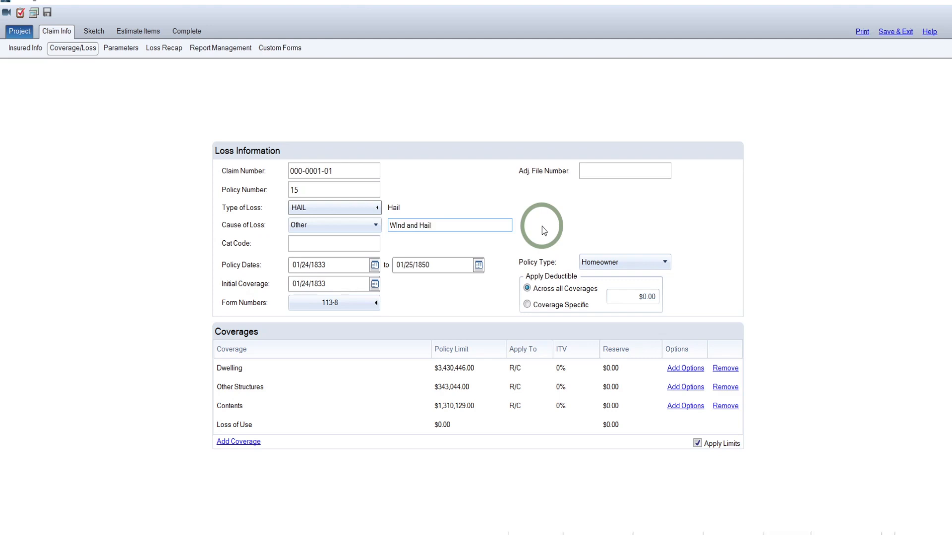
mouse_move(691, 234)
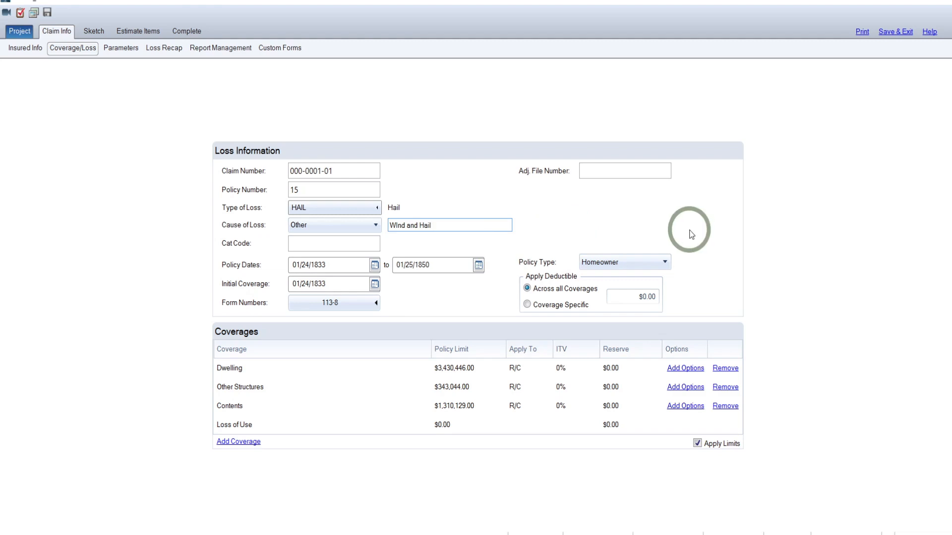
mouse_move(655, 224)
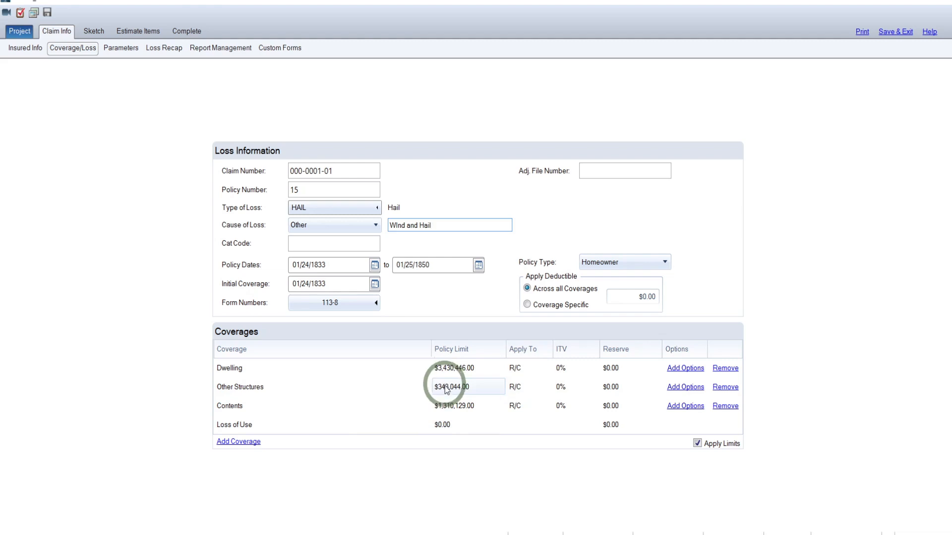
mouse_move(533, 397)
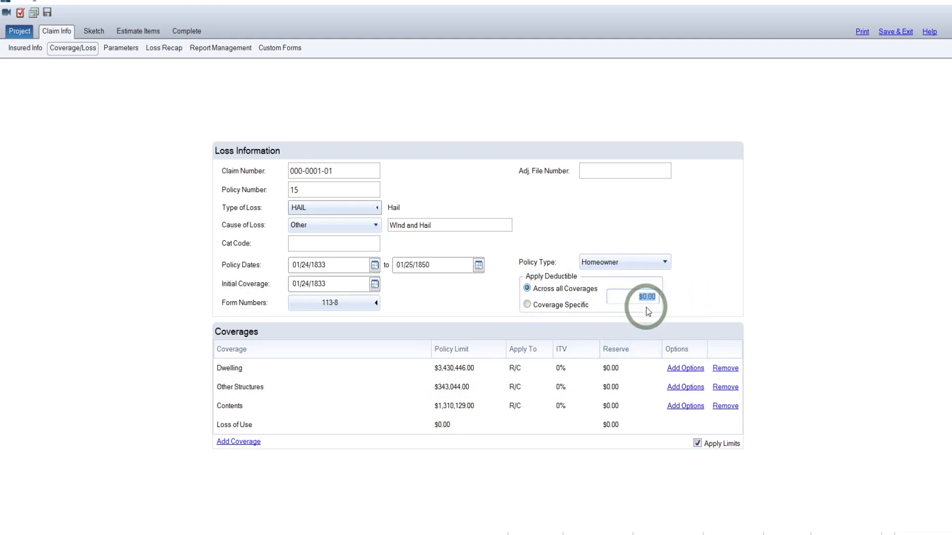
mouse_move(786, 291)
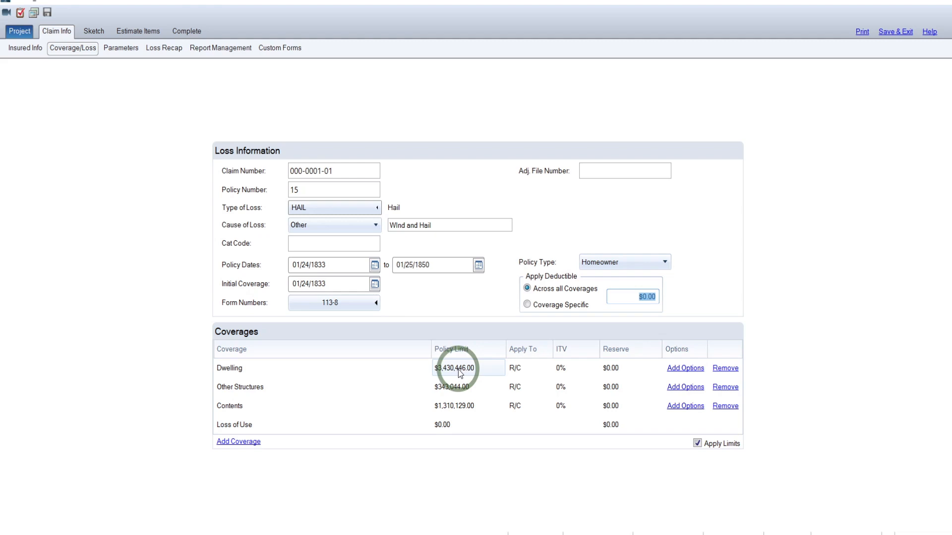
Enter 34034 as the deductible applied across all coverages
text(3403)
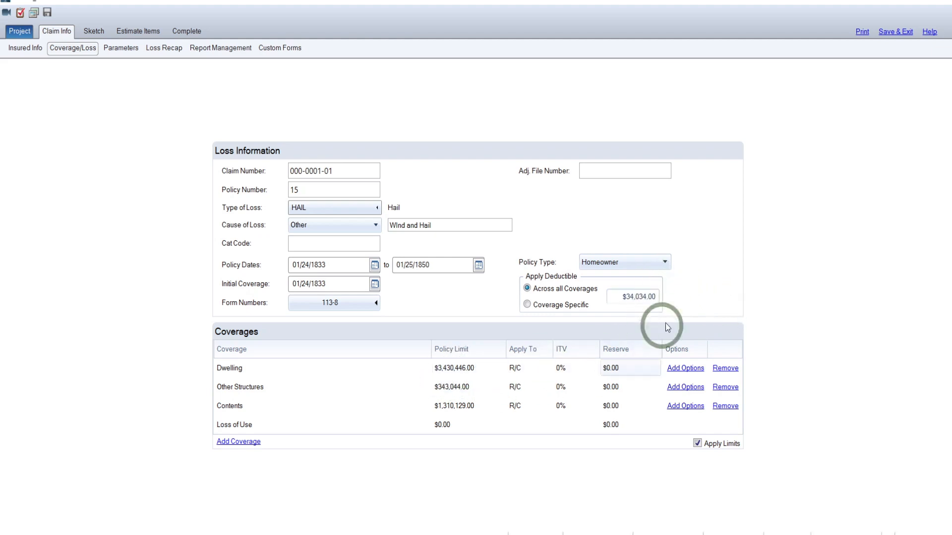
mouse_move(738, 292)
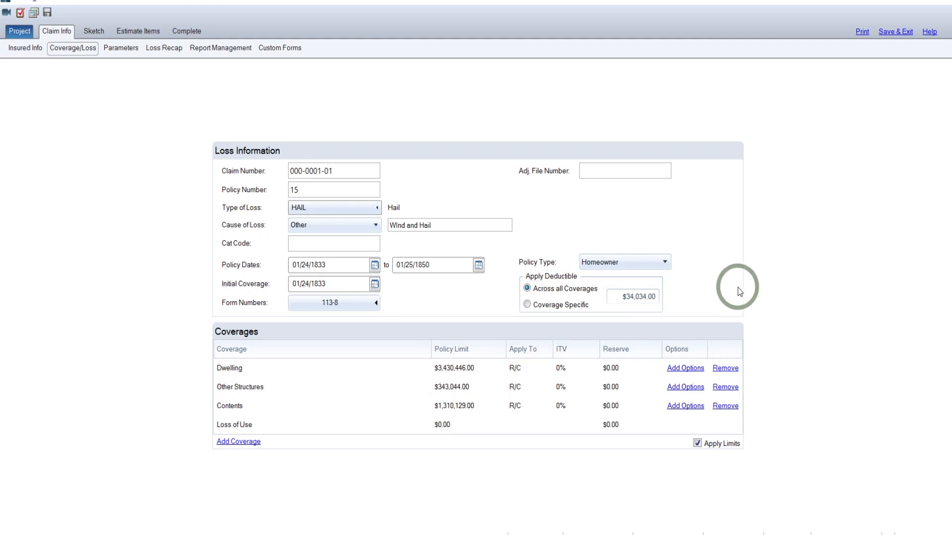
mouse_move(678, 302)
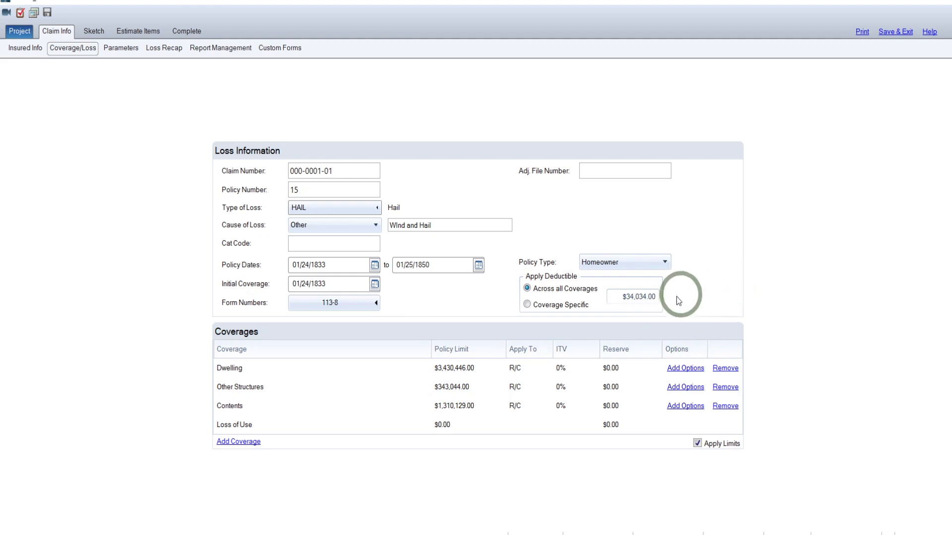
mouse_move(69, 21)
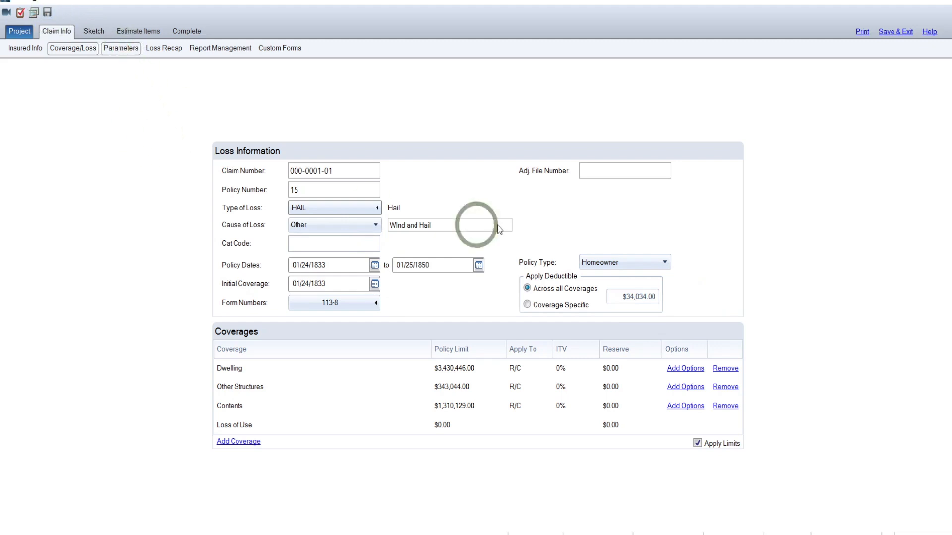
click(120, 47)
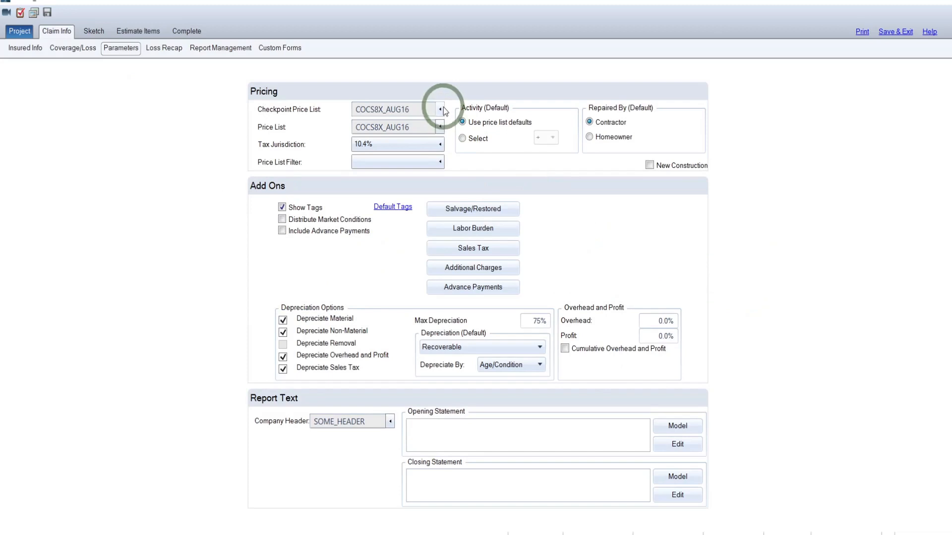
mouse_move(440, 110)
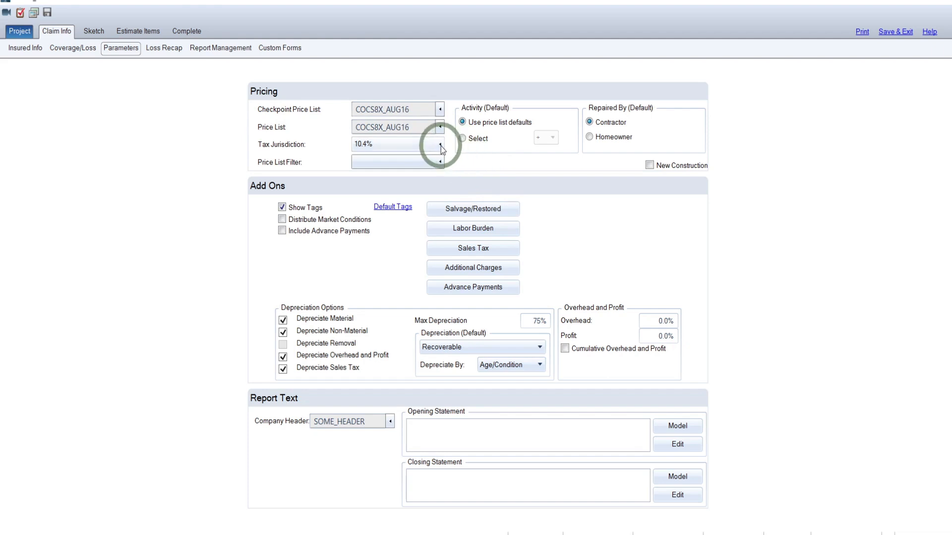
click(440, 145)
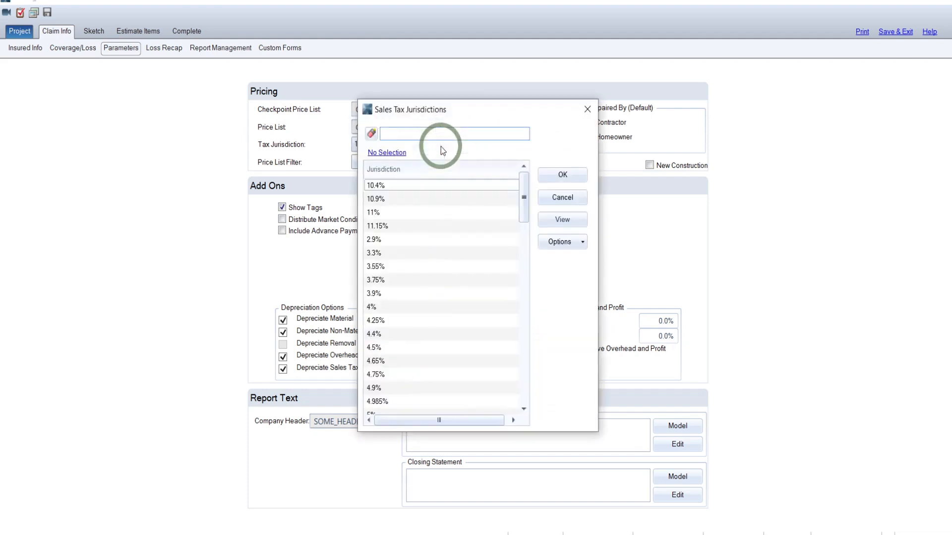
mouse_move(435, 201)
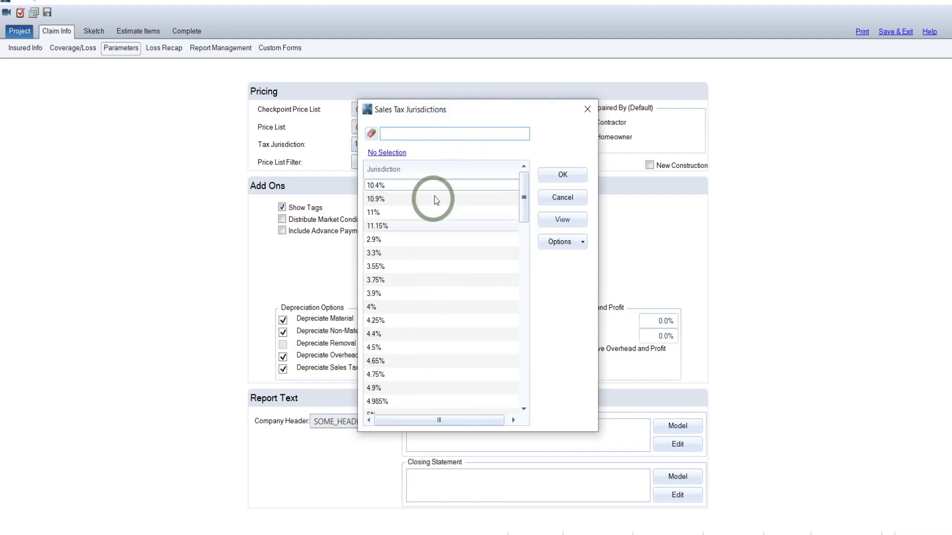
mouse_move(459, 218)
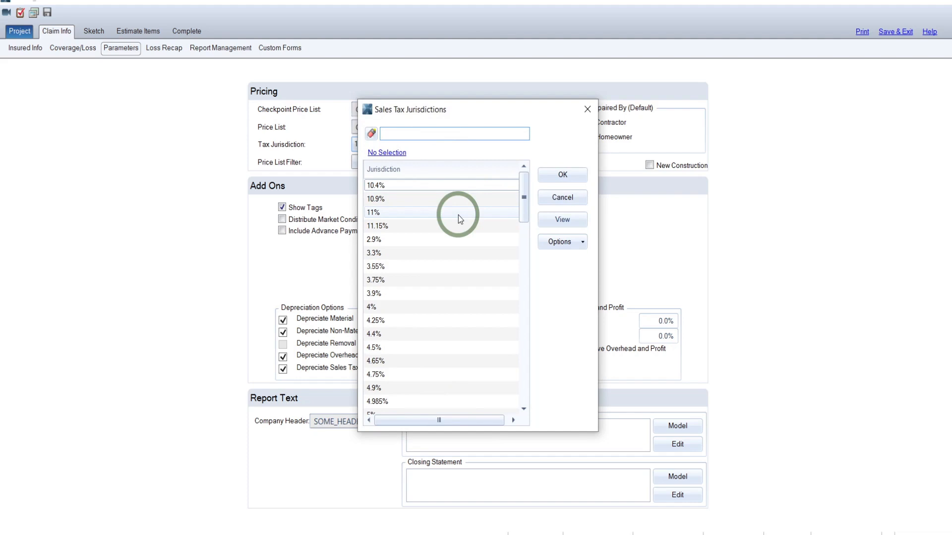
click(454, 134)
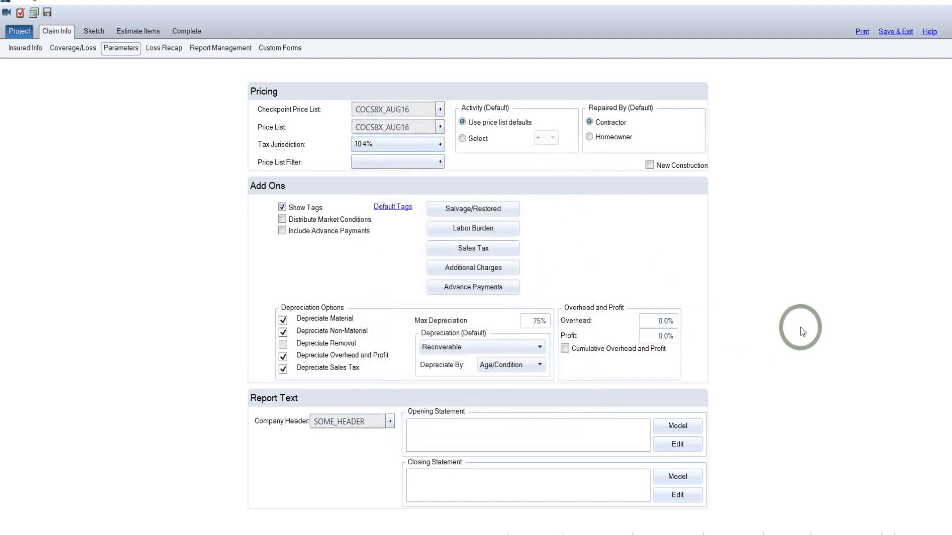
mouse_move(415, 152)
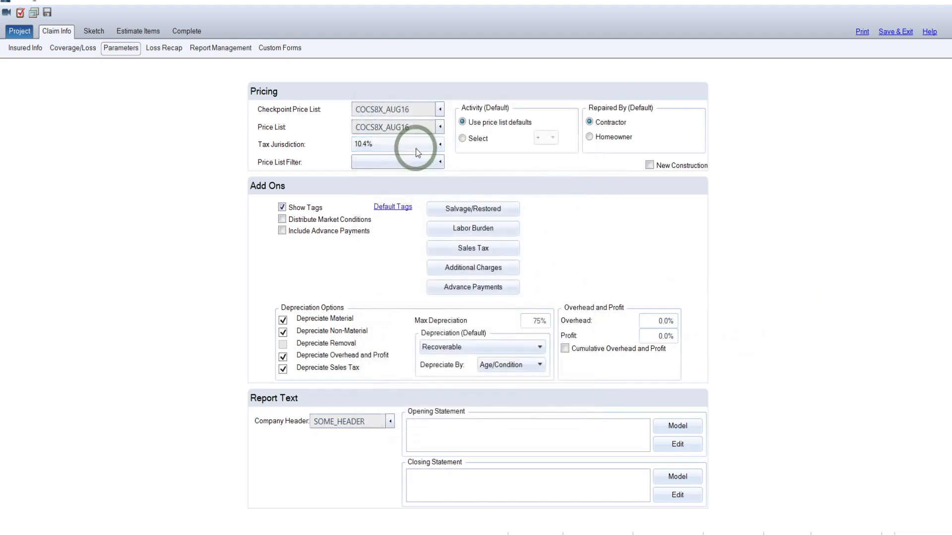
mouse_move(684, 217)
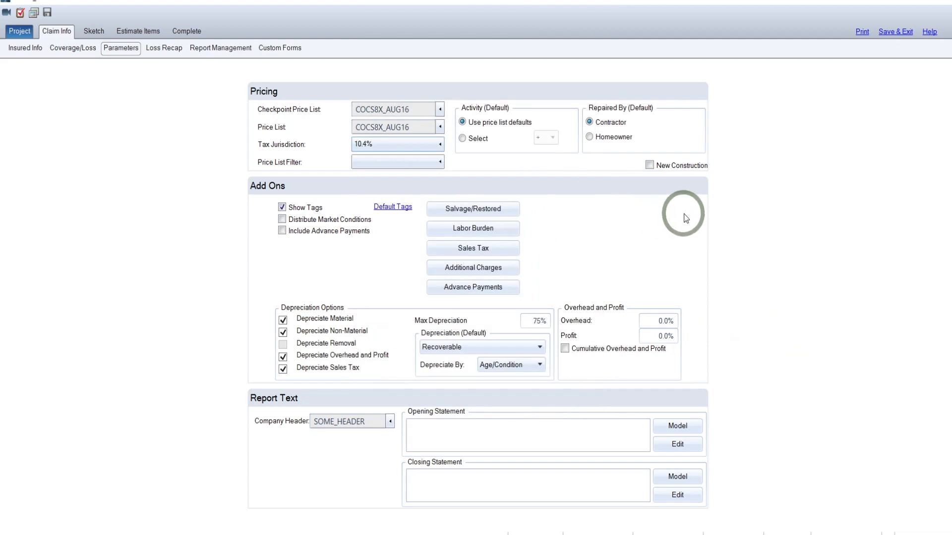
mouse_move(443, 131)
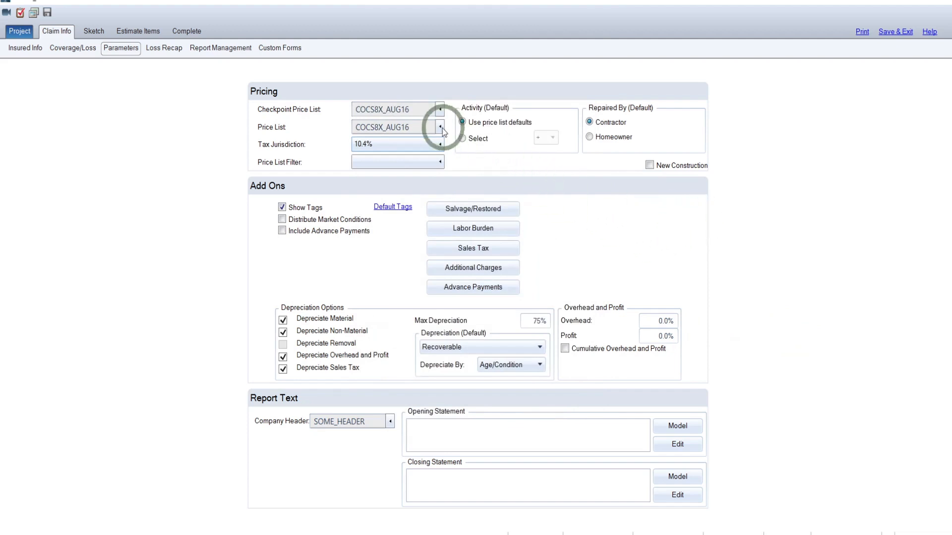
mouse_move(563, 337)
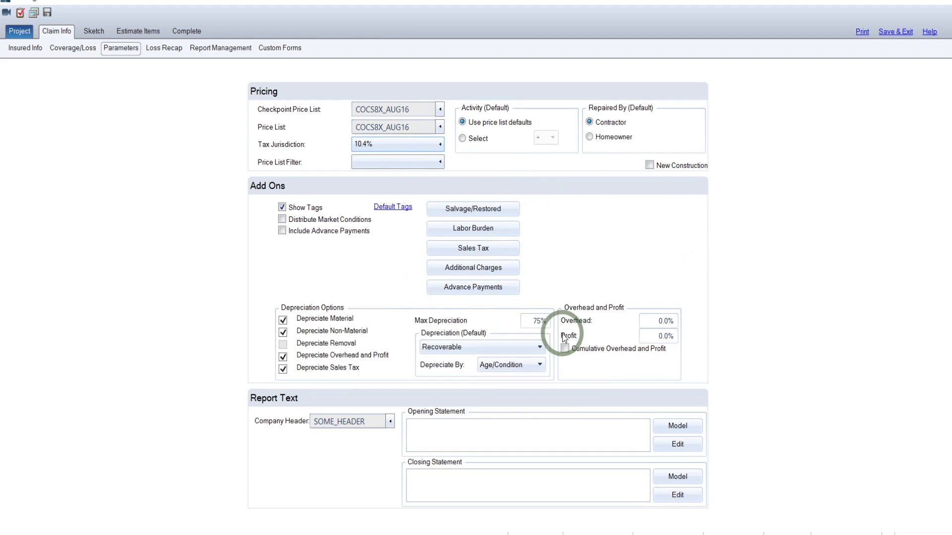
mouse_move(567, 224)
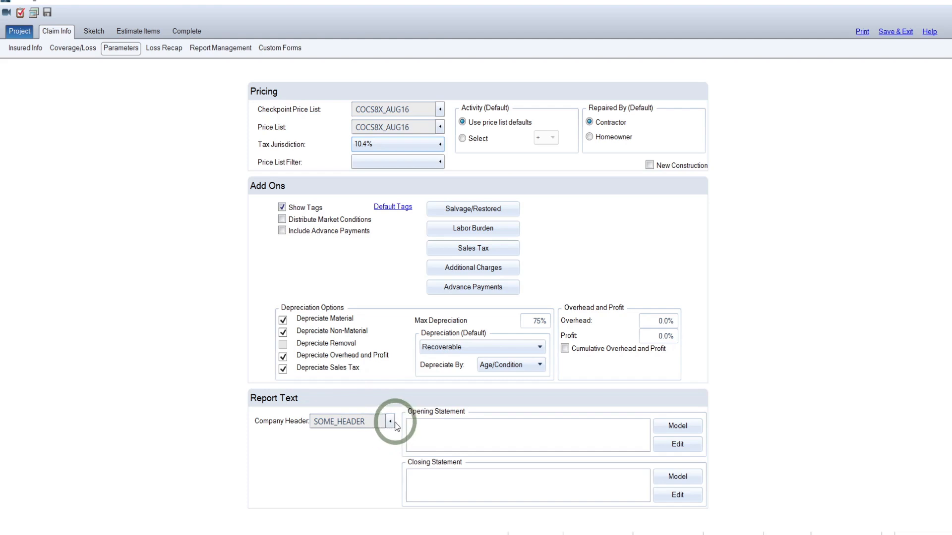
mouse_move(762, 314)
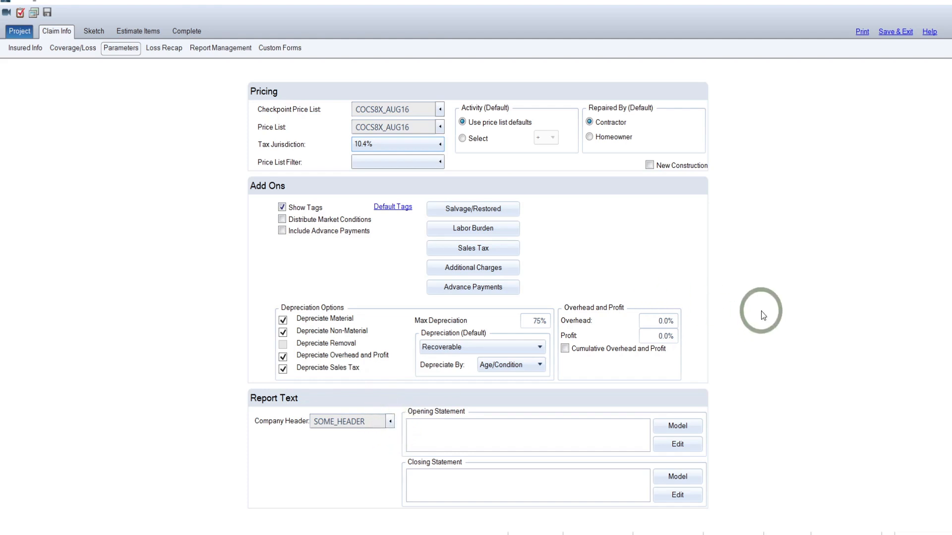
mouse_move(796, 306)
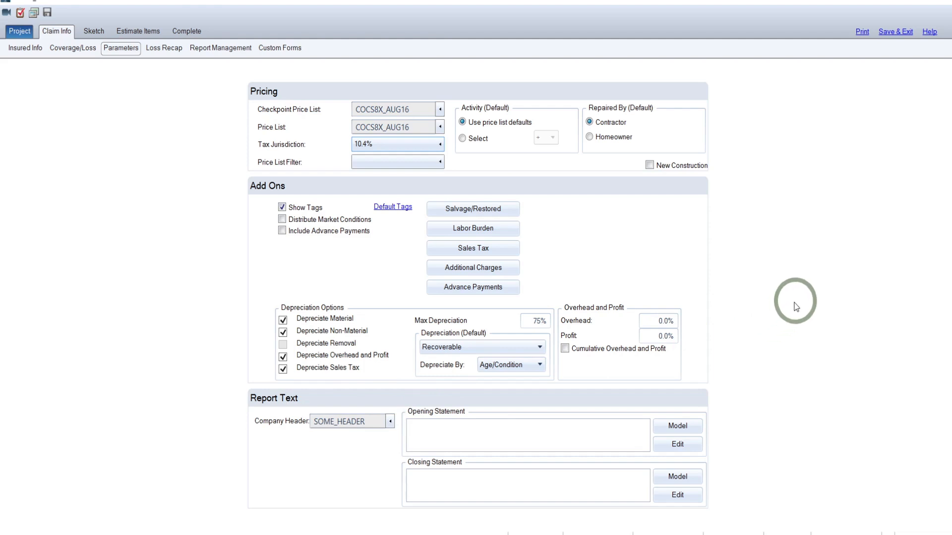
mouse_move(653, 437)
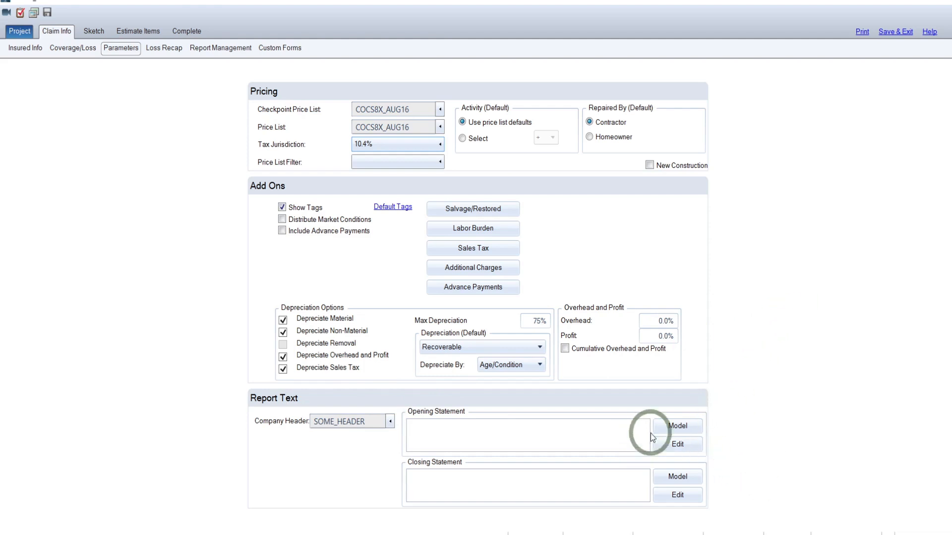
mouse_move(673, 493)
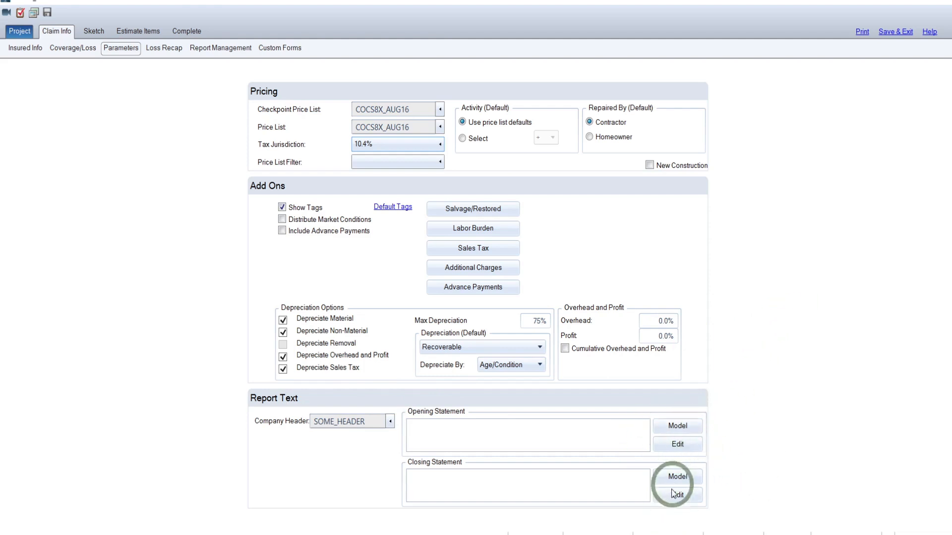
mouse_move(677, 435)
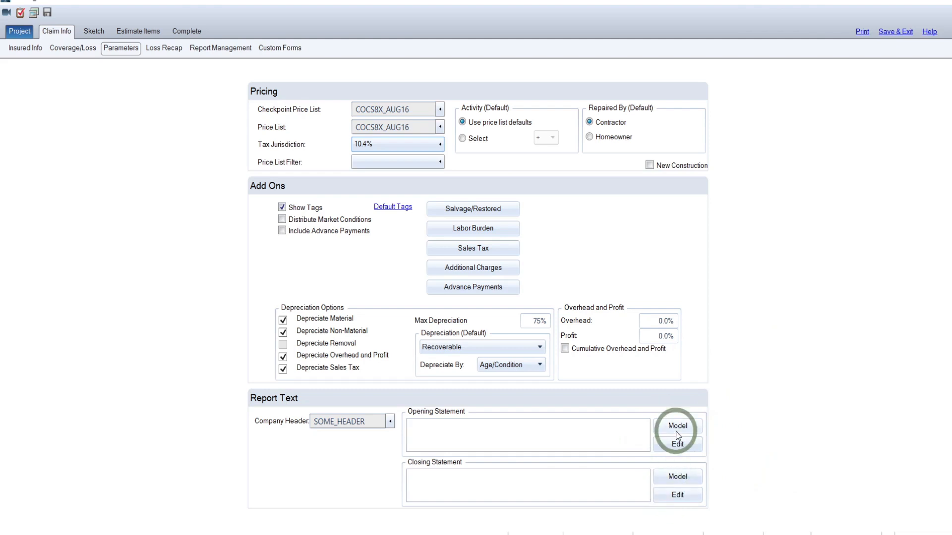
mouse_move(751, 399)
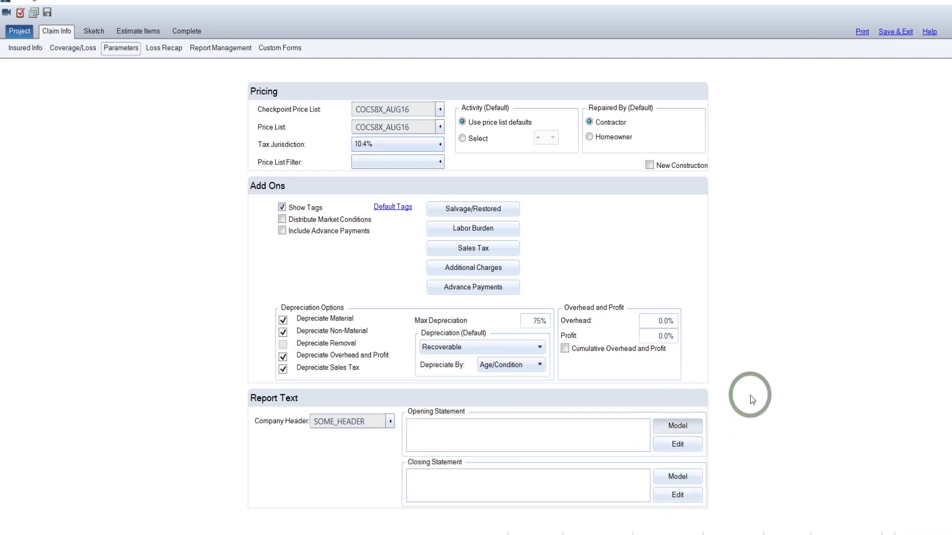
Set the opening statement to the CO FRAUD model statement
click(677, 425)
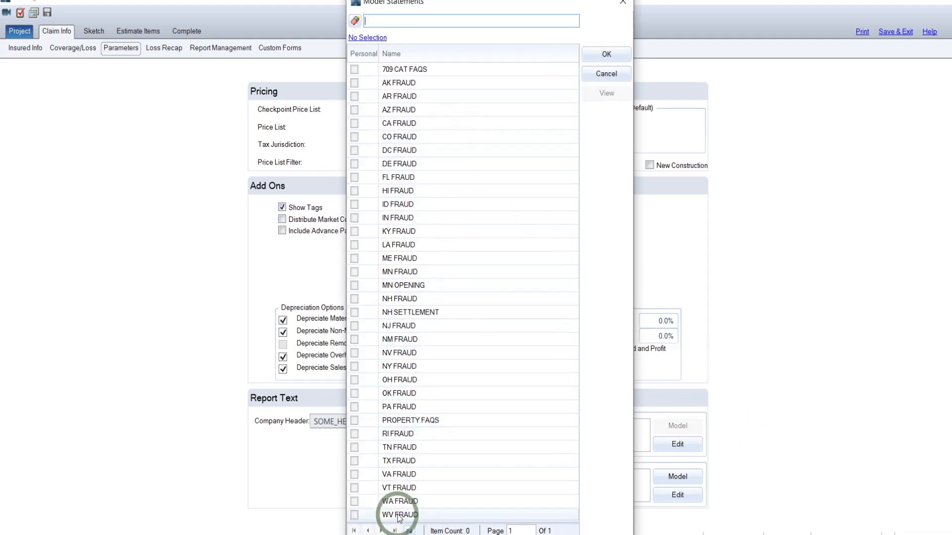
click(400, 501)
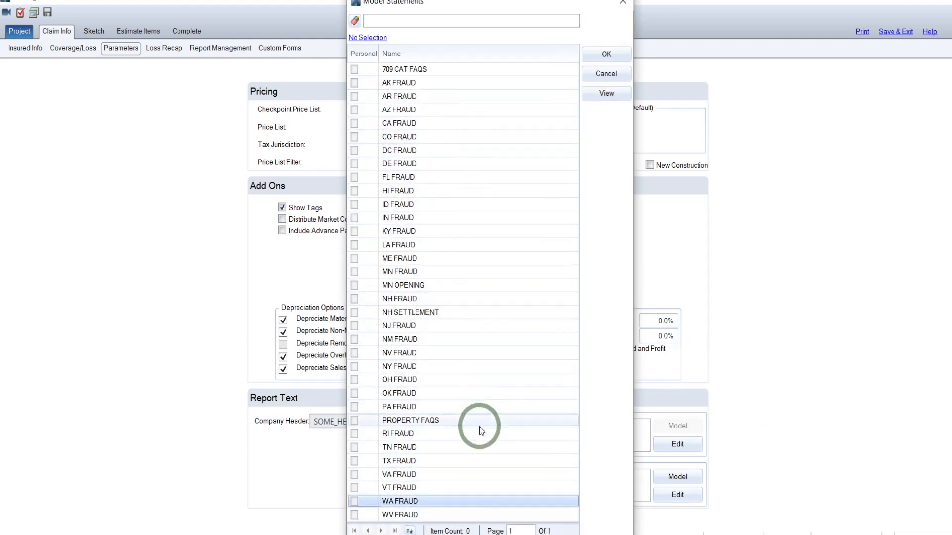
click(399, 137)
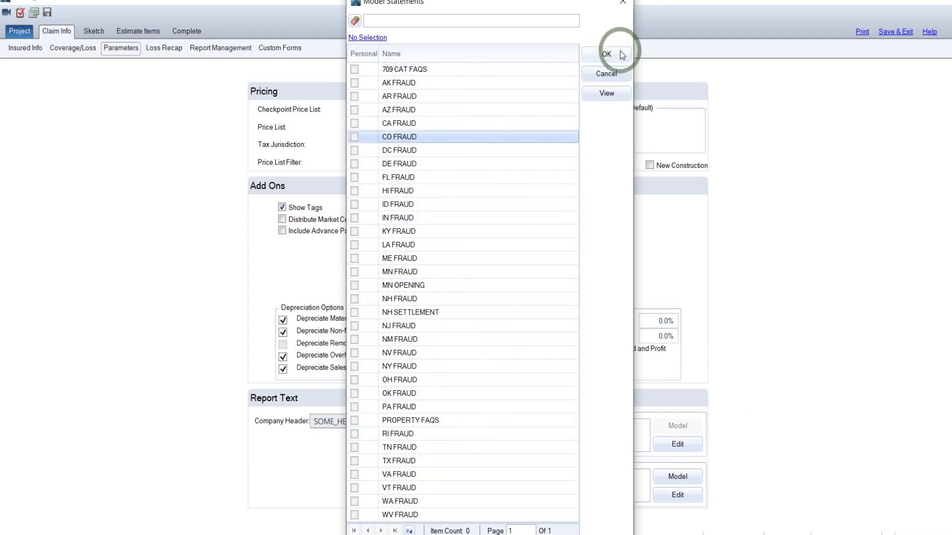
click(604, 54)
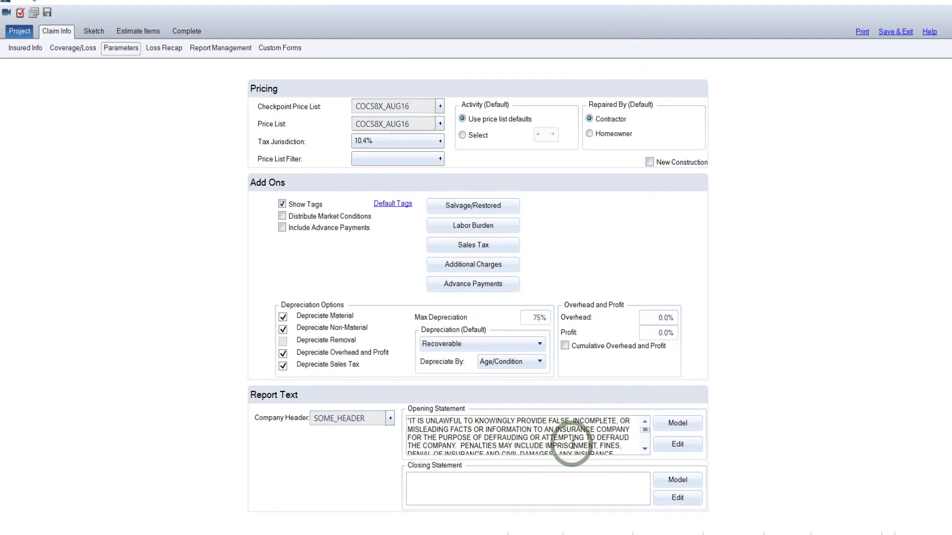
mouse_move(569, 511)
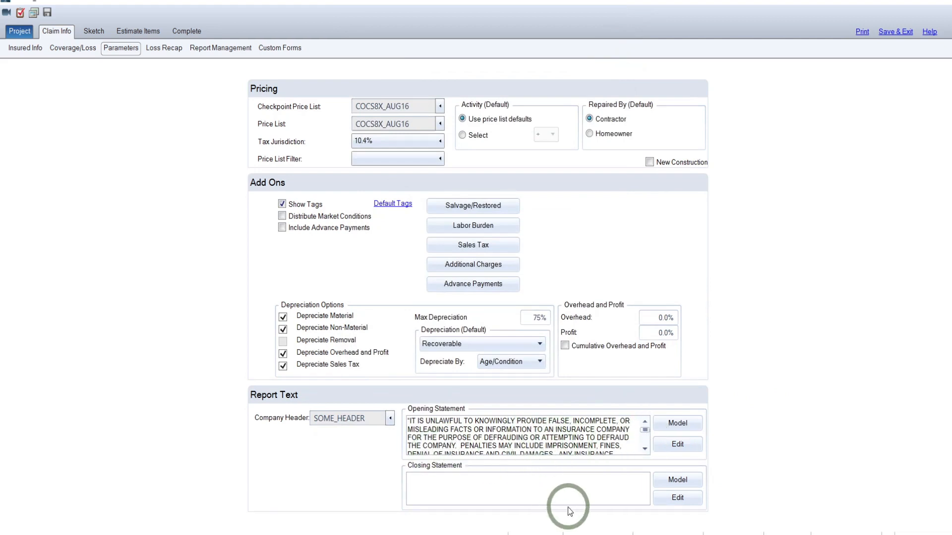
mouse_move(706, 469)
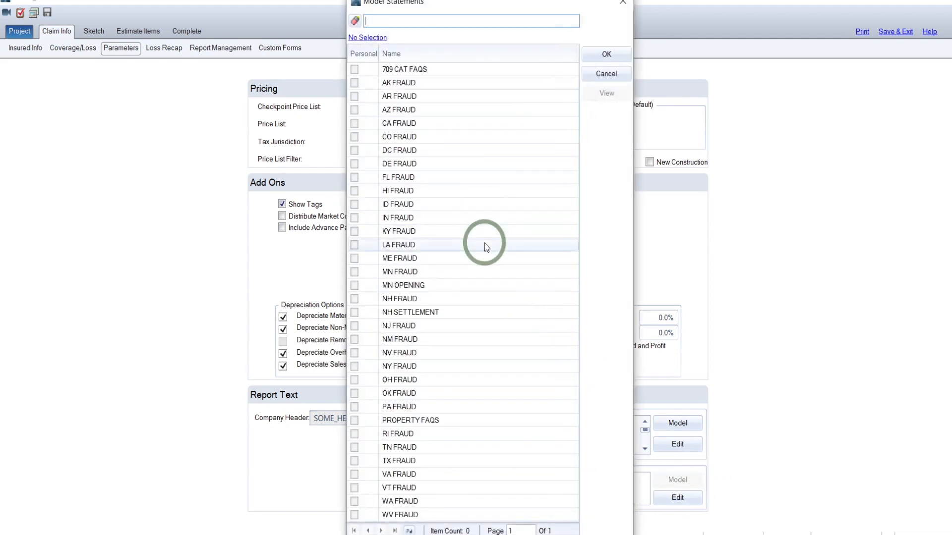
Set the closing statement to the PROPERTY FAQS model text and go to Report Management
click(404, 68)
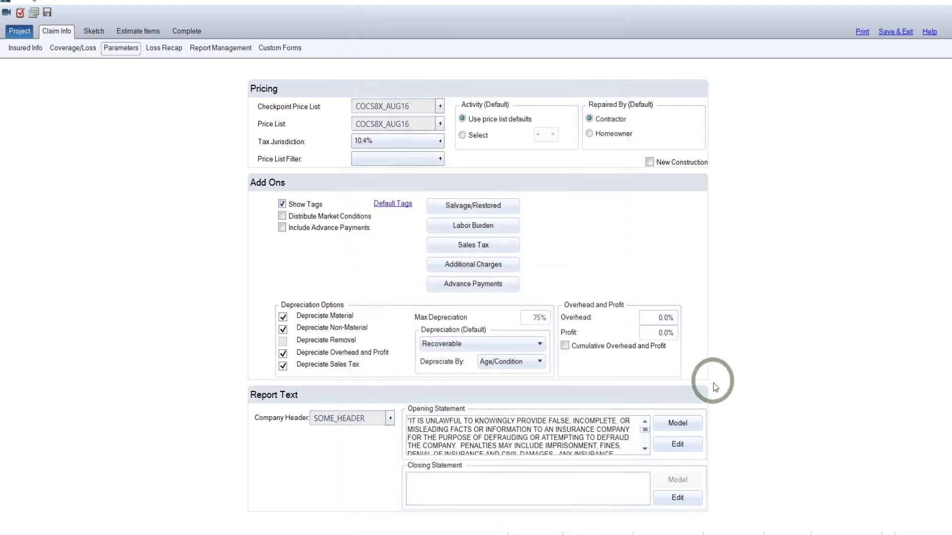
click(677, 480)
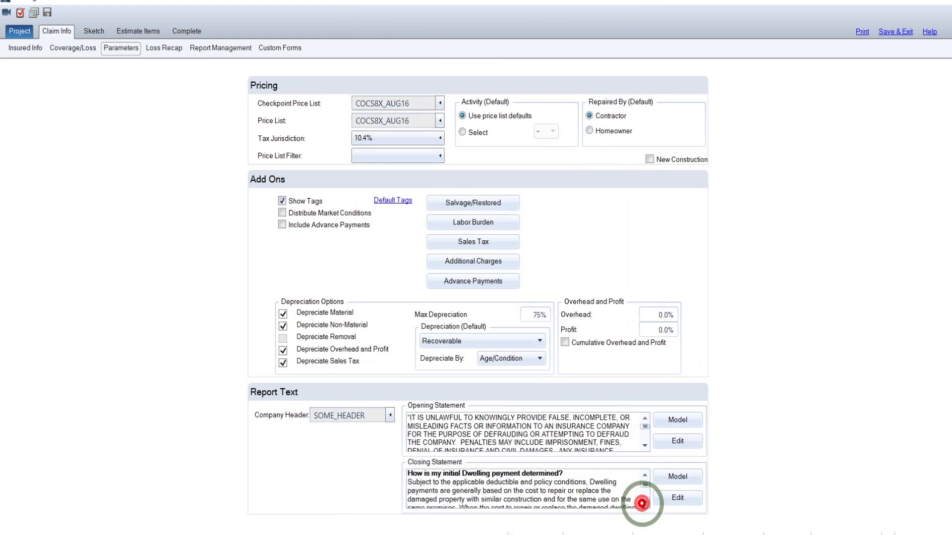
click(220, 48)
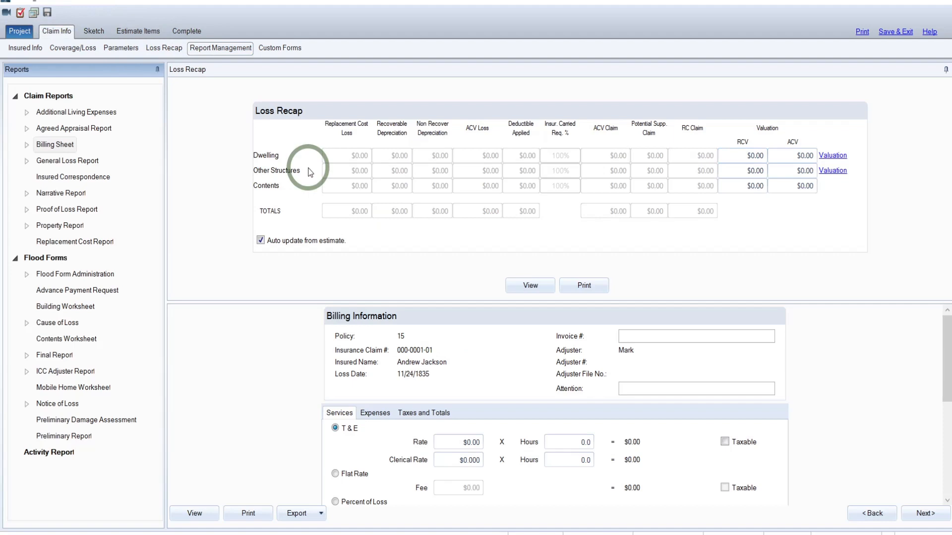
mouse_move(333, 182)
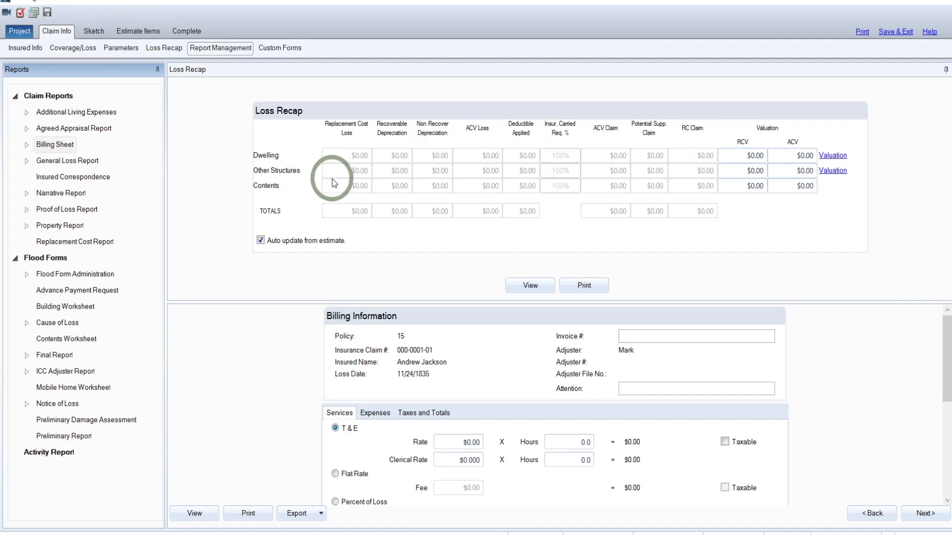
mouse_move(83, 100)
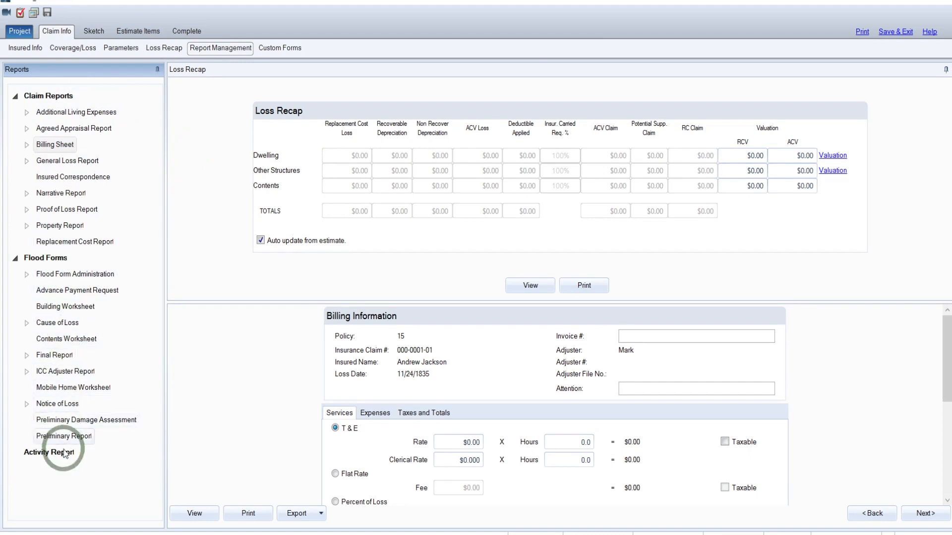
mouse_move(115, 183)
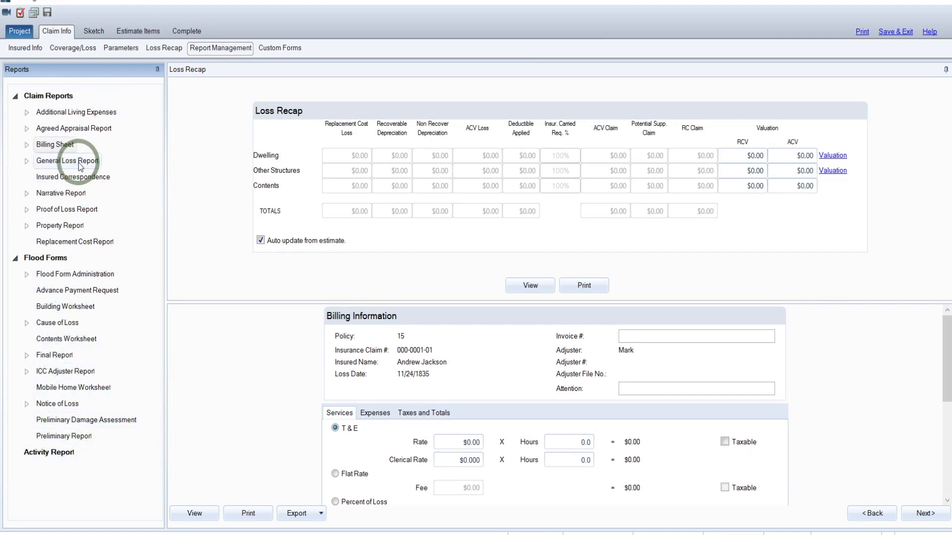
In the General Loss Report, enter attention 'Insu' and mark the report type Final
click(67, 161)
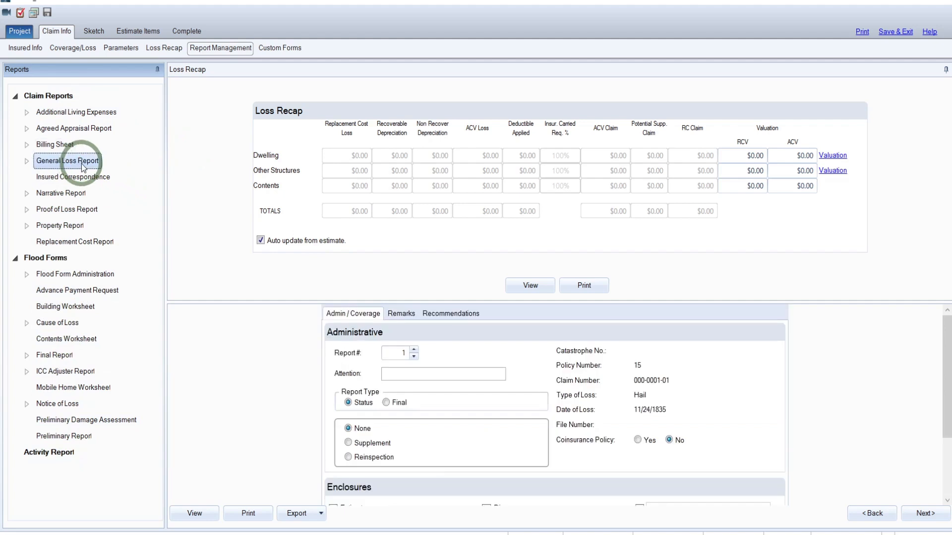
mouse_move(45, 266)
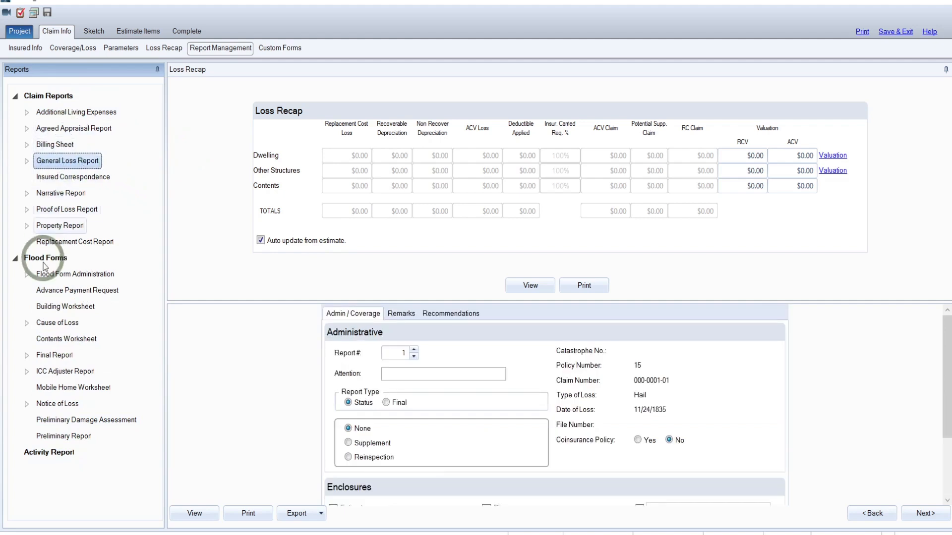
mouse_move(137, 229)
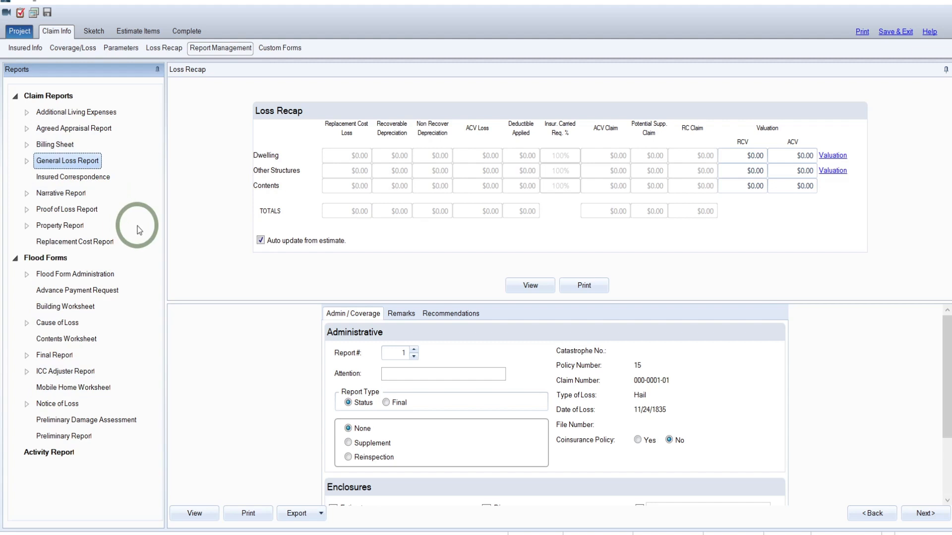
mouse_move(144, 215)
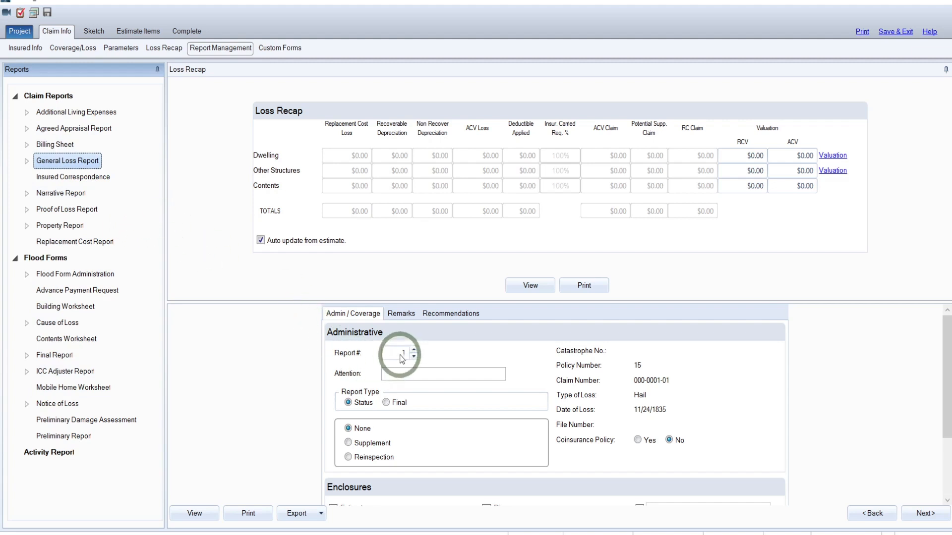
click(401, 353)
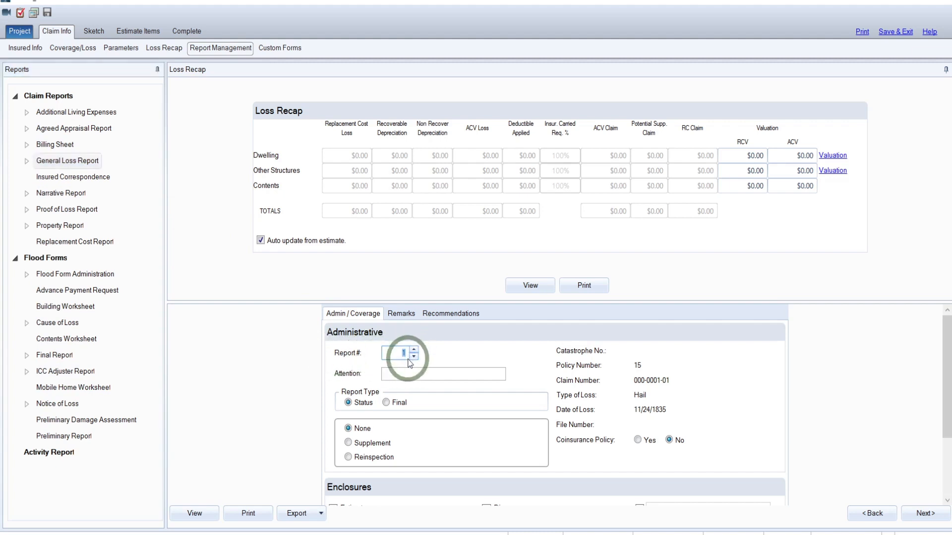
mouse_move(443, 374)
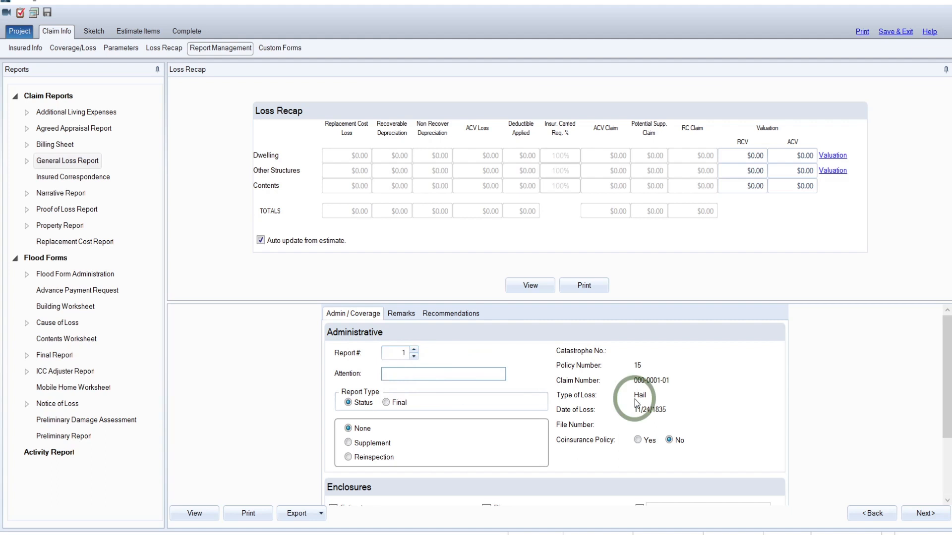
text(Insu)
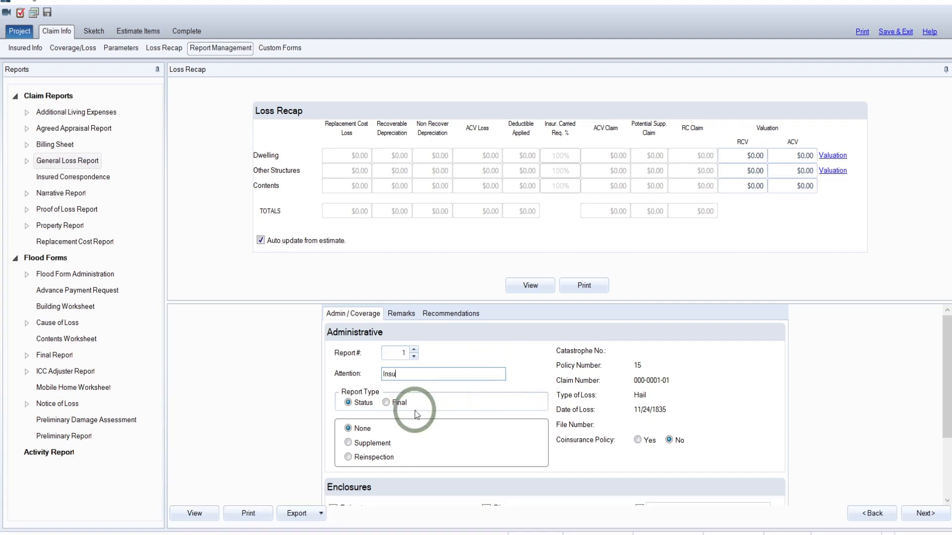
click(385, 402)
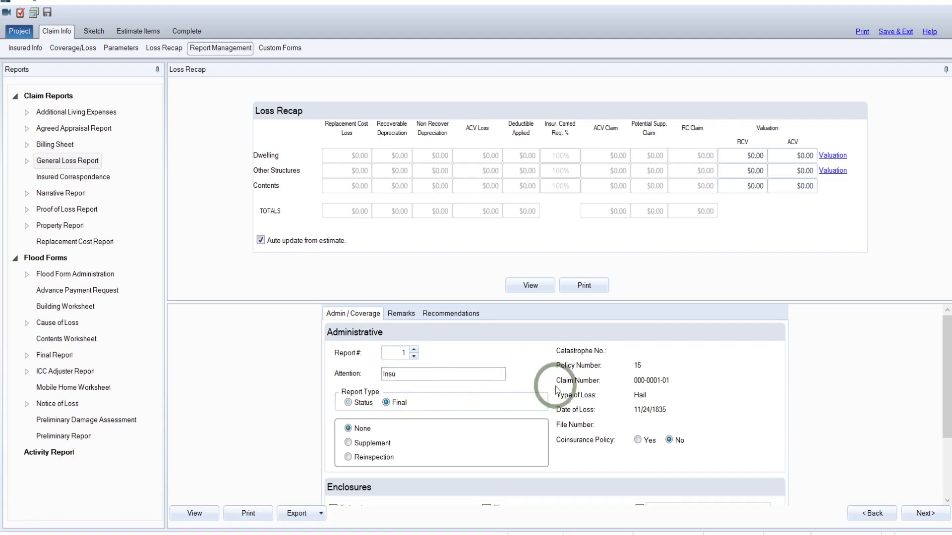
mouse_move(607, 374)
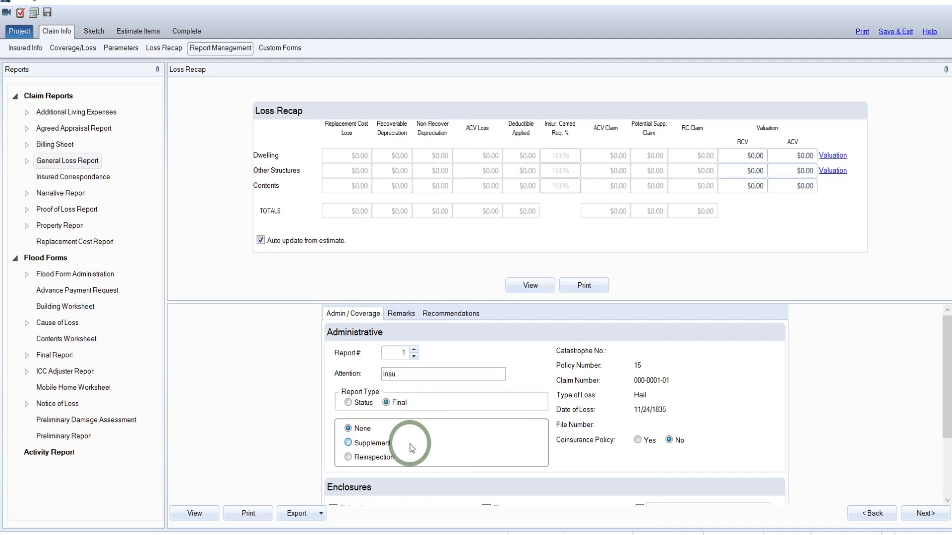
mouse_move(416, 438)
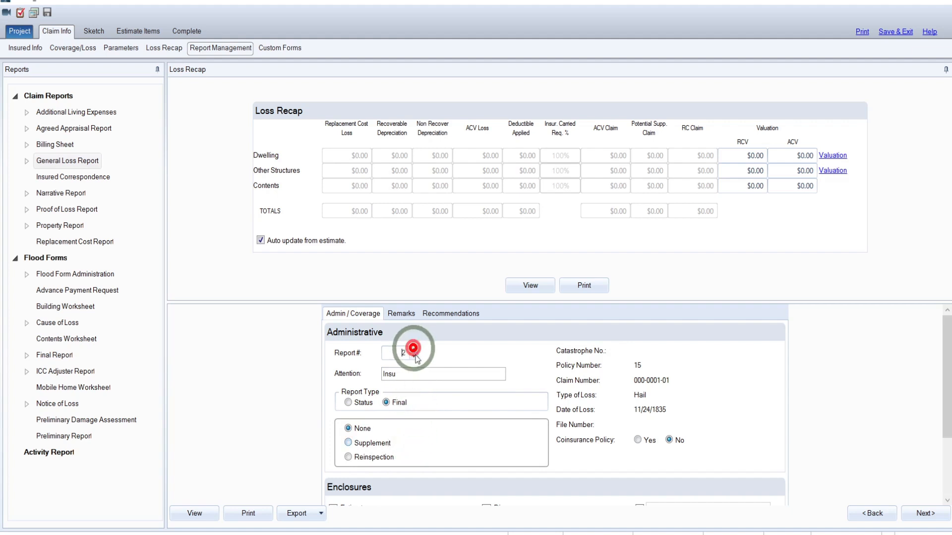
Raise the report number to 2, then set it back to 1
click(348, 443)
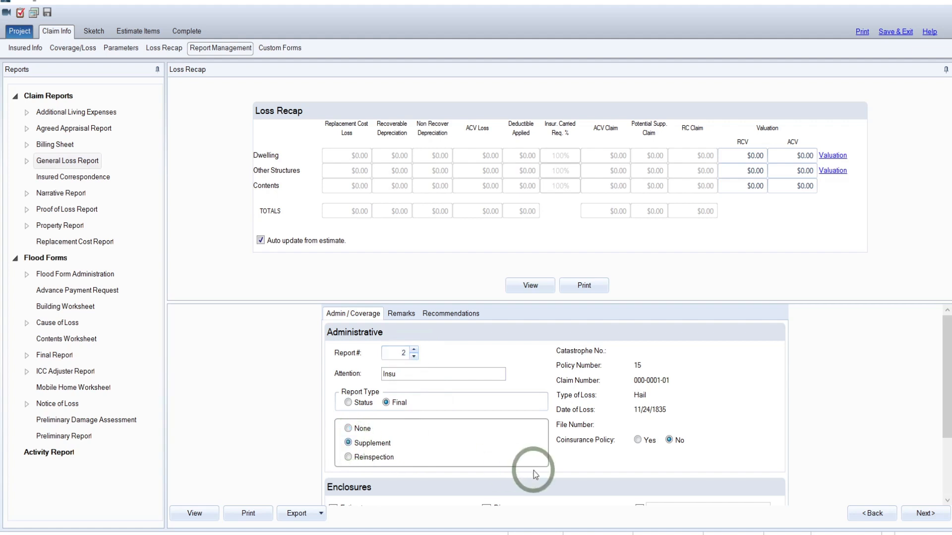
mouse_move(421, 352)
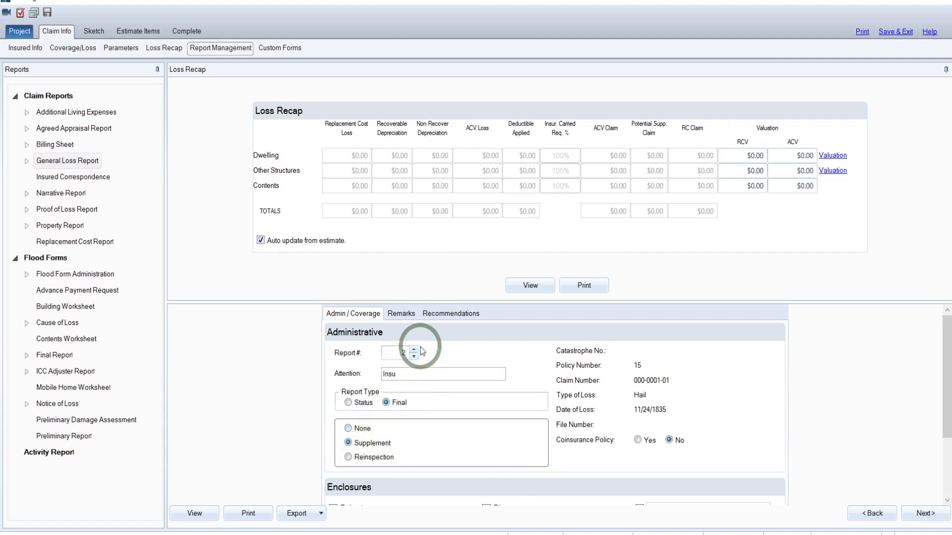
click(414, 355)
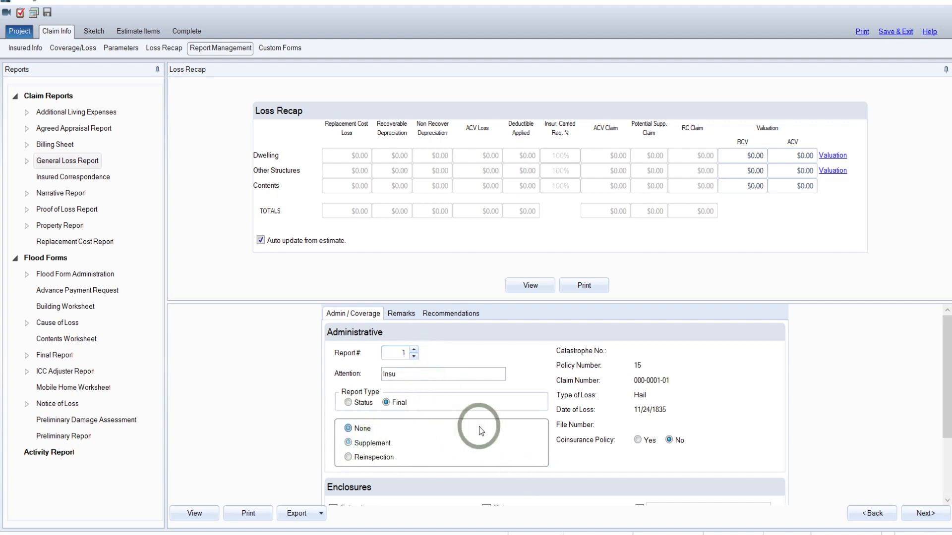
scroll(down, 3)
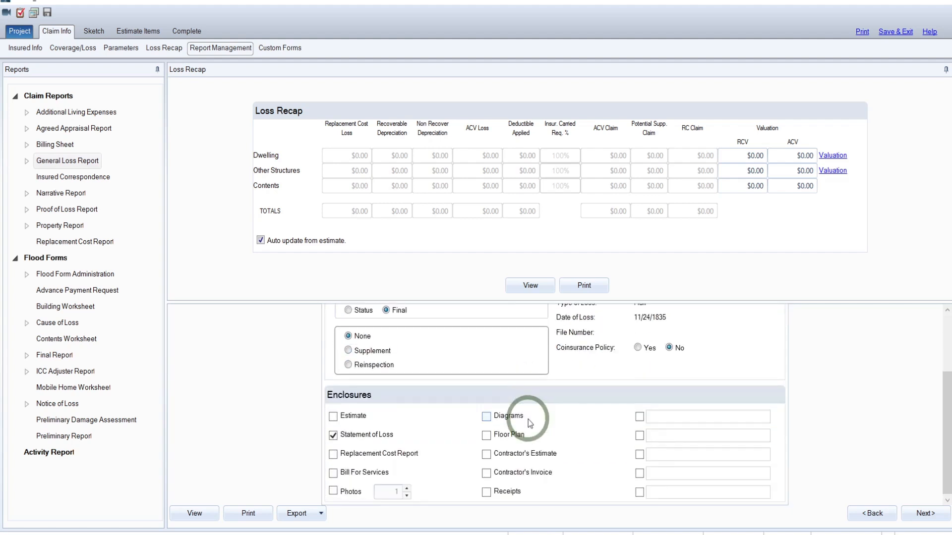
mouse_move(581, 463)
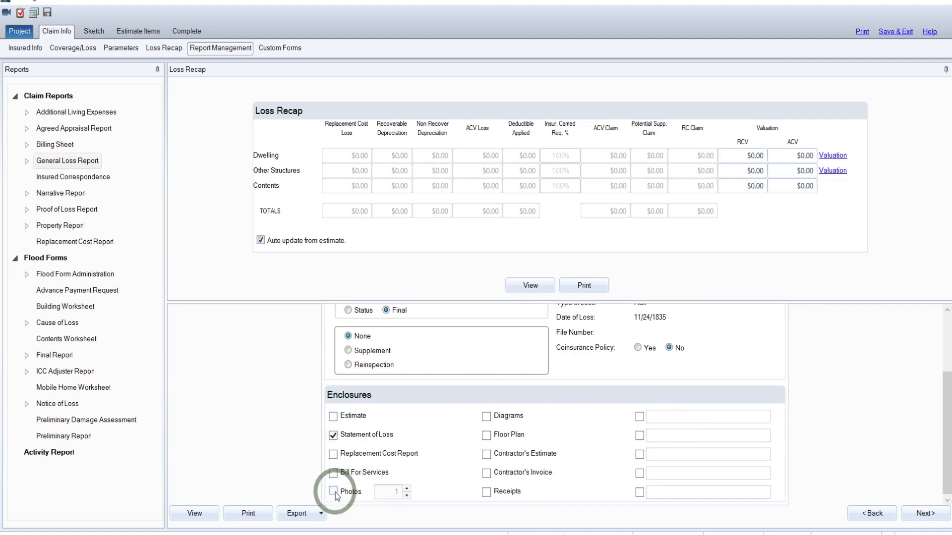
click(333, 492)
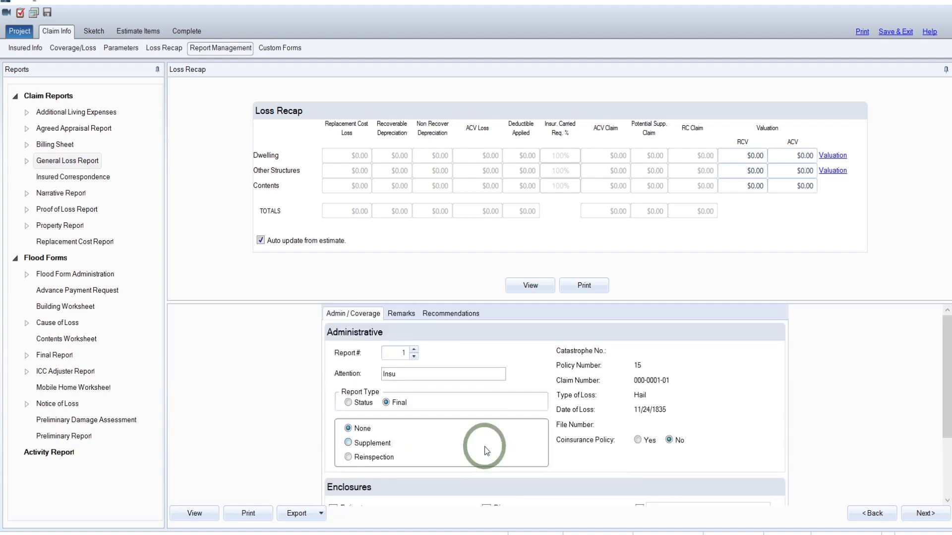
mouse_move(517, 449)
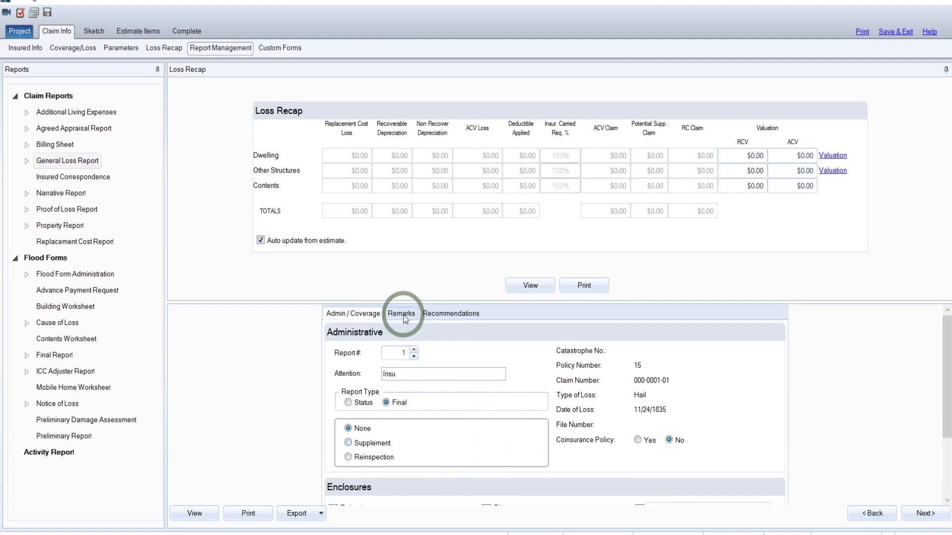
Import the FIELD REPORT remark into the report's Remarks and save it
click(401, 313)
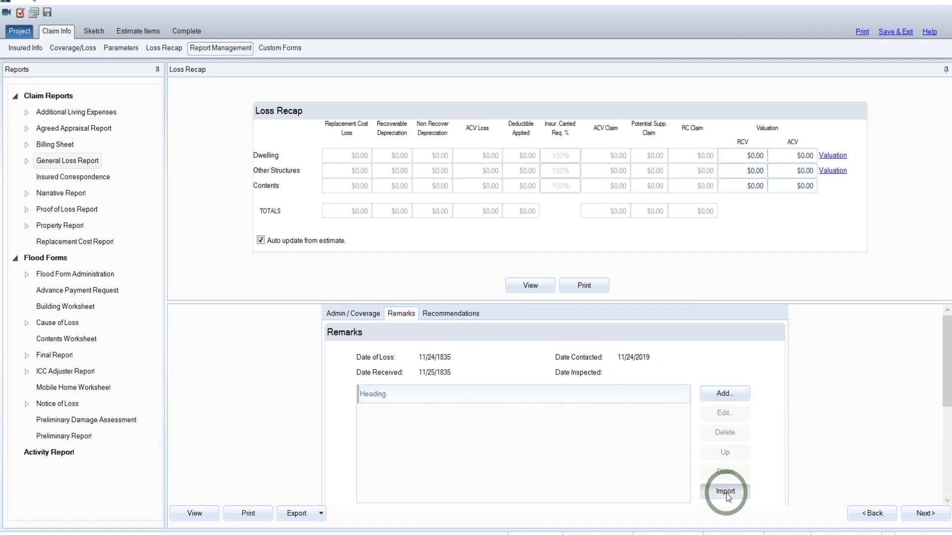
click(723, 491)
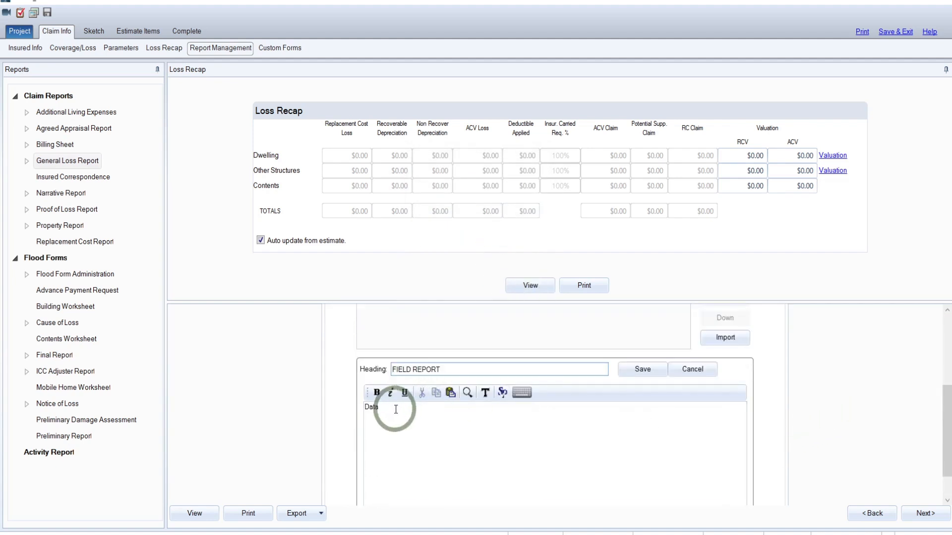
double_click(371, 407)
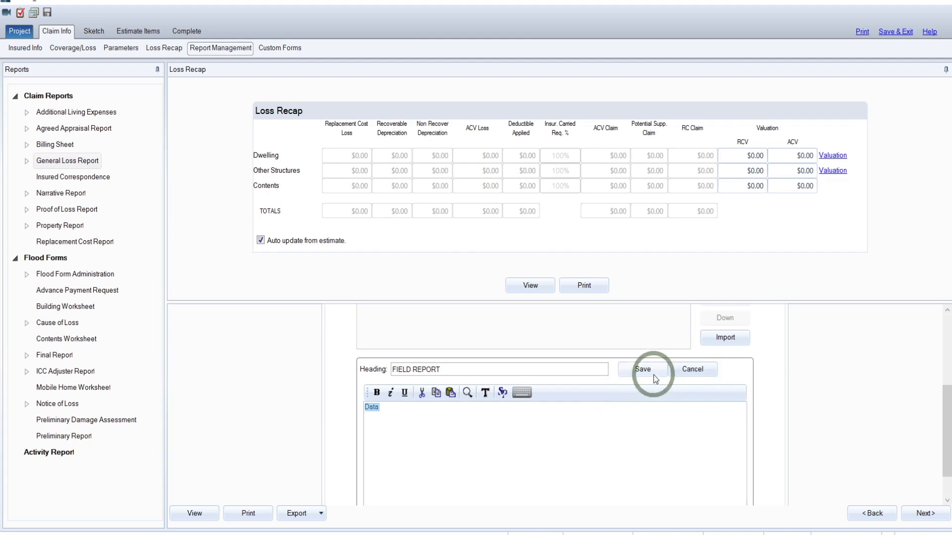
click(642, 368)
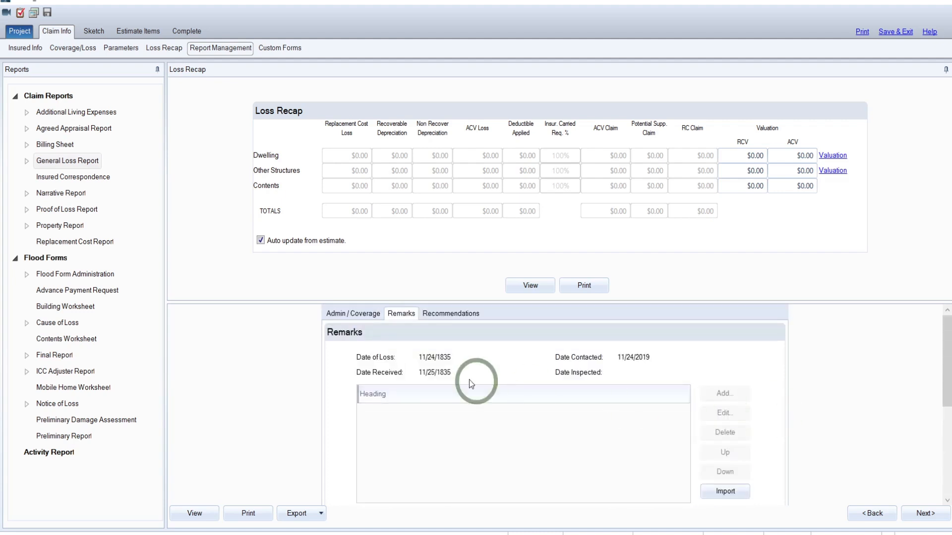
mouse_move(502, 401)
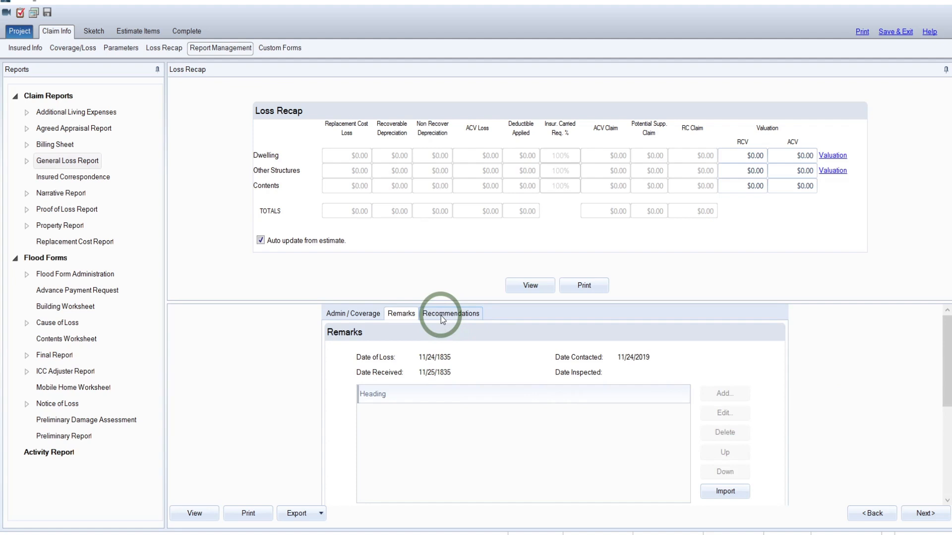
Review the report's Recommendations, check Insured Info, and return to the General Loss Report
click(450, 313)
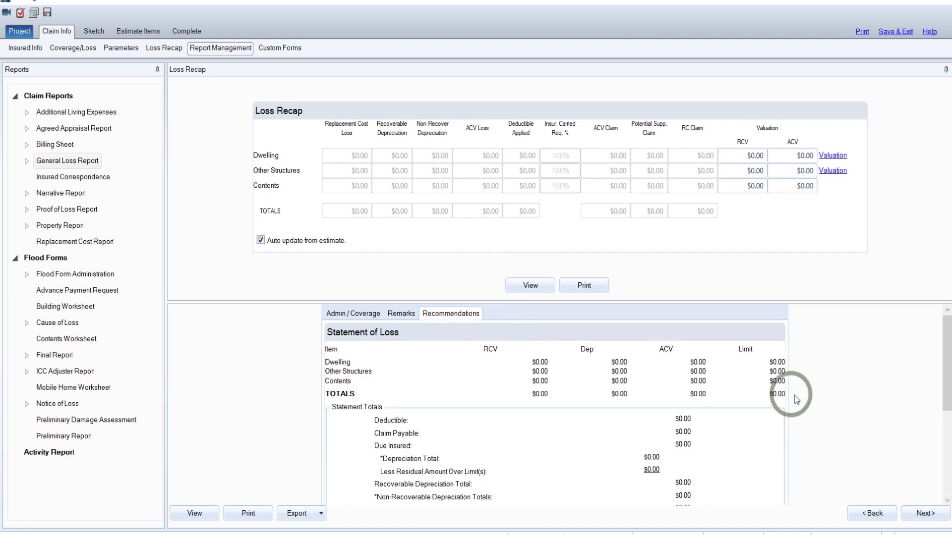
scroll(down, 3)
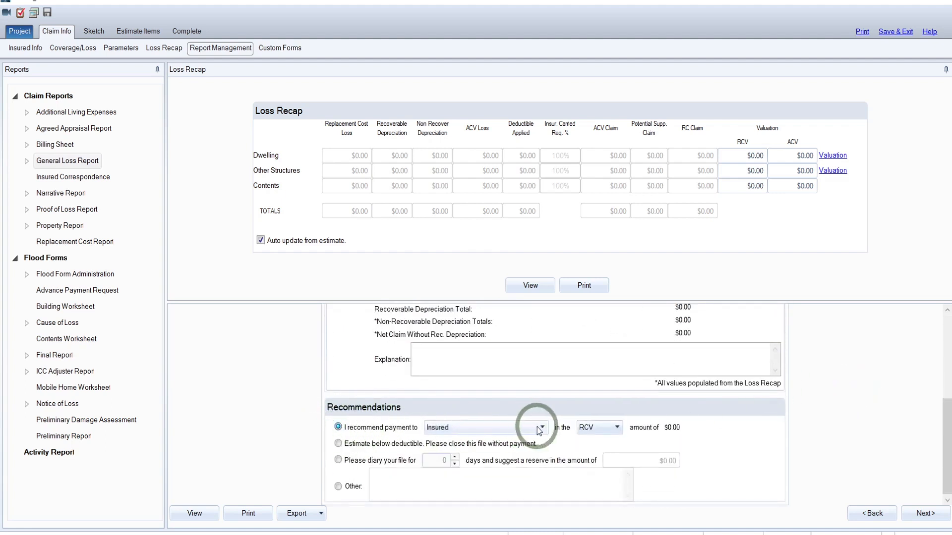
mouse_move(590, 445)
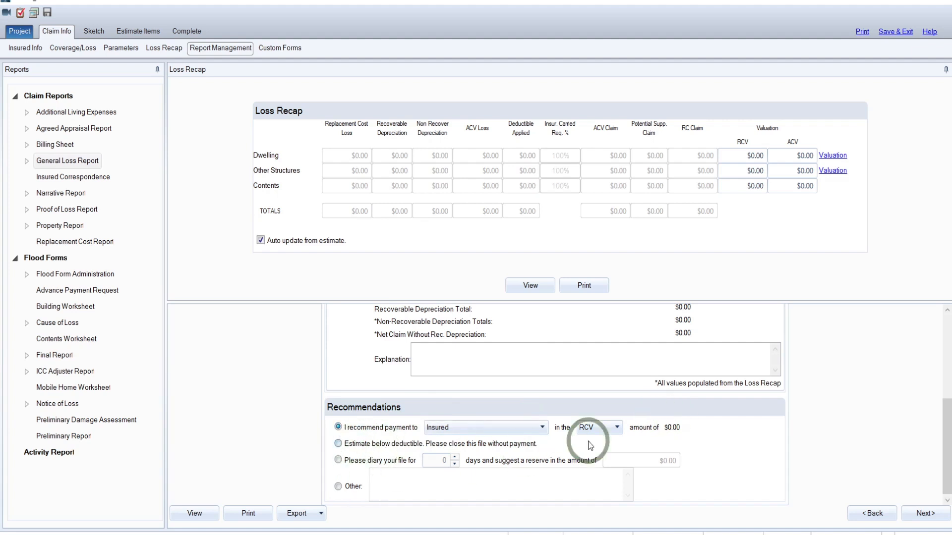
mouse_move(486, 439)
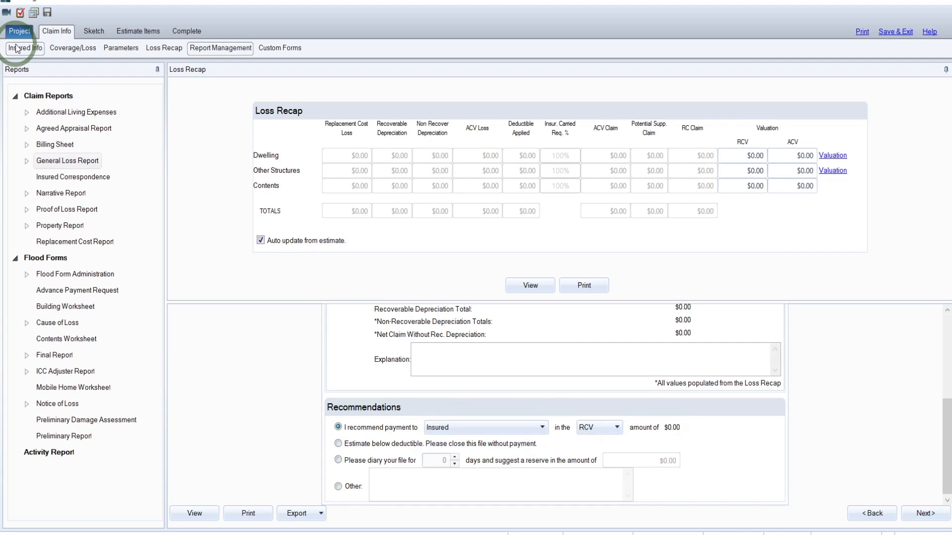
click(24, 47)
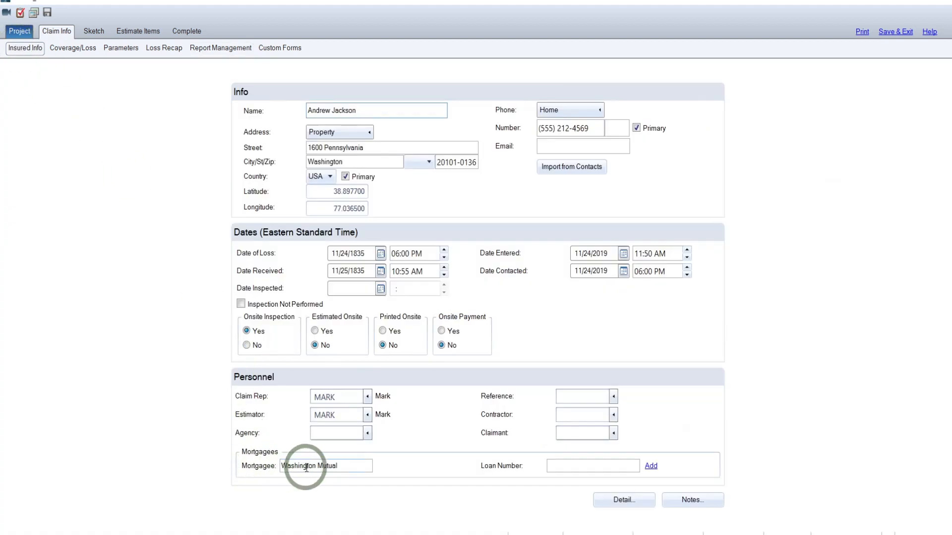
mouse_move(121, 48)
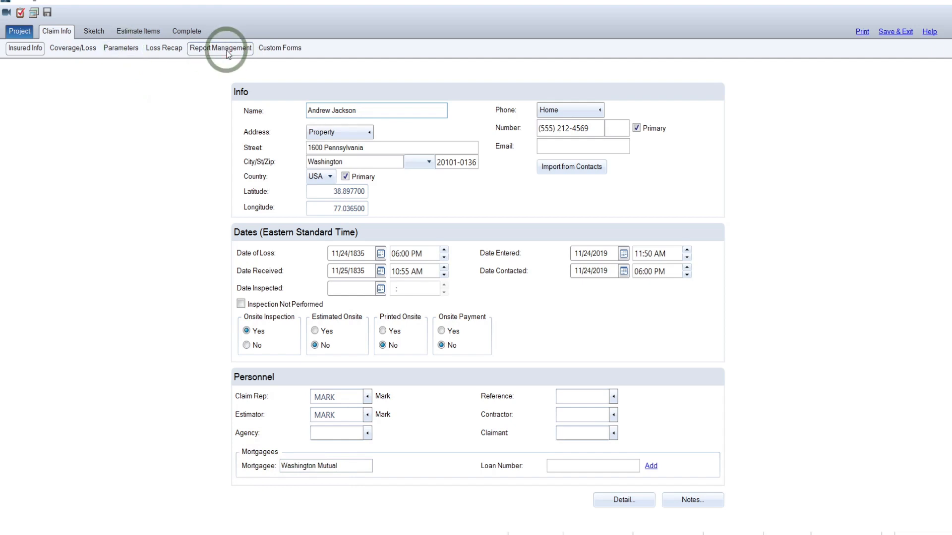
click(220, 47)
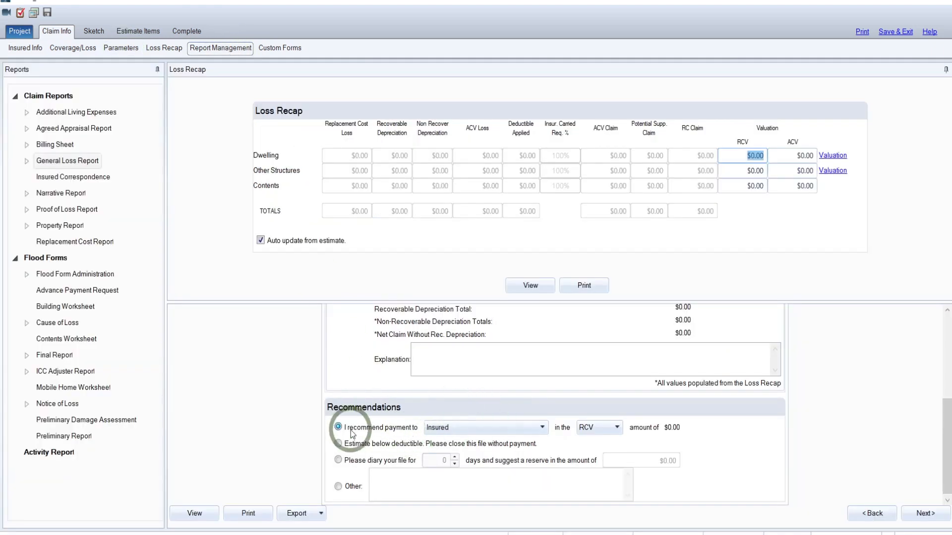
mouse_move(541, 432)
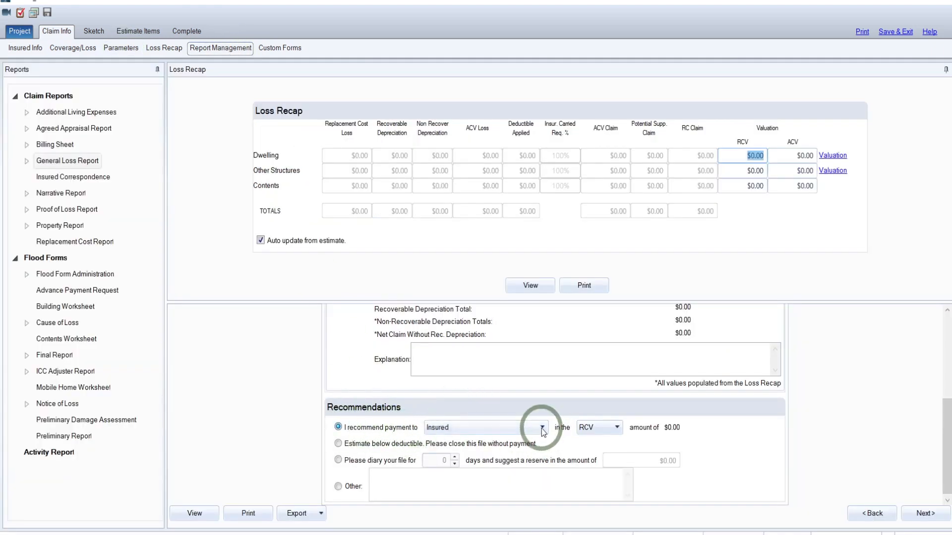
Recommend payment to Insured & Mortgagee in the ACV amount
click(541, 428)
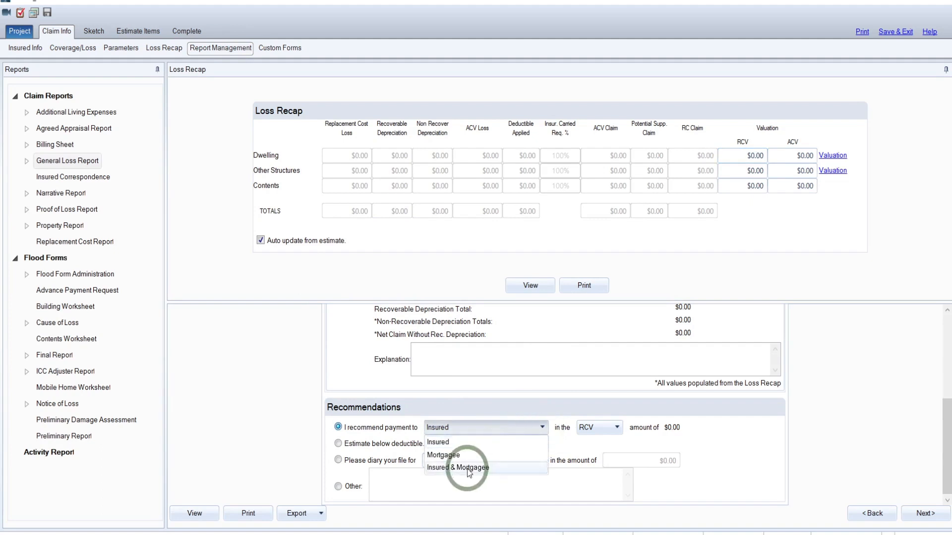
click(458, 467)
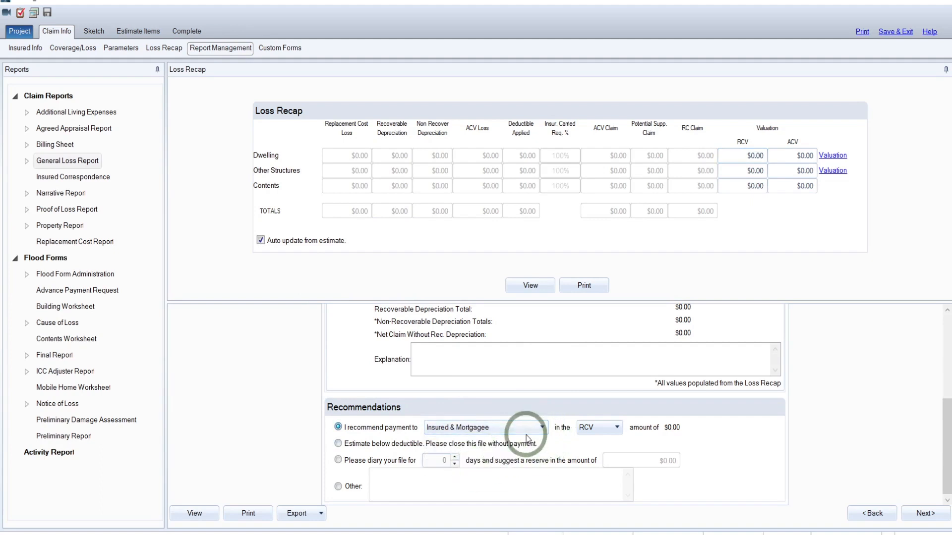
mouse_move(551, 450)
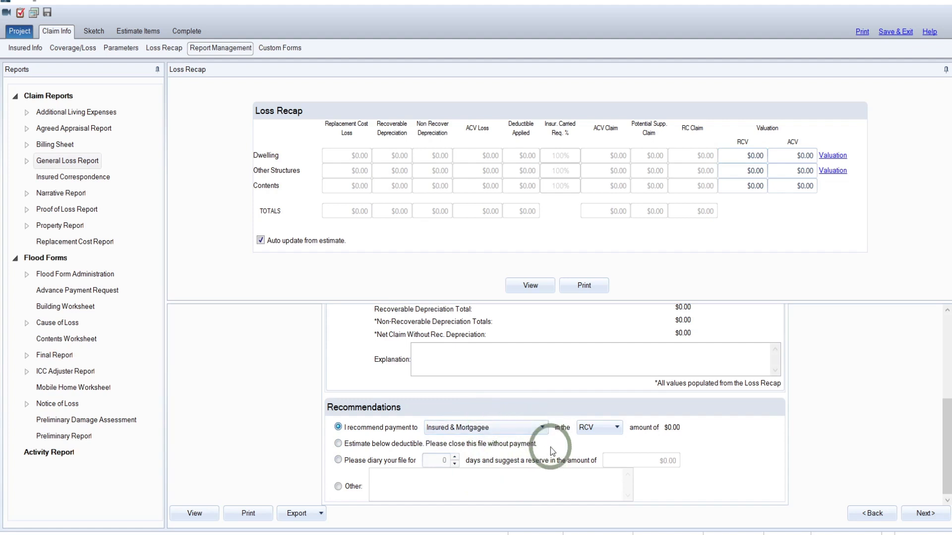
click(541, 427)
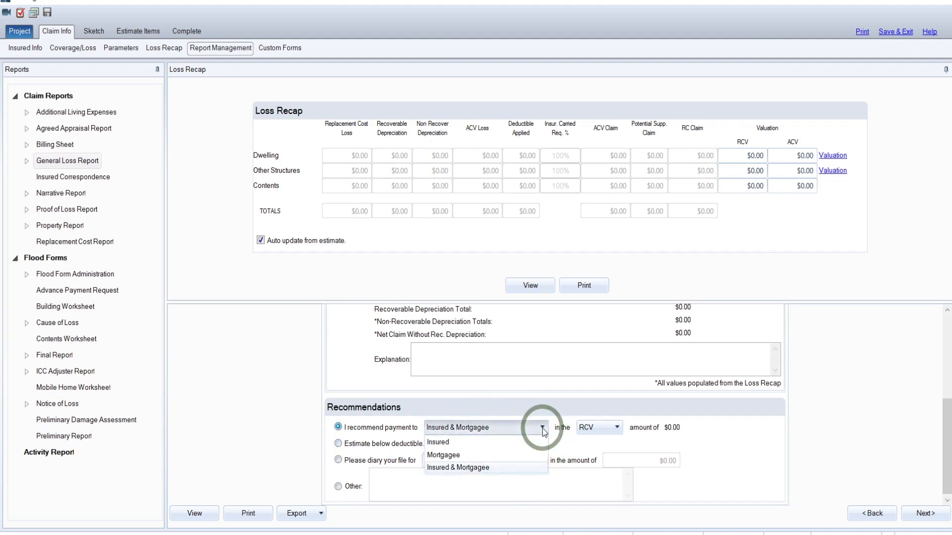
click(437, 442)
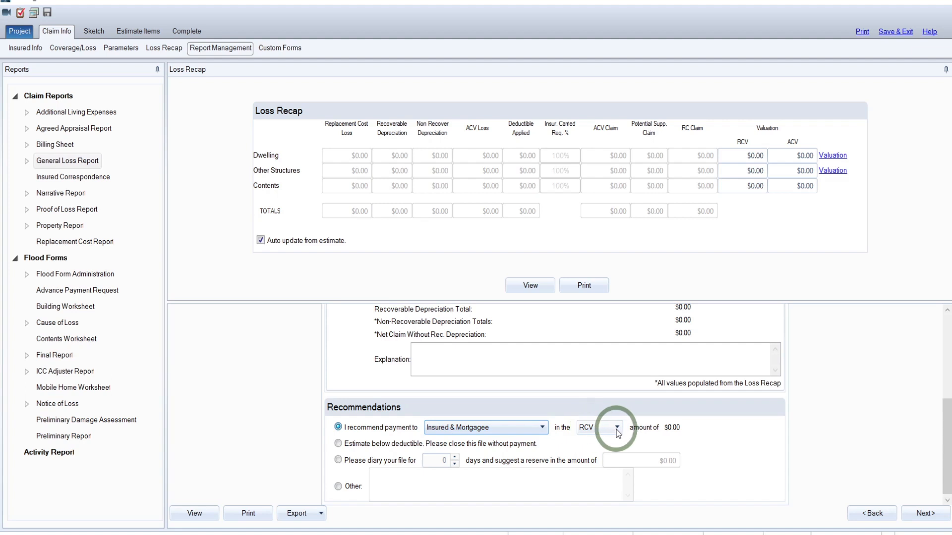
click(616, 428)
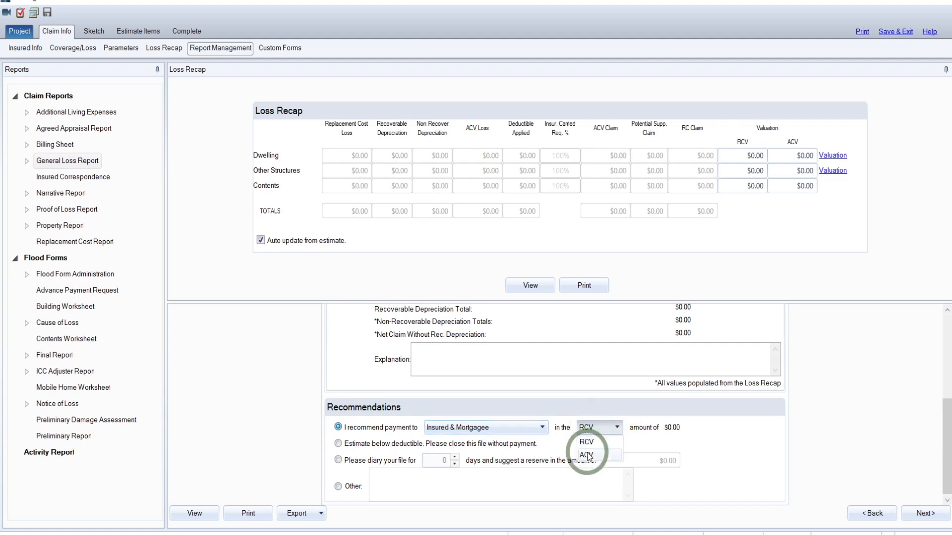
click(586, 456)
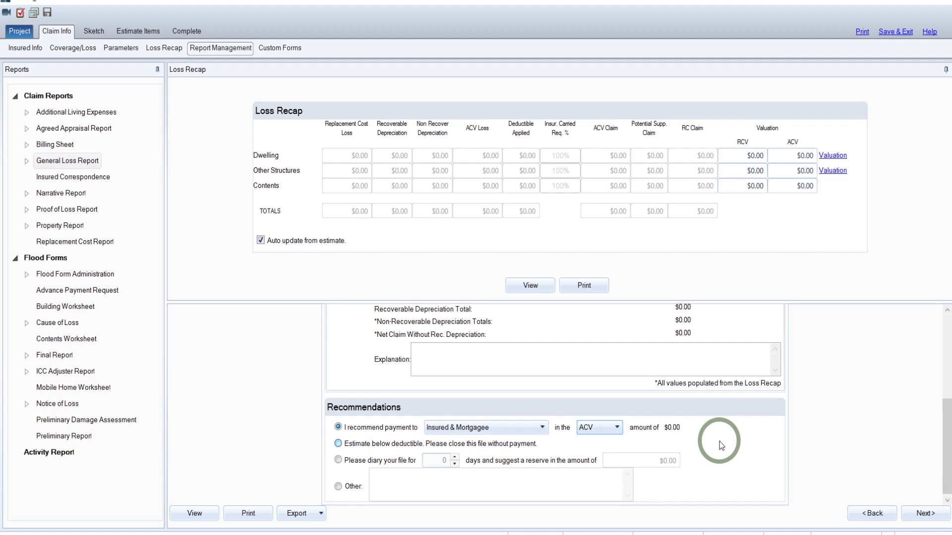
mouse_move(614, 439)
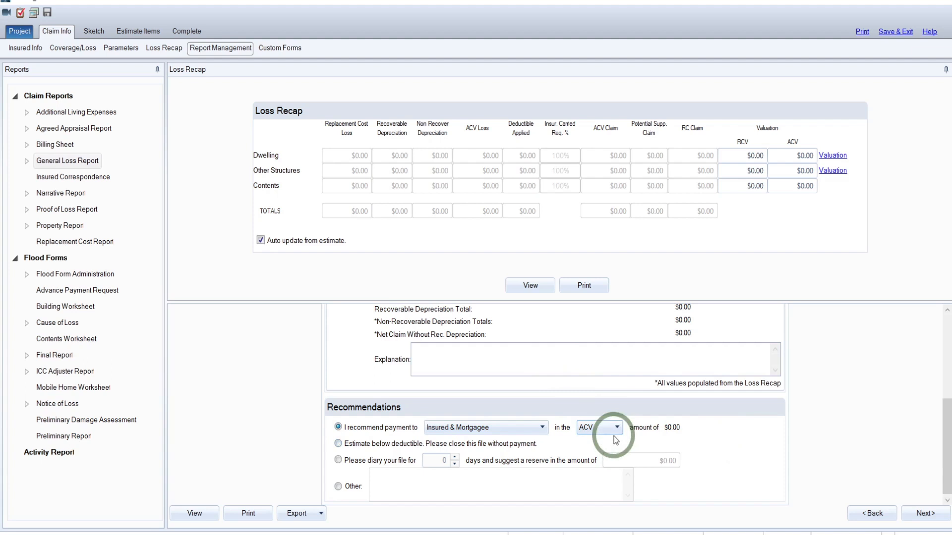
mouse_move(691, 432)
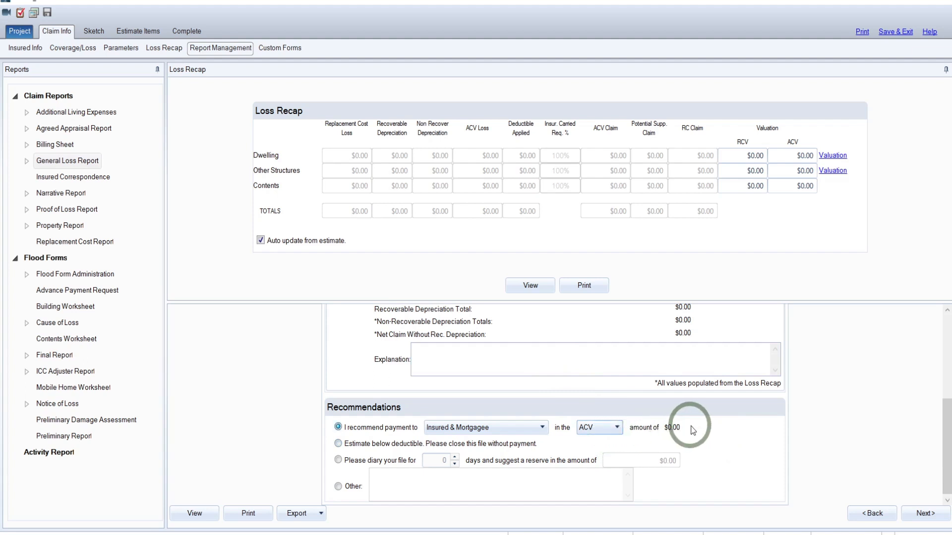
mouse_move(678, 434)
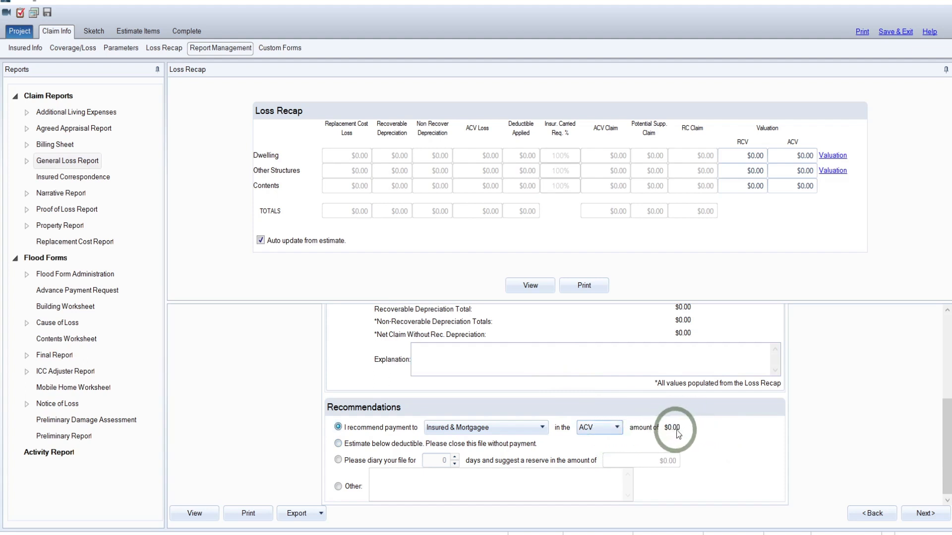
mouse_move(517, 416)
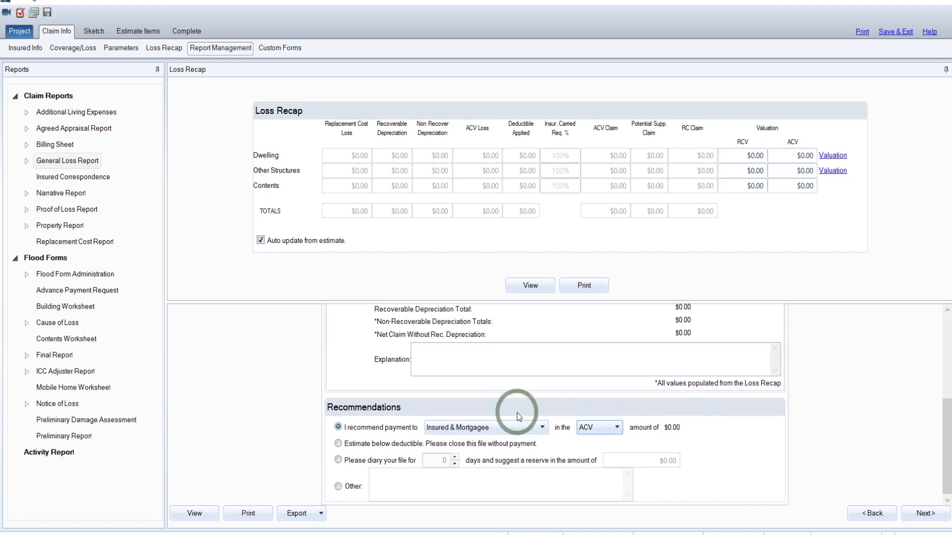
mouse_move(686, 456)
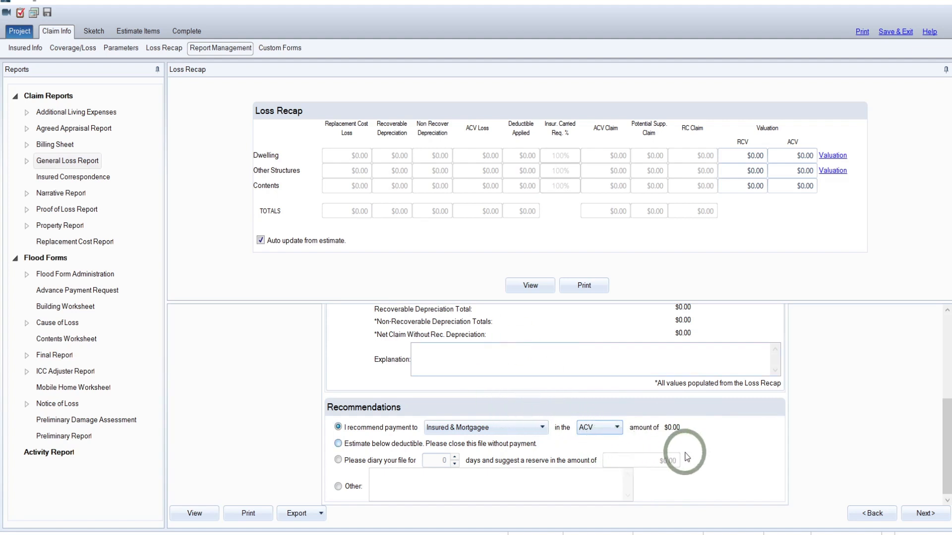
mouse_move(686, 435)
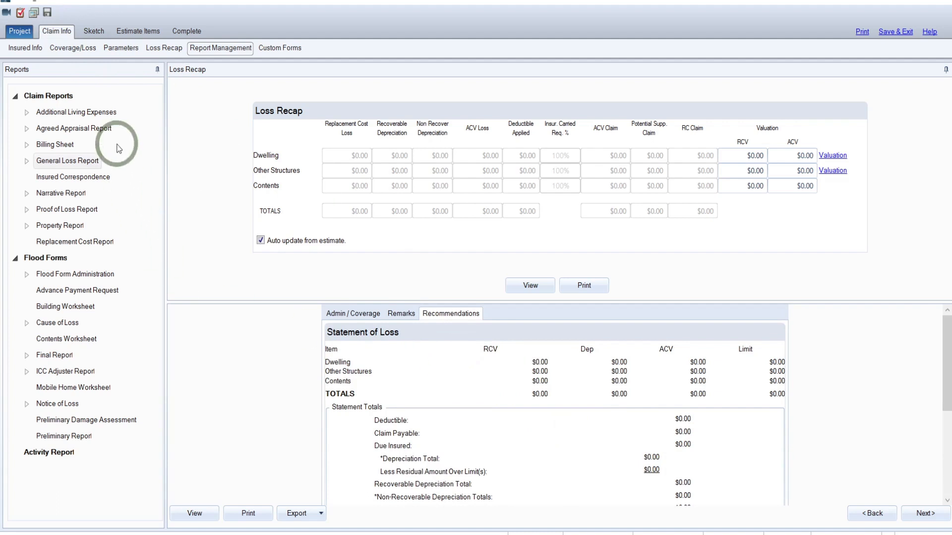
mouse_move(103, 118)
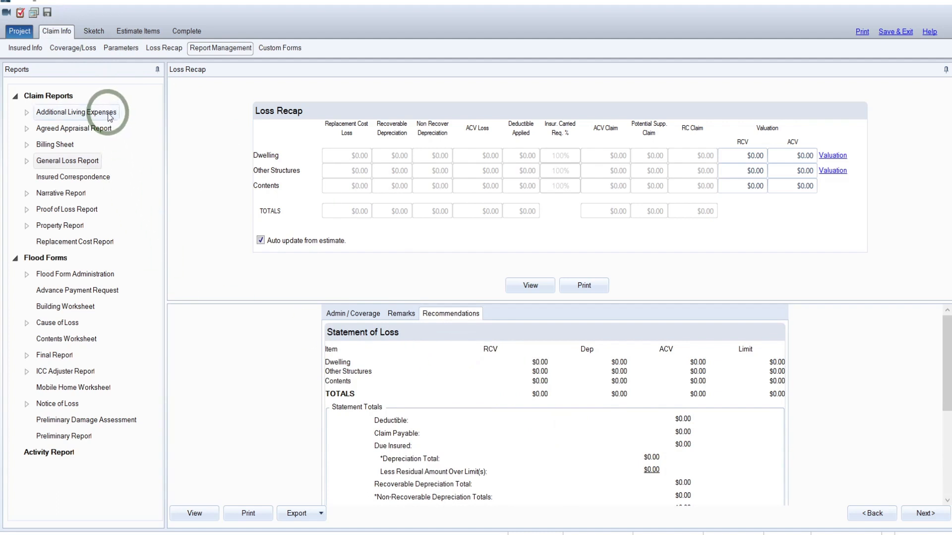
mouse_move(82, 120)
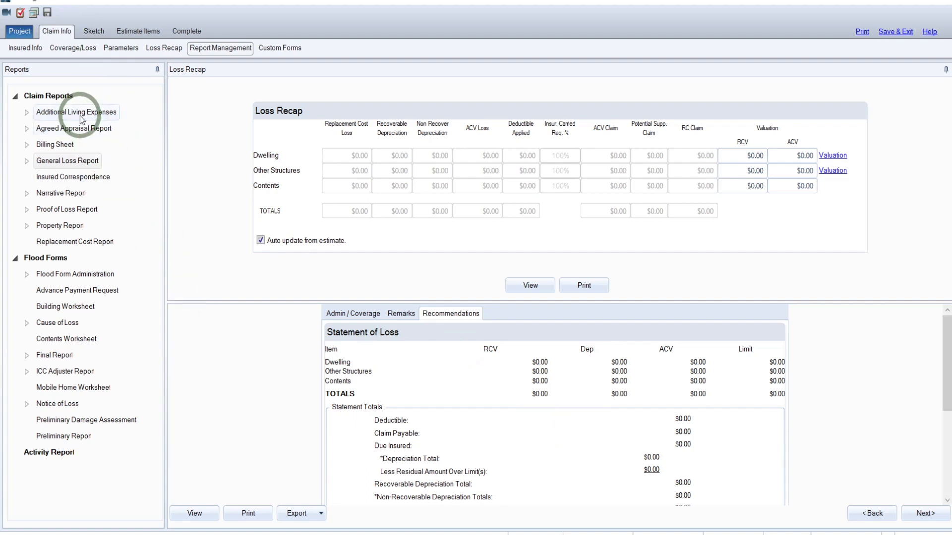
mouse_move(100, 134)
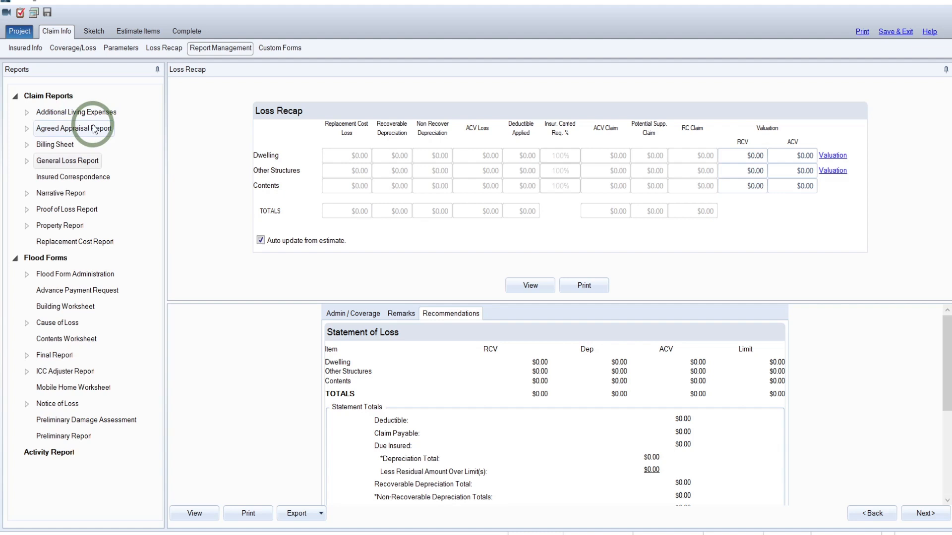
mouse_move(64, 151)
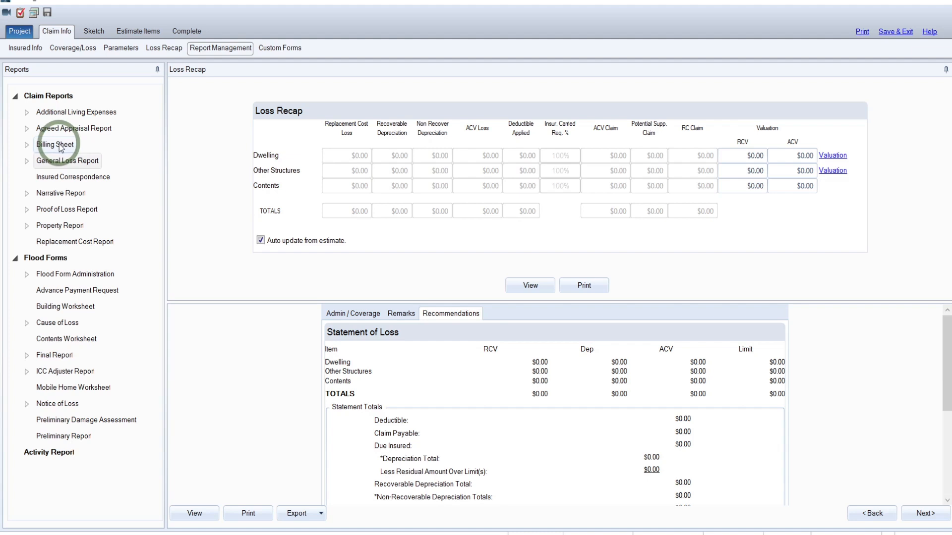
Bill the services on the Billing Sheet as a flat rate with a fee of 461
click(55, 145)
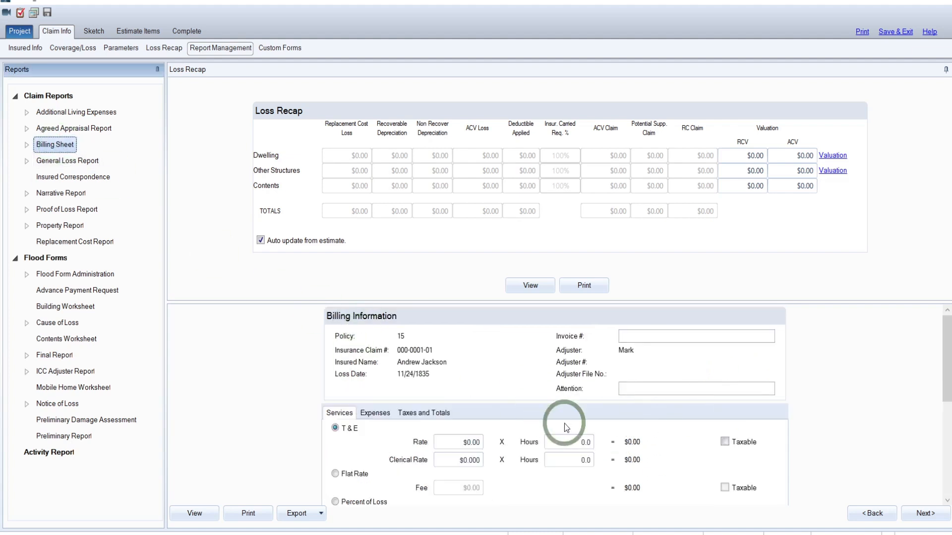
click(696, 336)
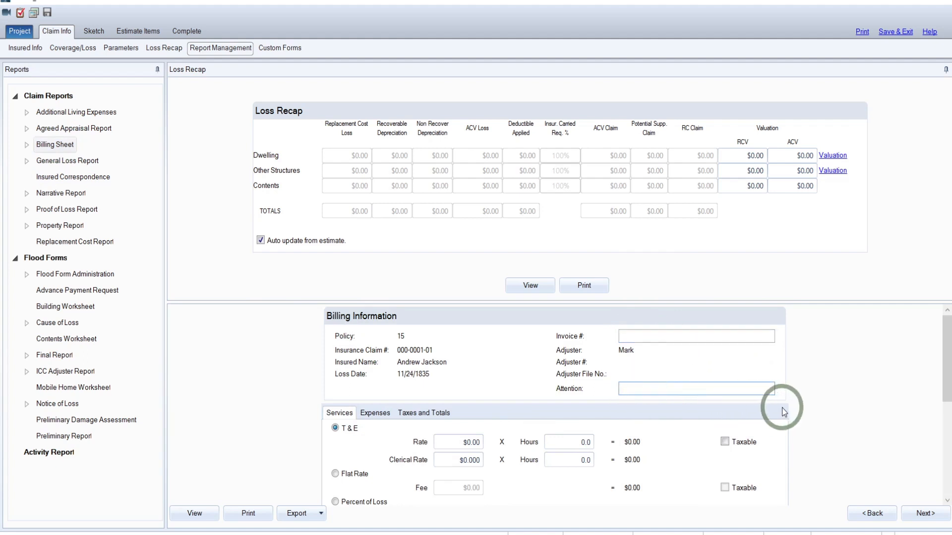
scroll(down, 3)
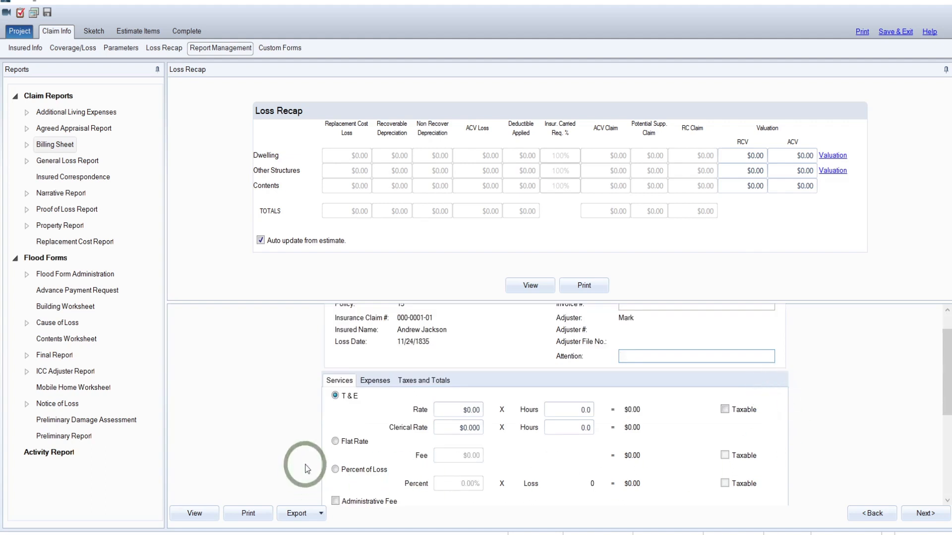
click(336, 441)
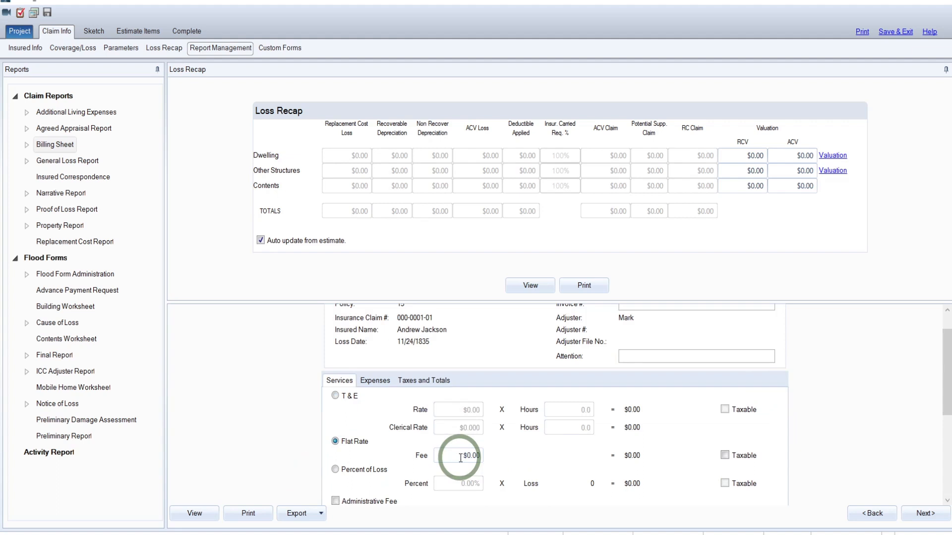
triple_click(458, 456)
text(461)
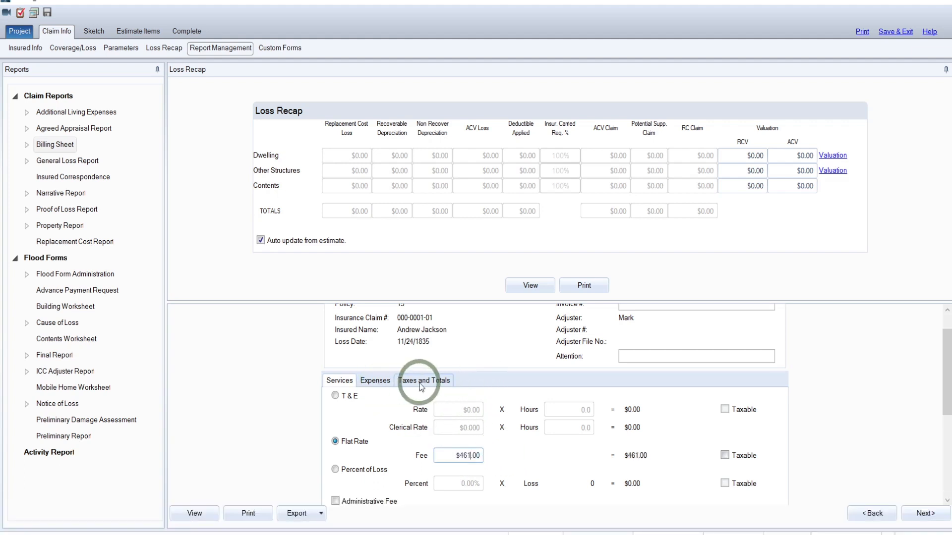
Review the Taxes and Totals showing the $461.00 amount due
click(424, 380)
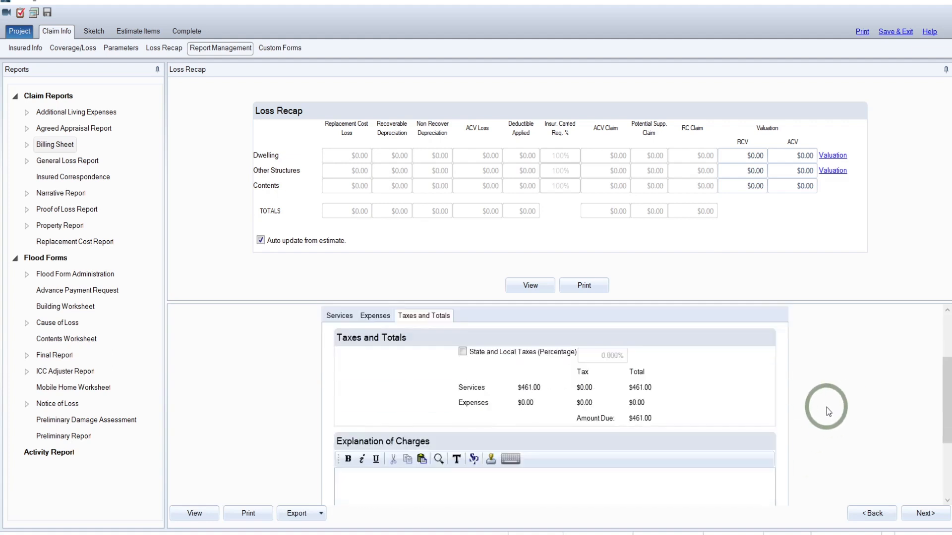
scroll(down, 3)
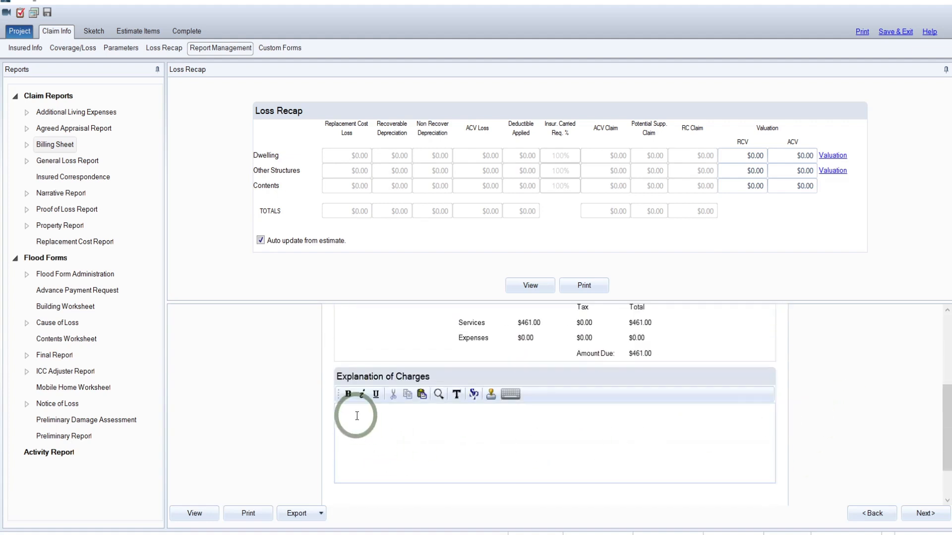
mouse_move(553, 419)
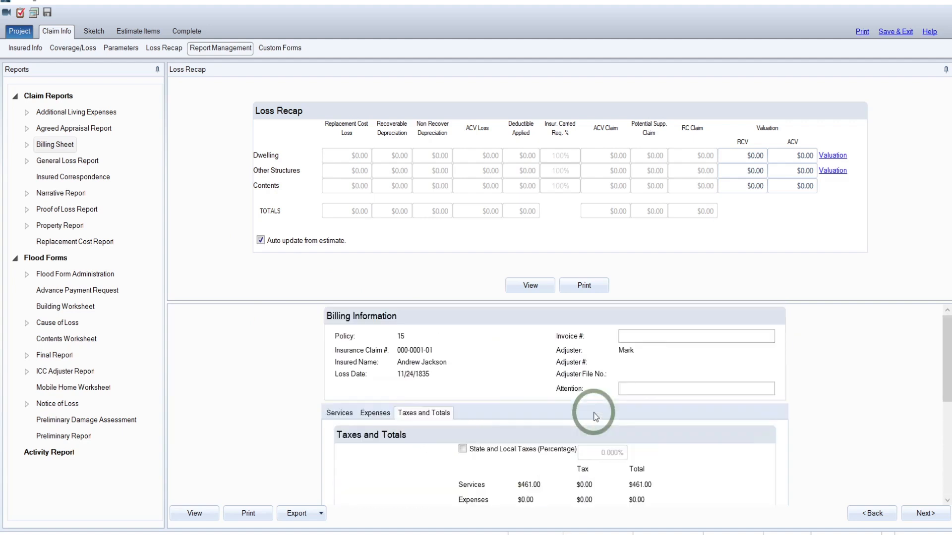
mouse_move(188, 228)
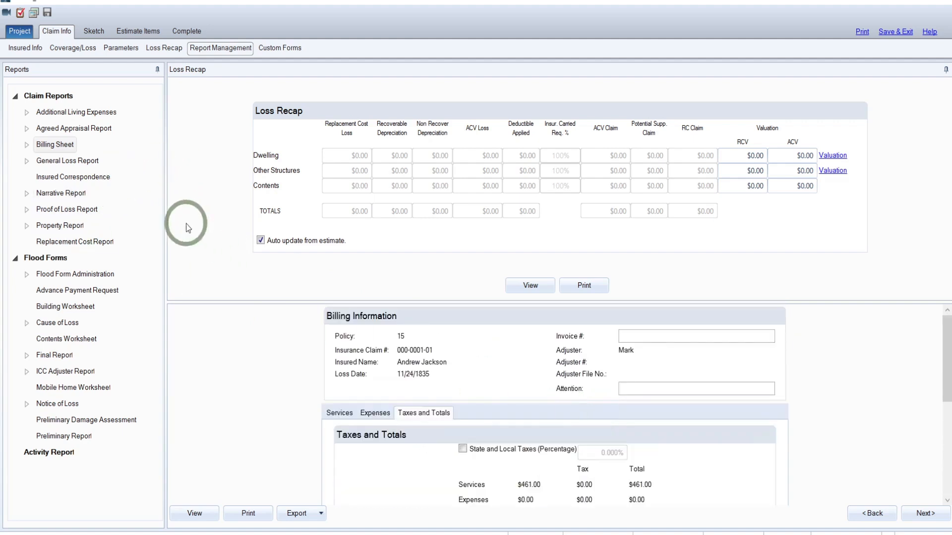
mouse_move(90, 201)
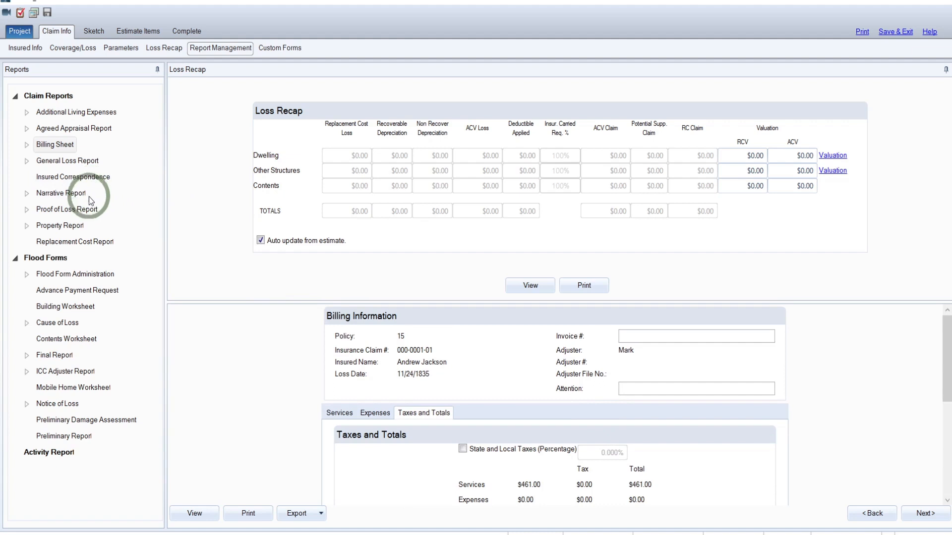
mouse_move(69, 194)
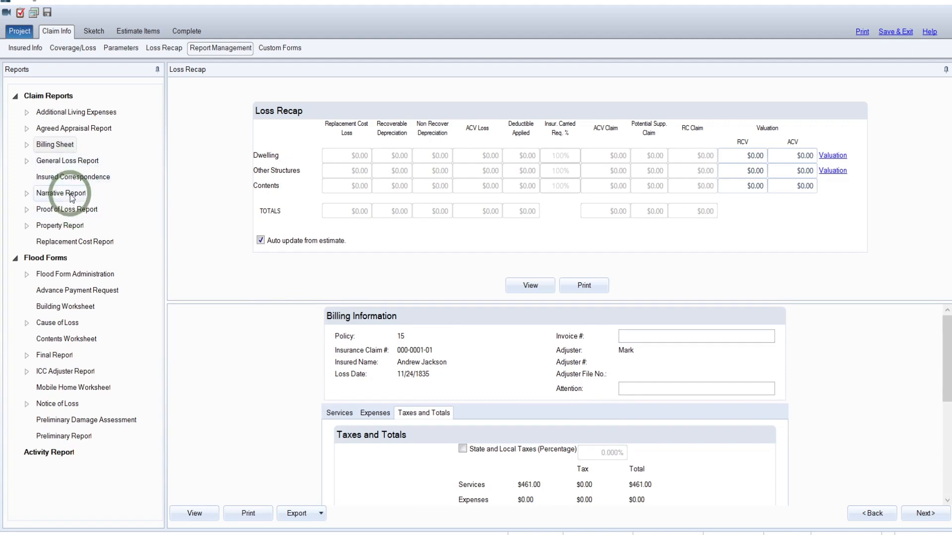
click(60, 193)
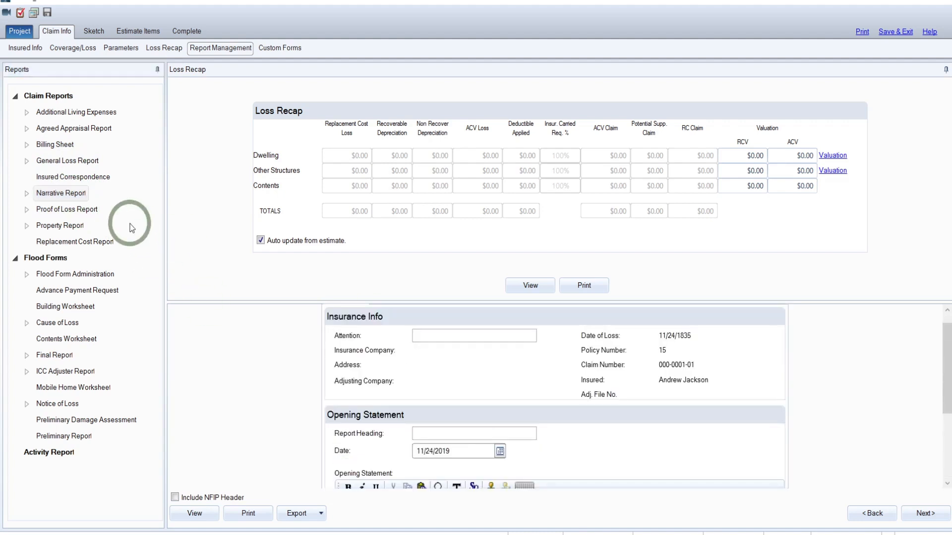
mouse_move(158, 225)
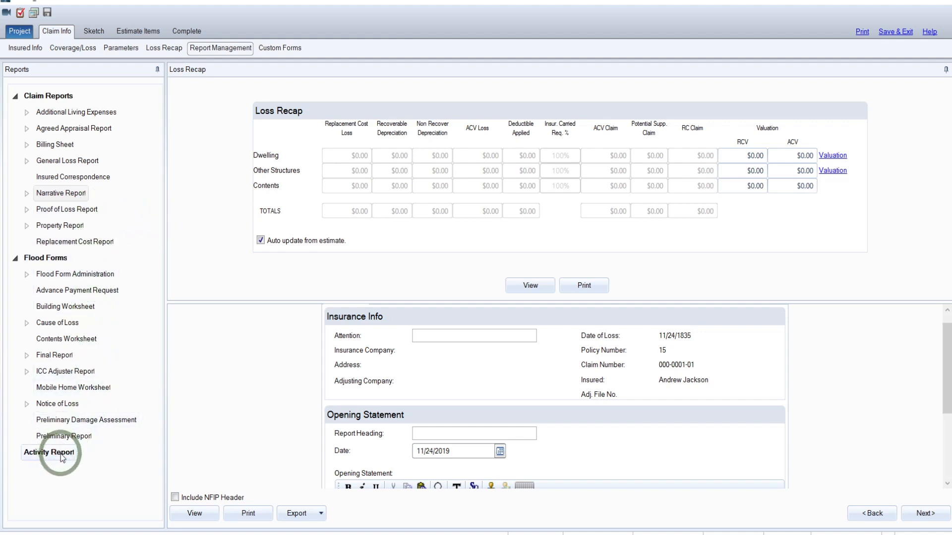
Bring up the Activity Report, currently listing no activities for the claim
click(48, 452)
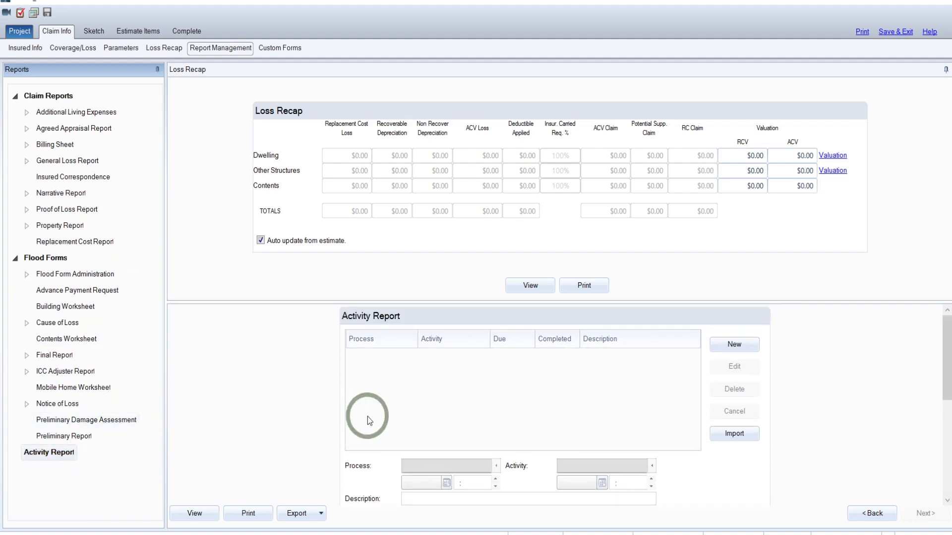
scroll(down, 3)
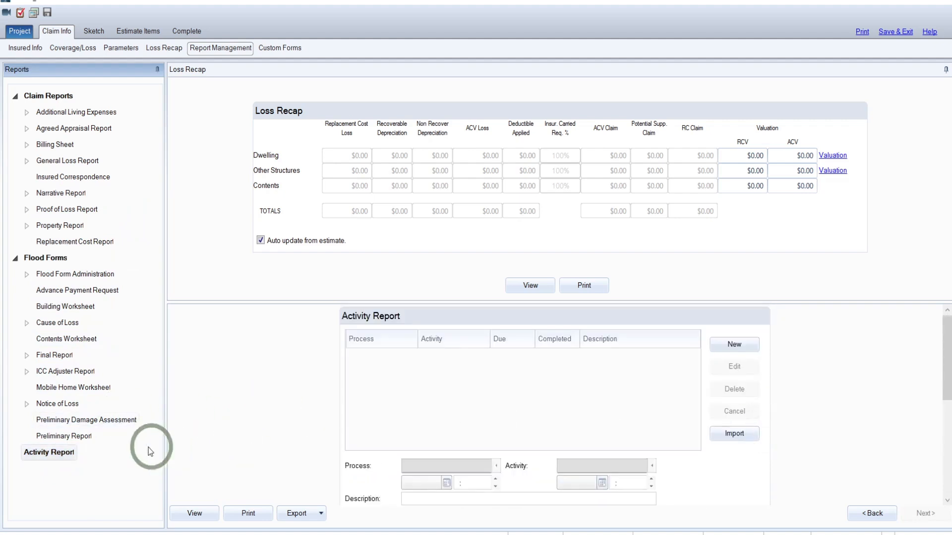
mouse_move(767, 433)
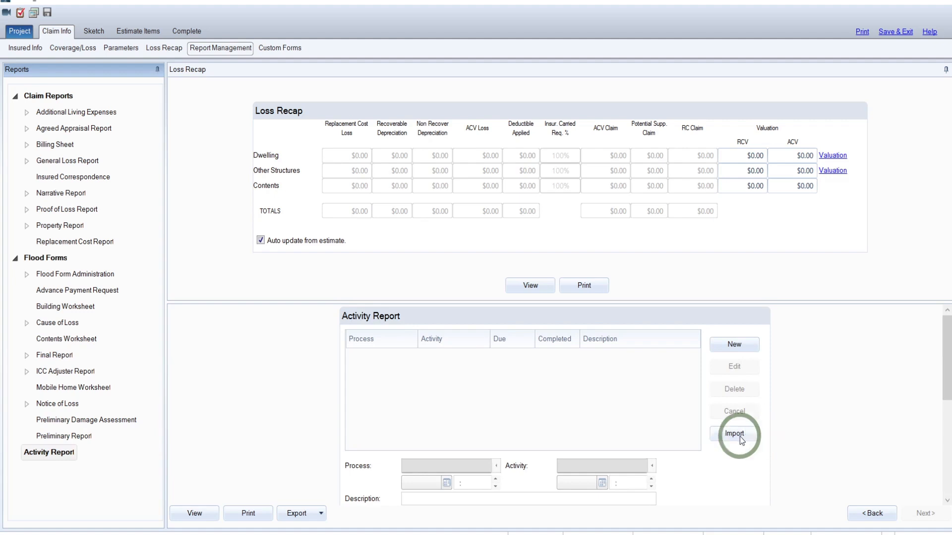
Import the 1.0 ATTEMPTED CONTACT activity (Left Message) into the Activity Report
click(734, 433)
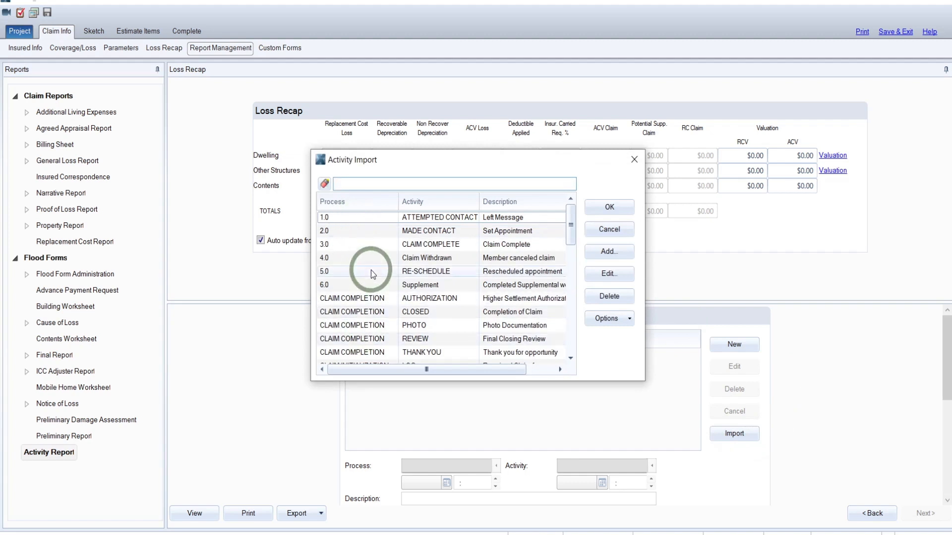
mouse_move(539, 311)
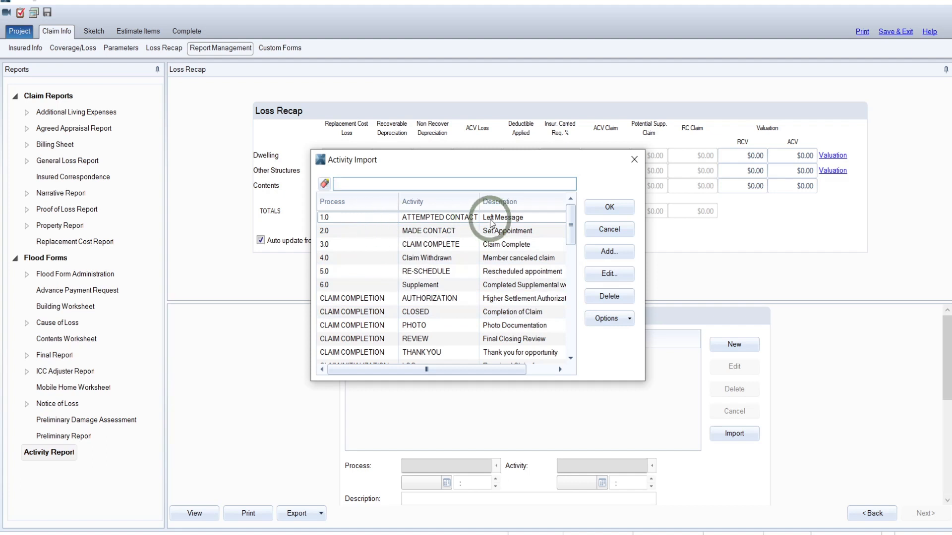
click(440, 217)
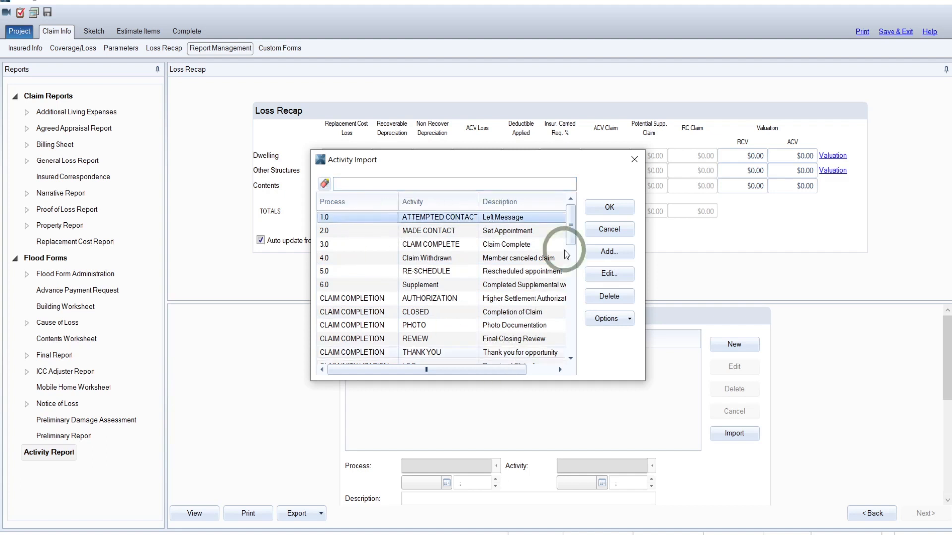
mouse_move(626, 280)
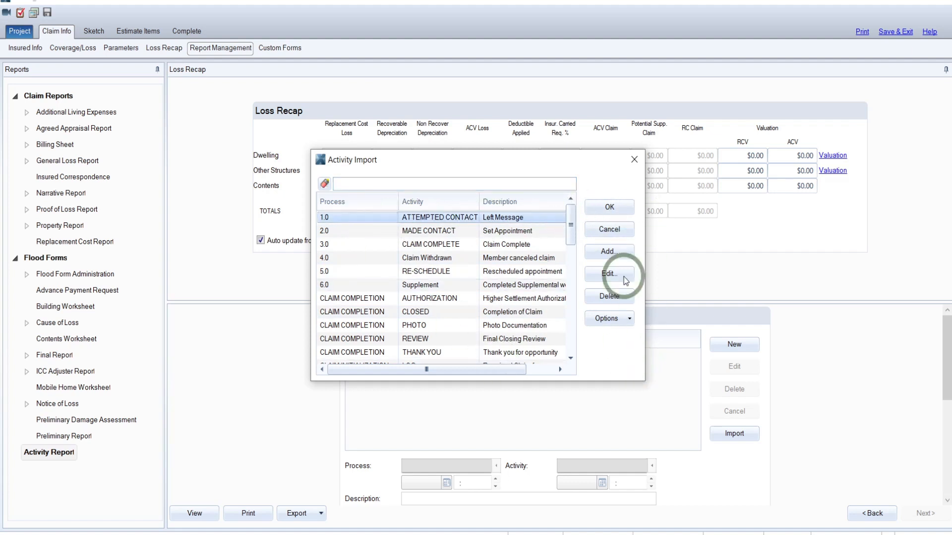
click(608, 208)
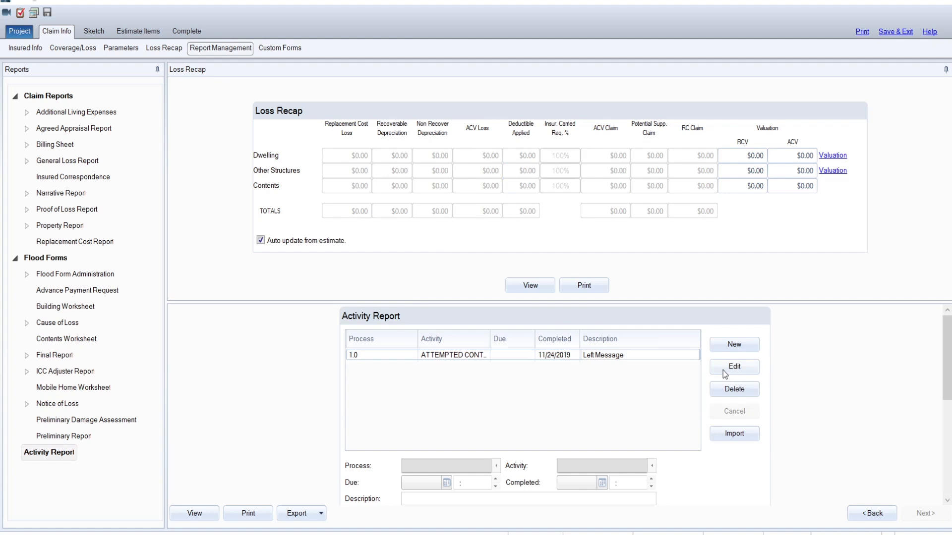
mouse_move(631, 359)
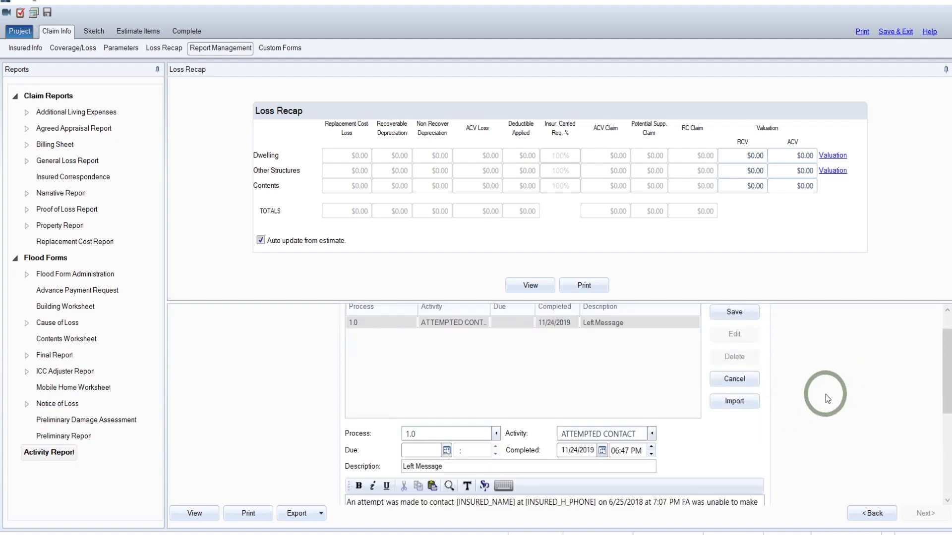
Open the ATTEMPTED CONTACT activity for editing to reveal its voice-message contact note
scroll(down, 3)
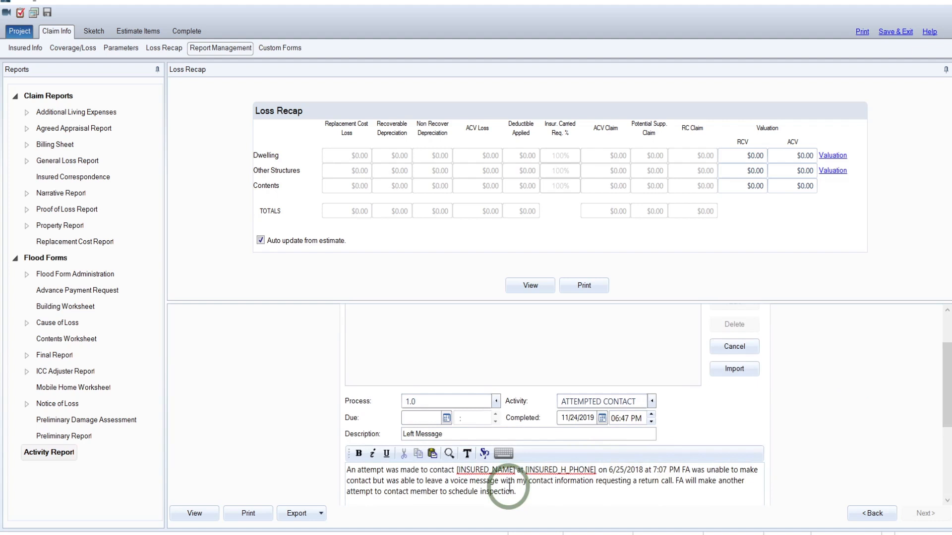
mouse_move(745, 460)
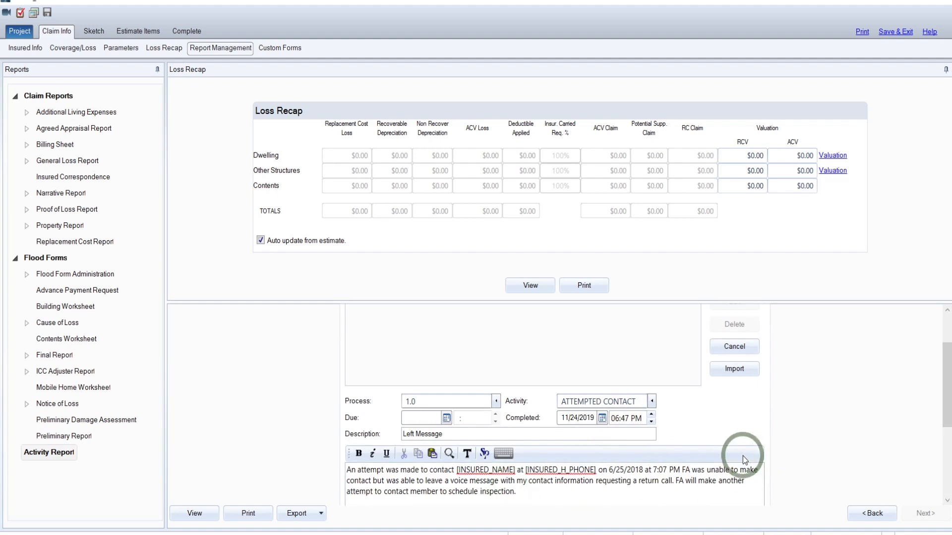
mouse_move(818, 426)
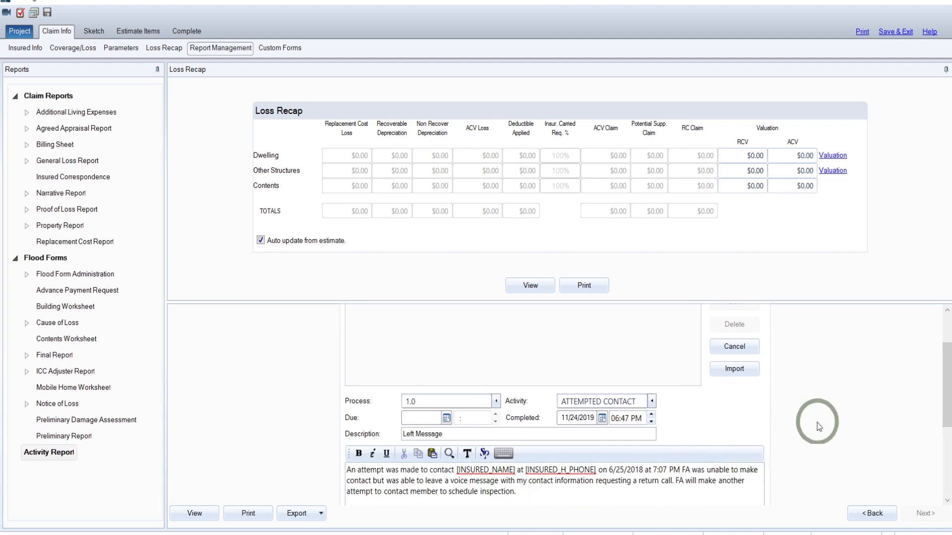
click(734, 344)
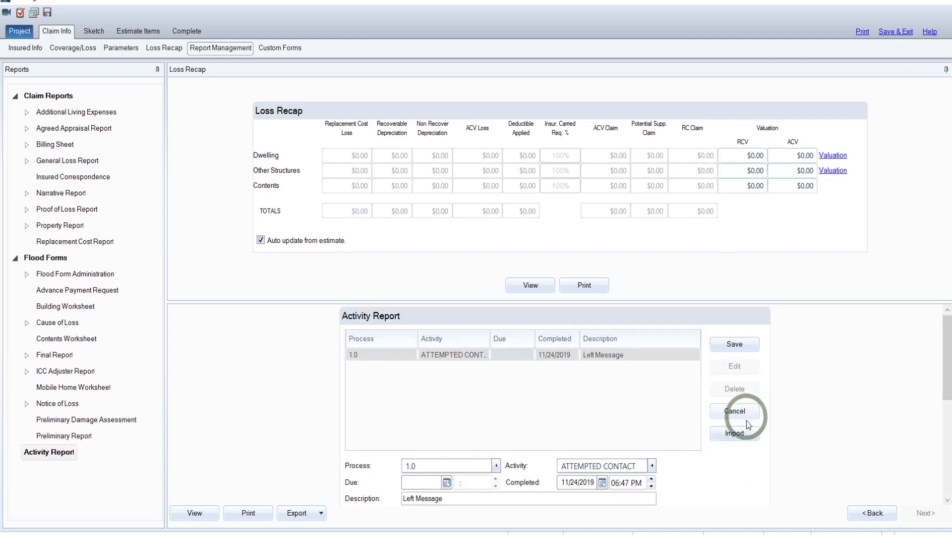
click(734, 434)
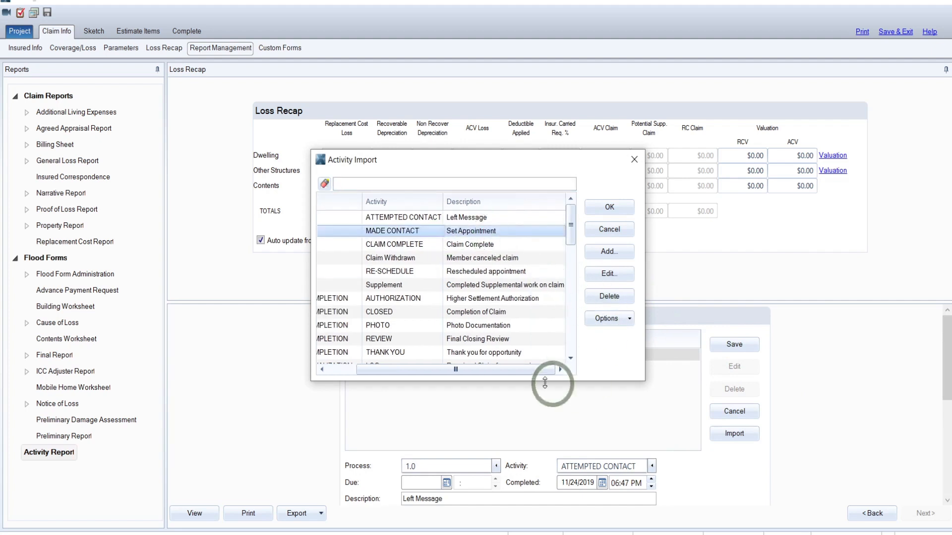
mouse_move(674, 391)
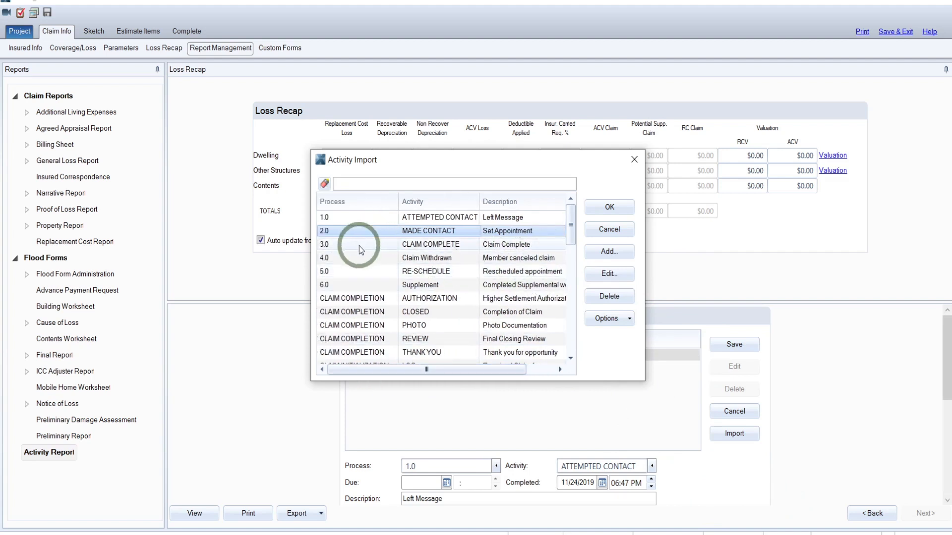
click(428, 244)
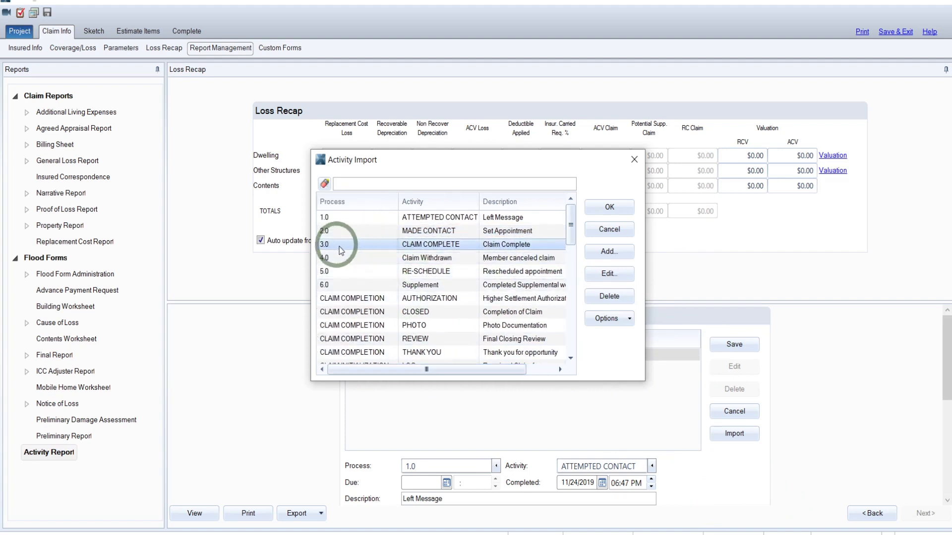
mouse_move(467, 296)
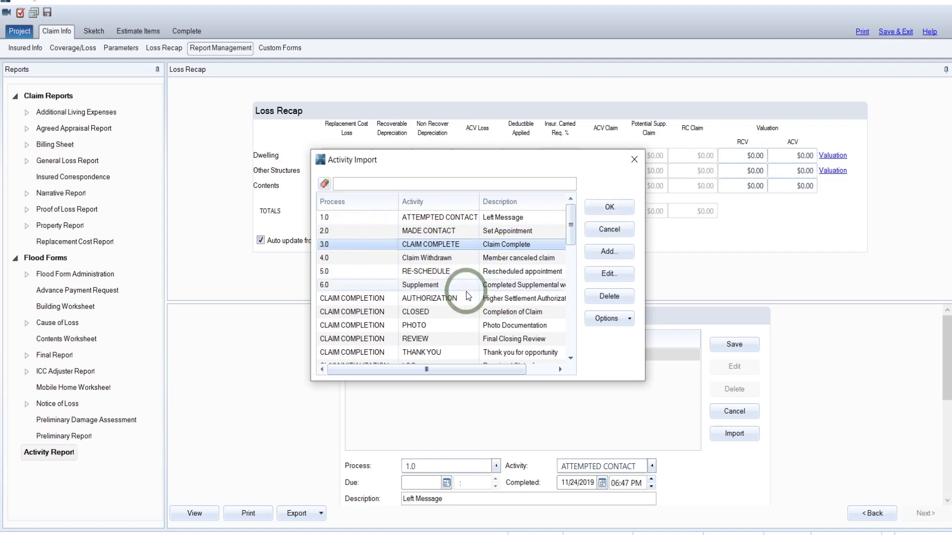
mouse_move(452, 280)
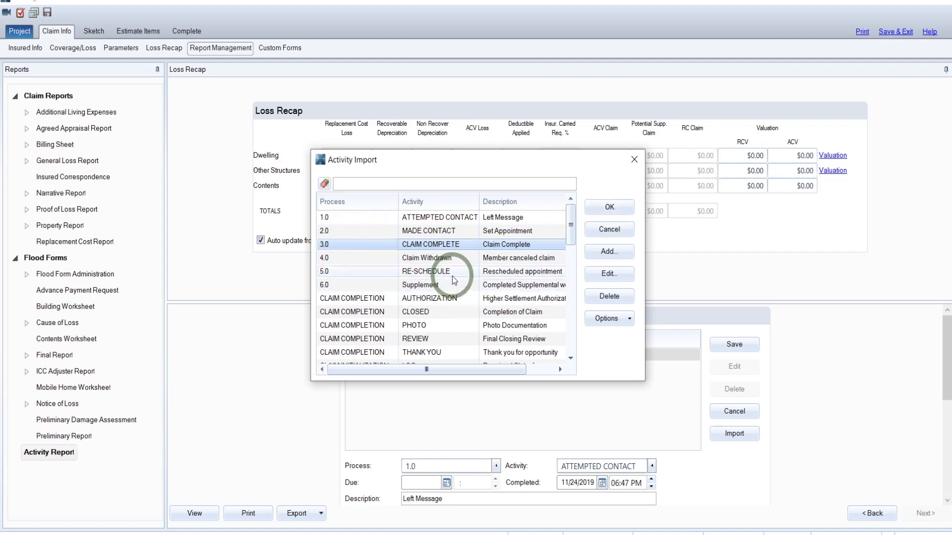
mouse_move(479, 353)
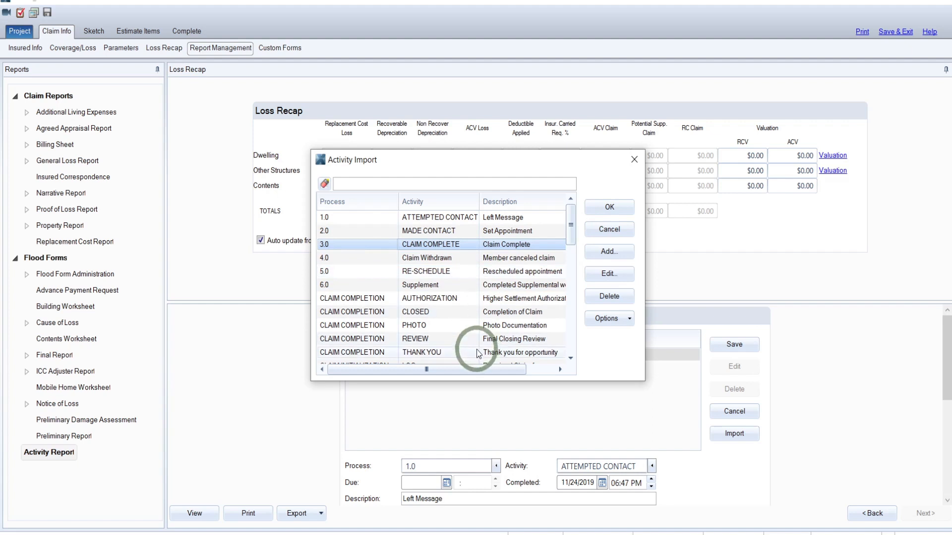
mouse_move(532, 347)
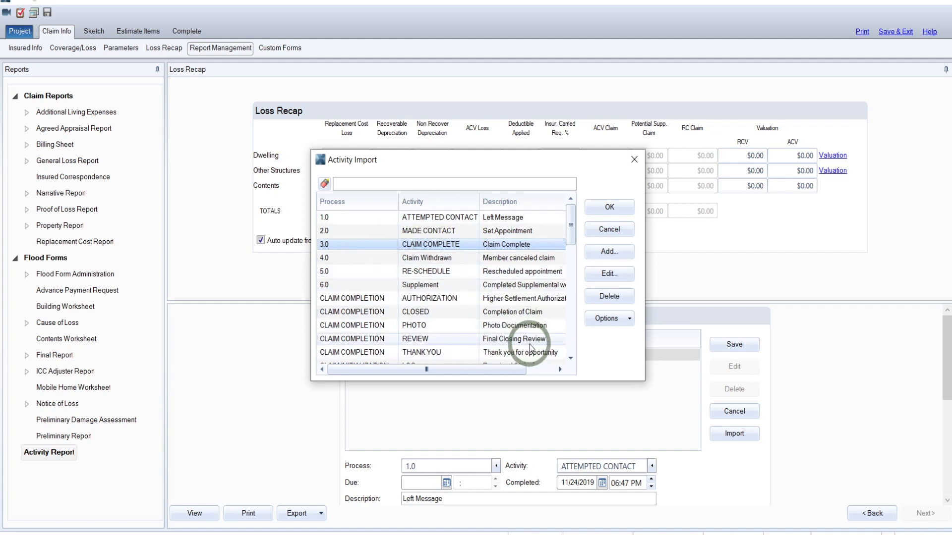
mouse_move(633, 159)
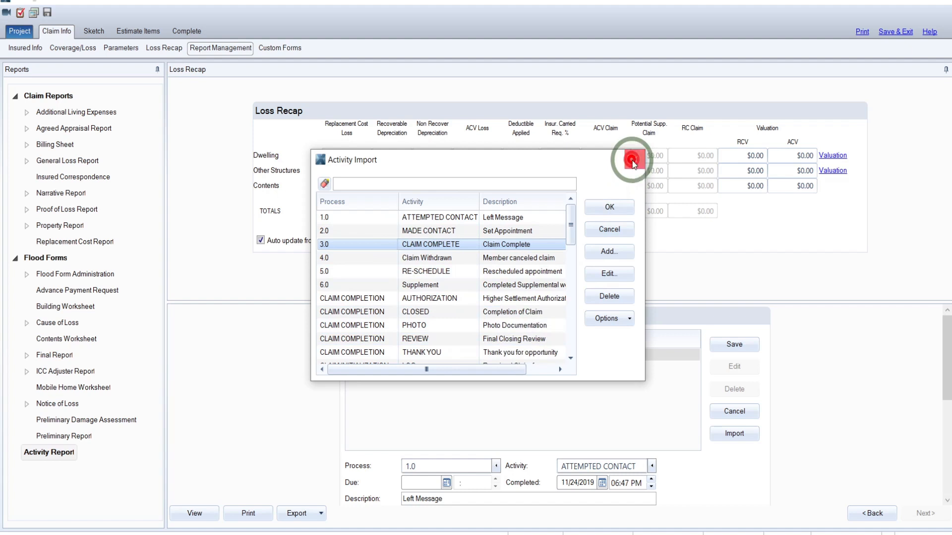
click(634, 159)
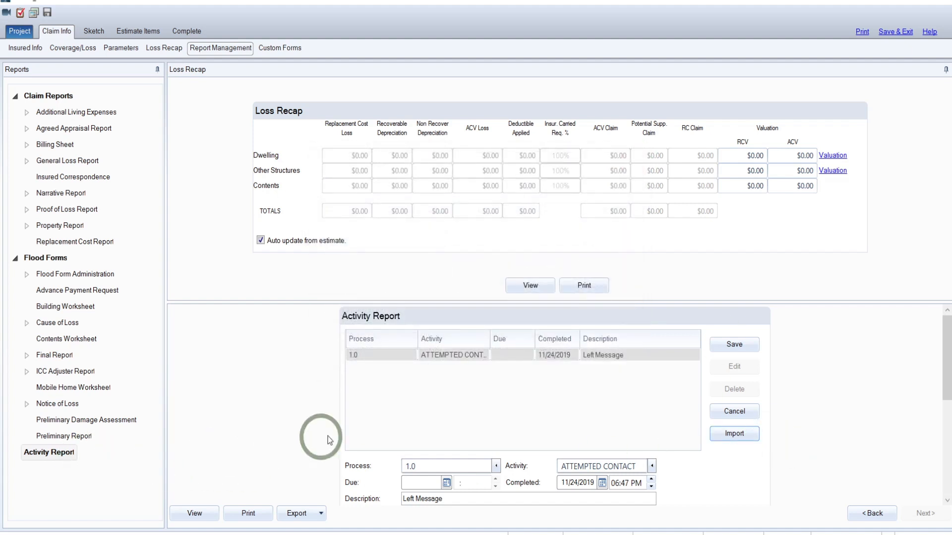
mouse_move(704, 380)
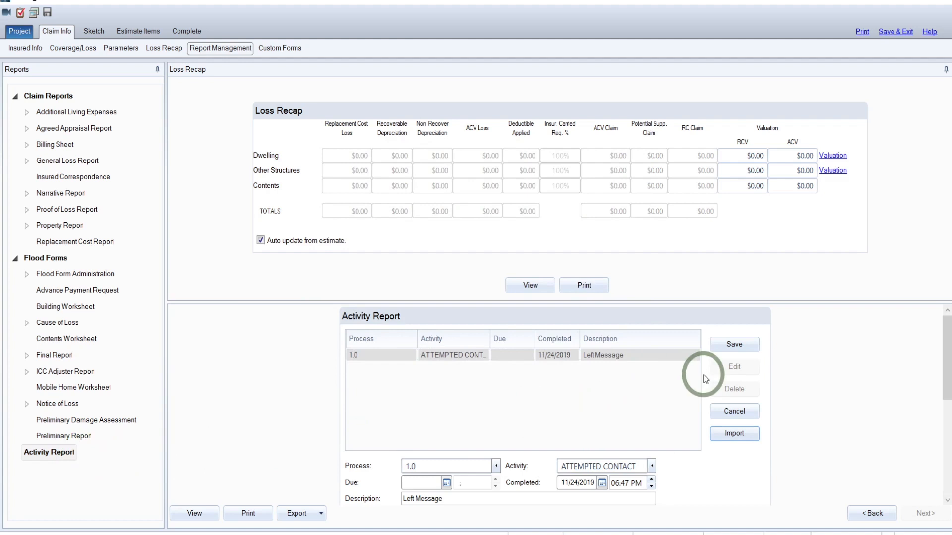
mouse_move(709, 389)
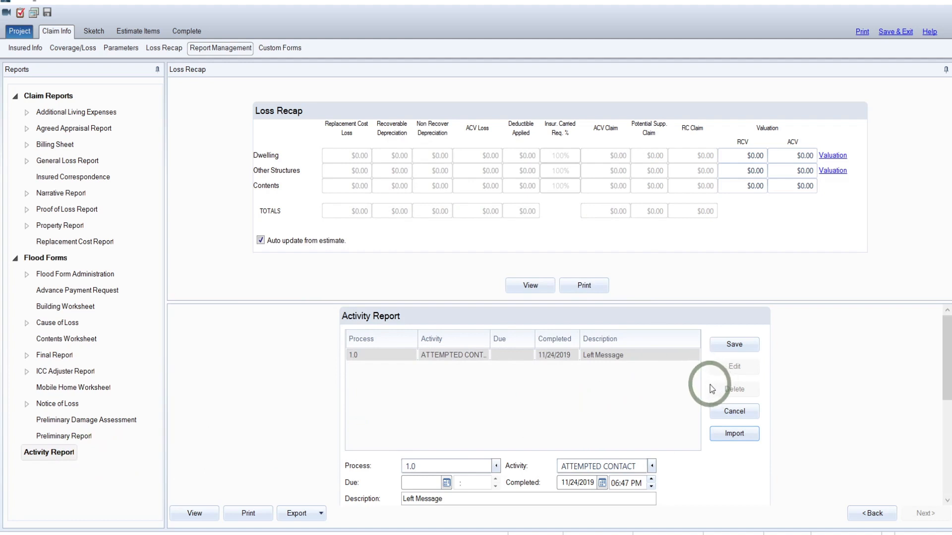
mouse_move(622, 432)
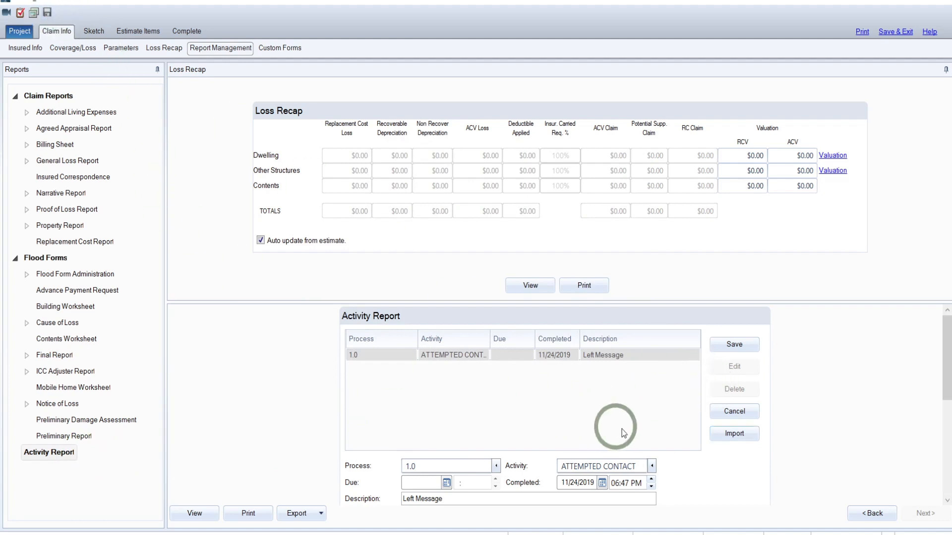
mouse_move(826, 449)
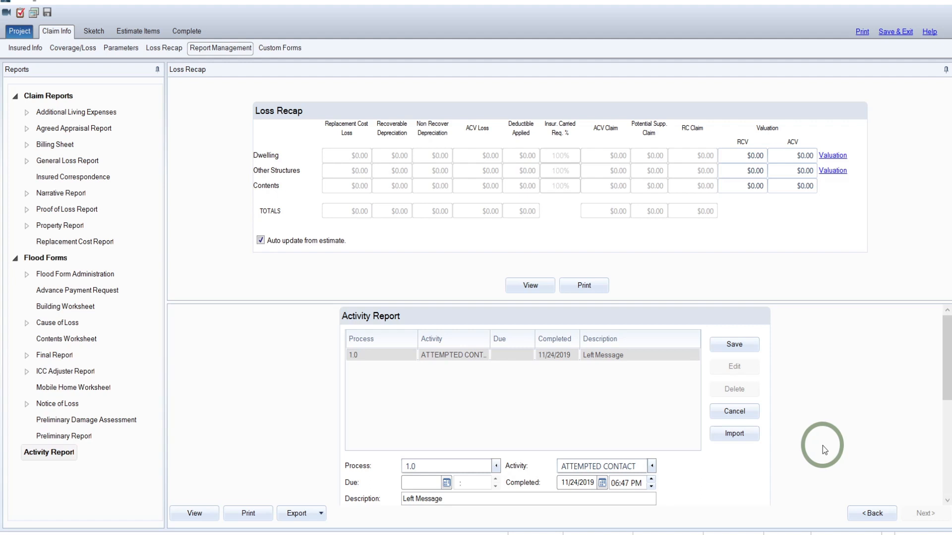
mouse_move(824, 408)
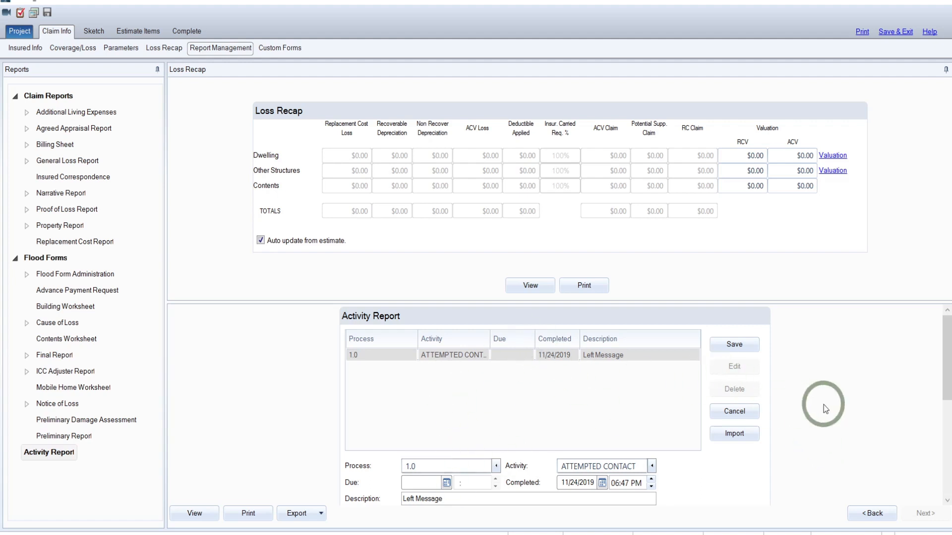
Show the Activity Report under the Loss Recap, then move to the property sketch
click(734, 344)
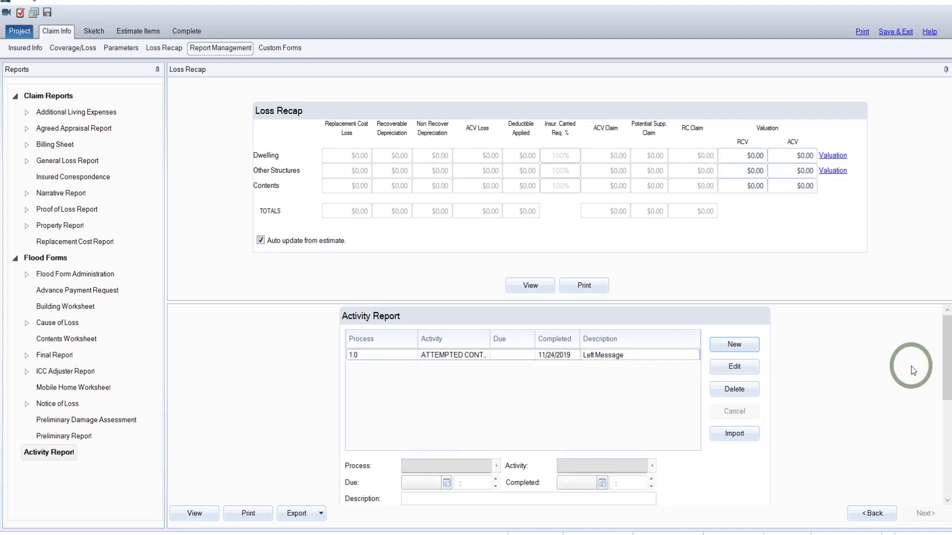
click(733, 344)
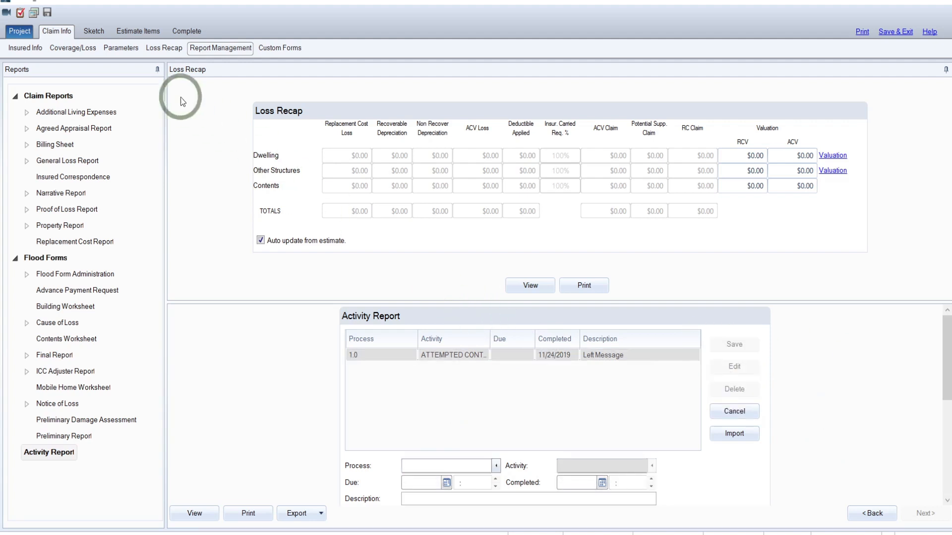
click(93, 31)
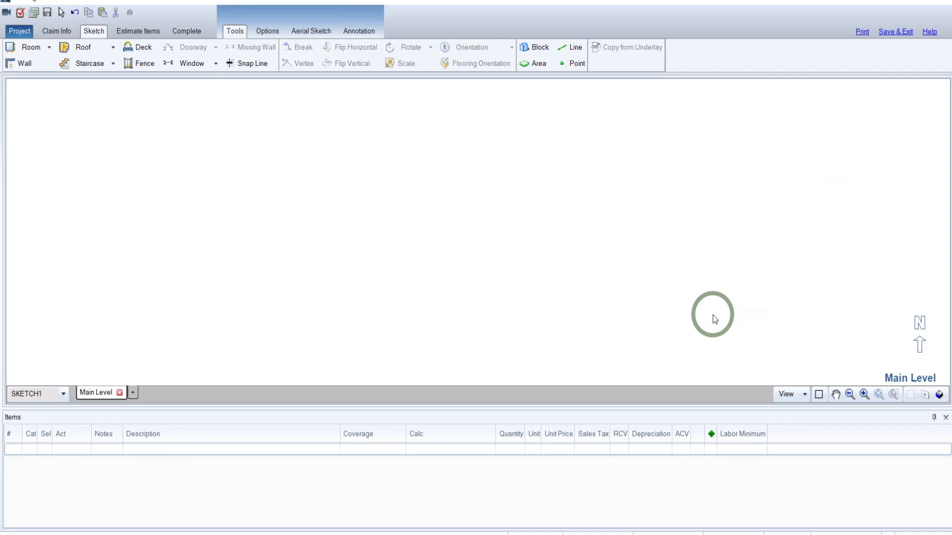
mouse_move(612, 225)
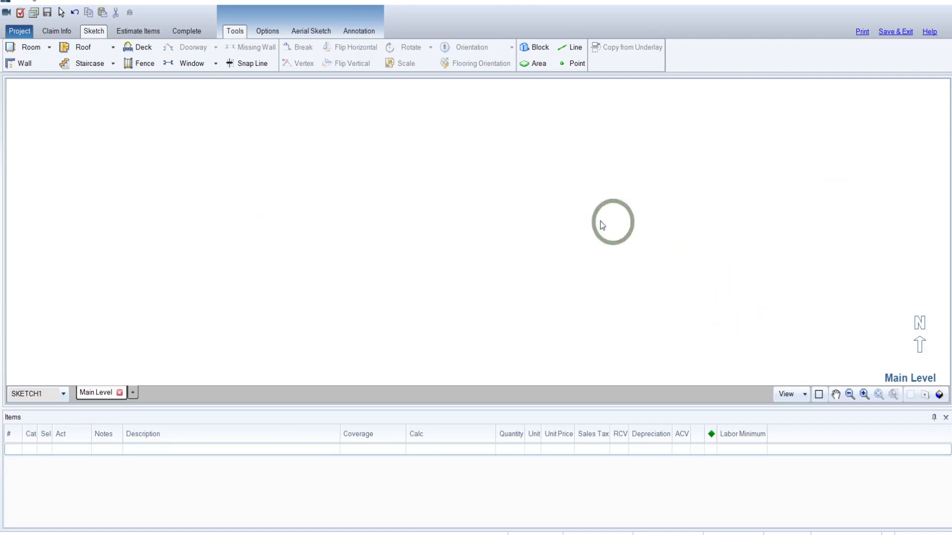
mouse_move(271, 141)
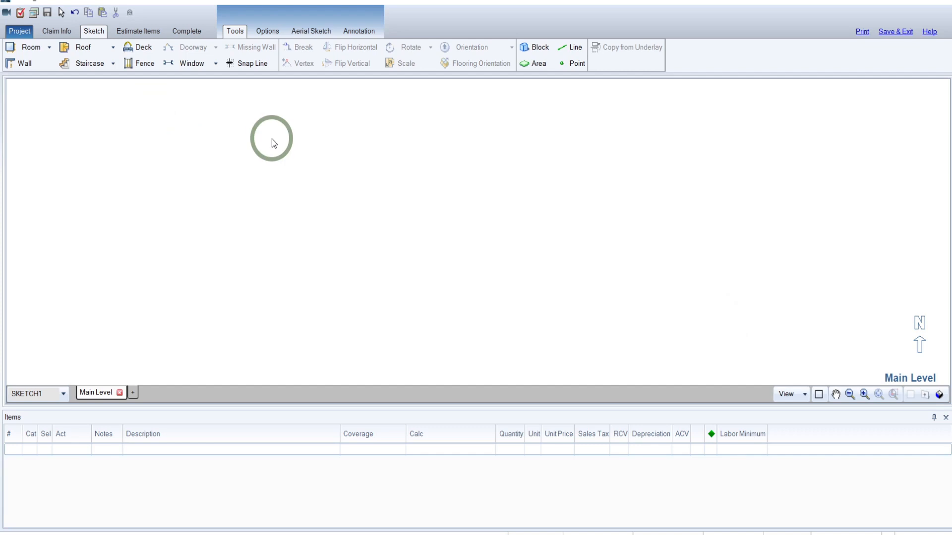
mouse_move(370, 182)
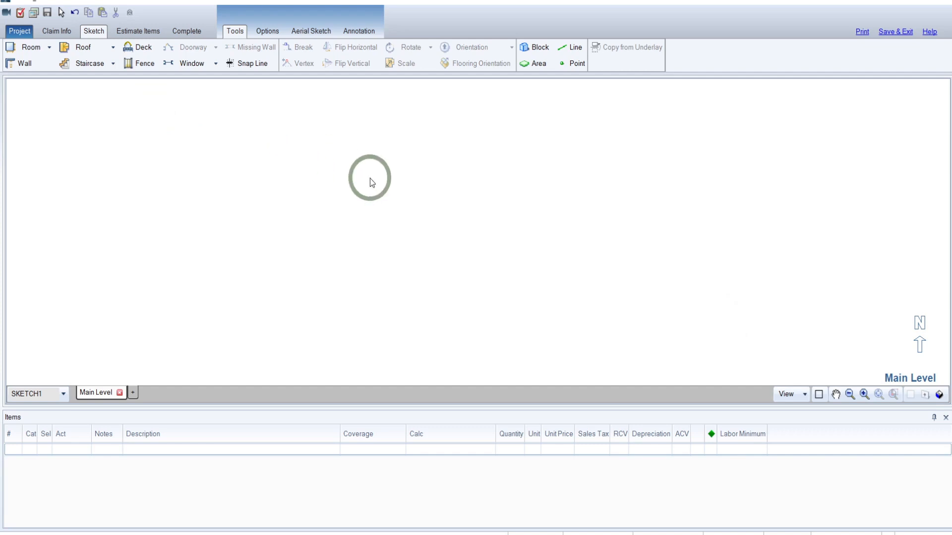
mouse_move(421, 185)
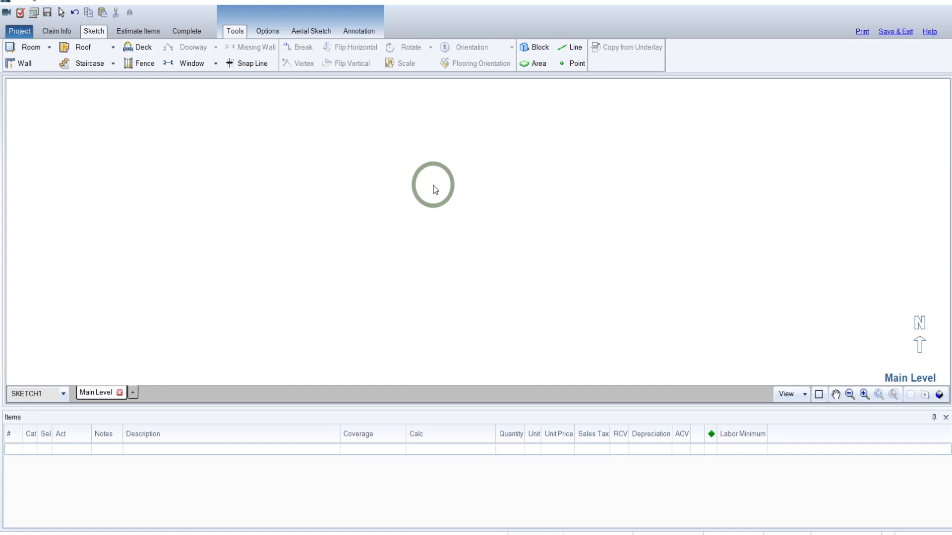
Open the blank SKETCH1 main level ready for drawing rooms
click(834, 395)
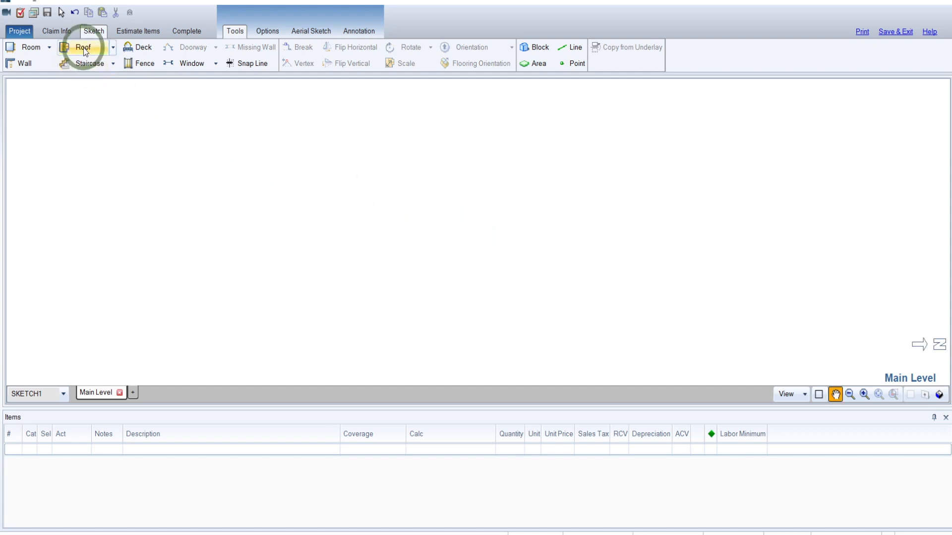
Place a 12' by 12' two-face roof (F1, F2) and label it House Roof
click(83, 47)
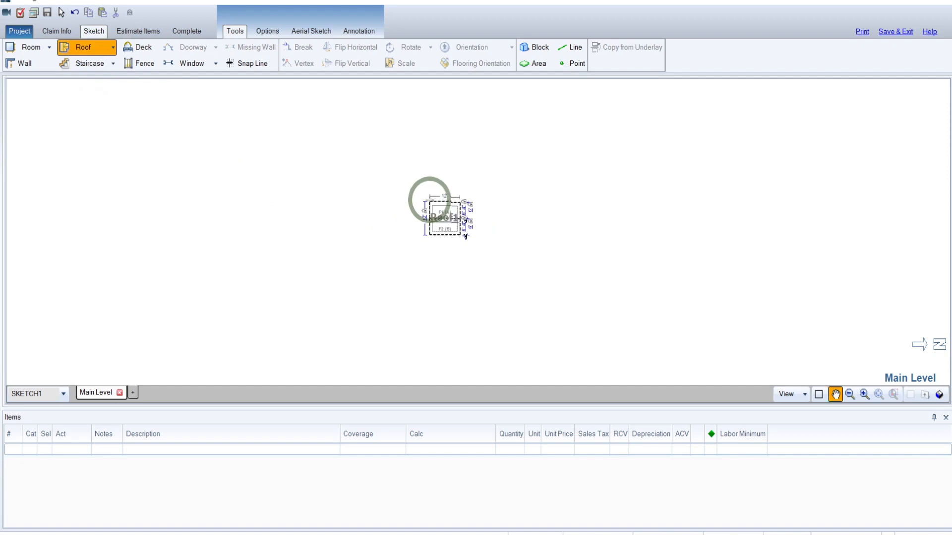
key(ctrl)
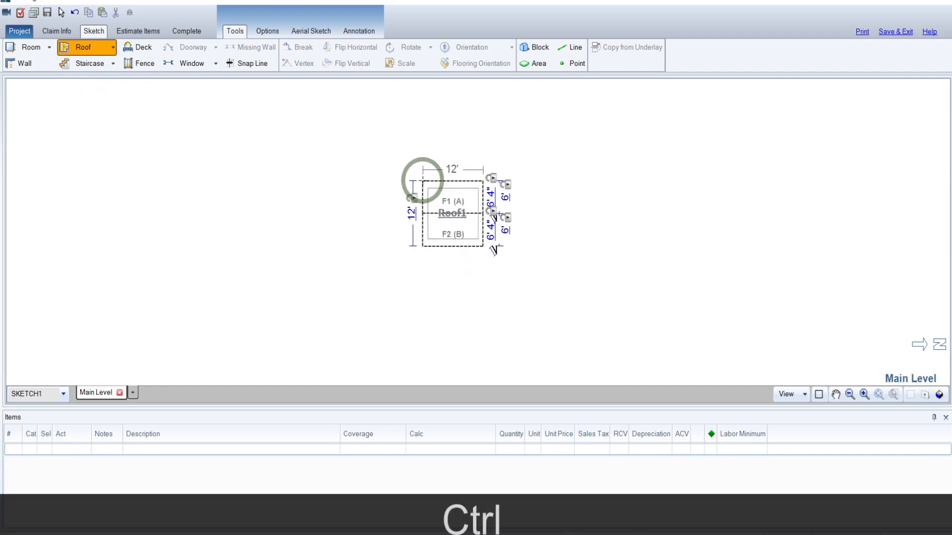
click(452, 214)
text(House)
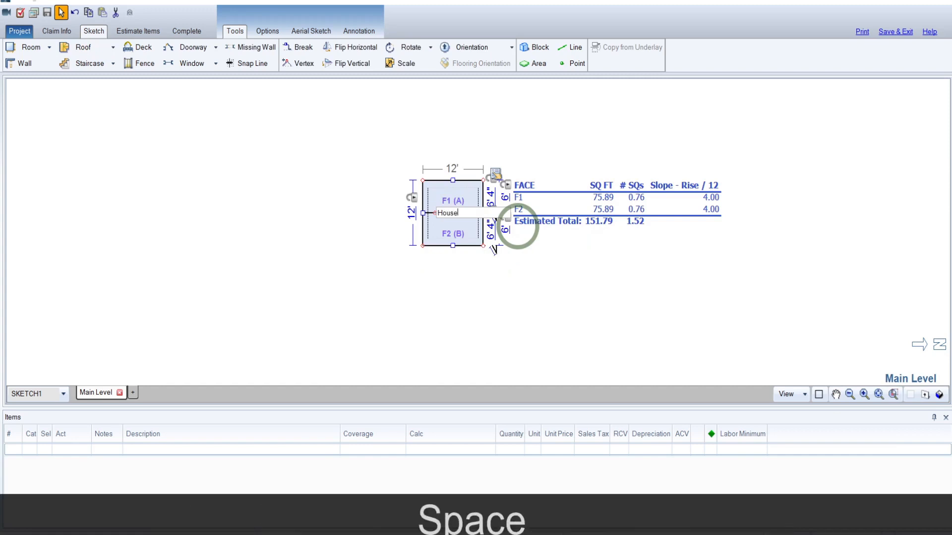
text(Roof Ten)
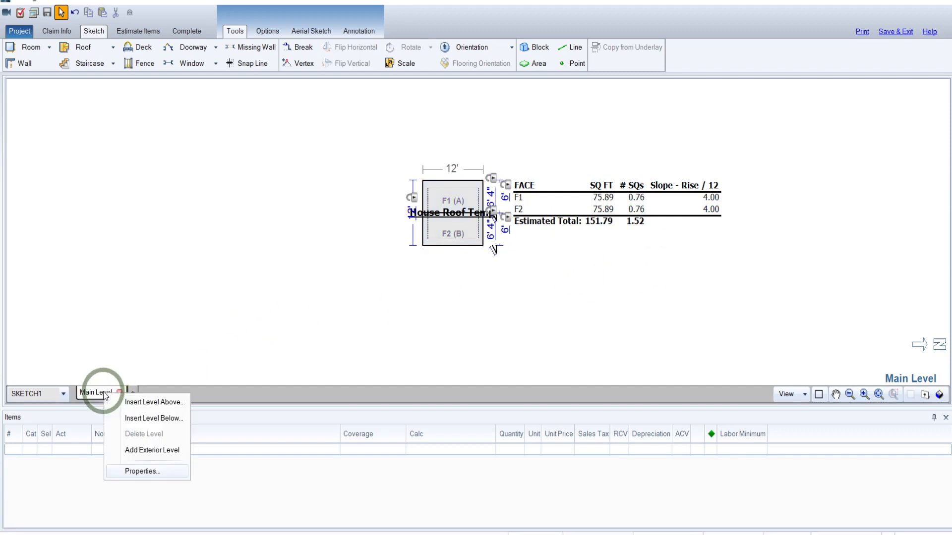
Rename the main level to Dwelling through its properties
click(141, 471)
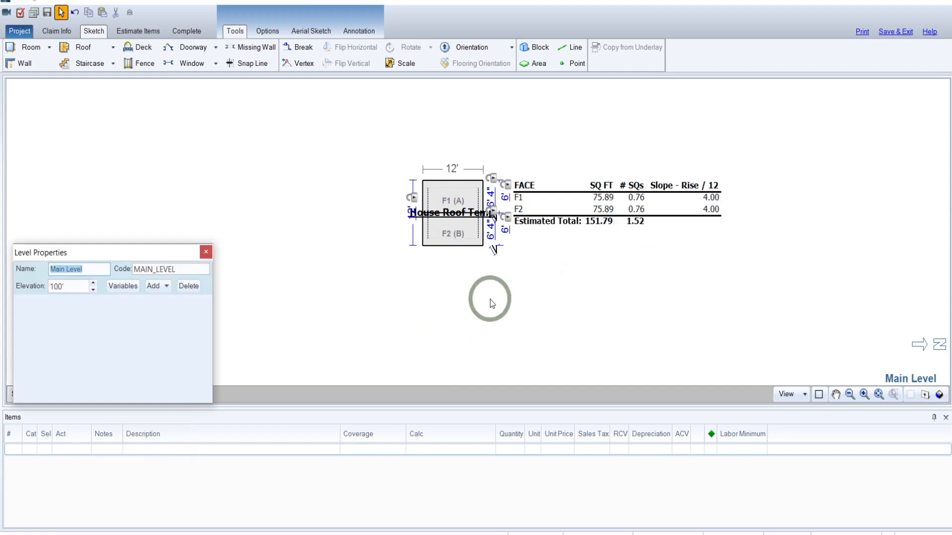
text(Dwelling)
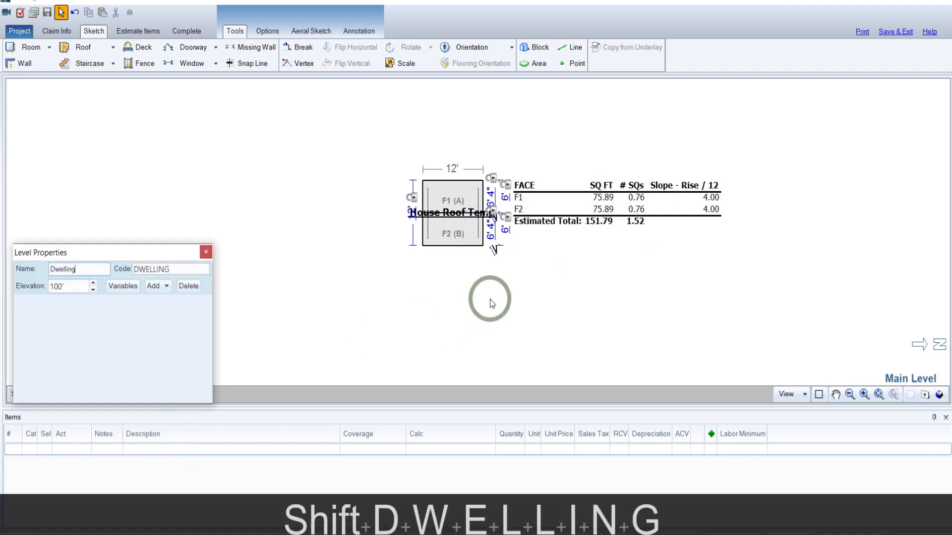
click(205, 252)
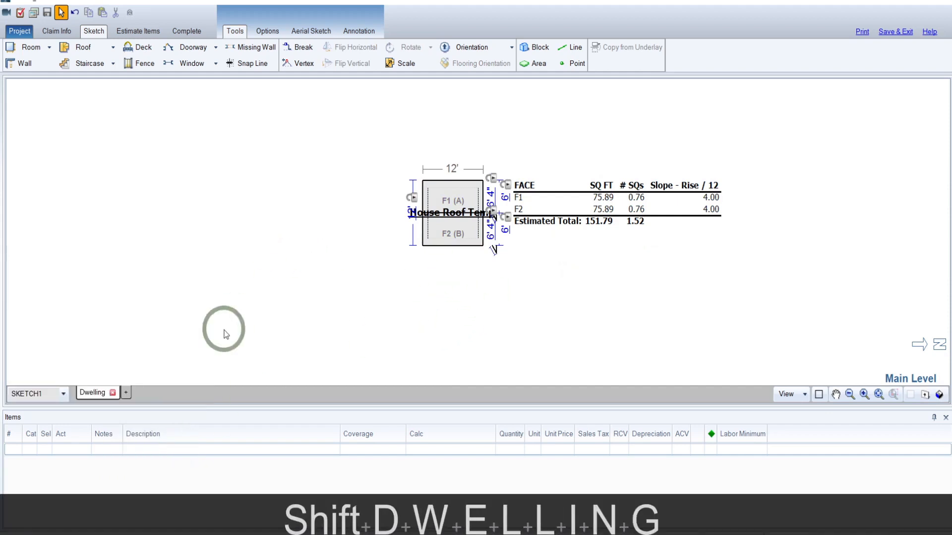
mouse_move(331, 337)
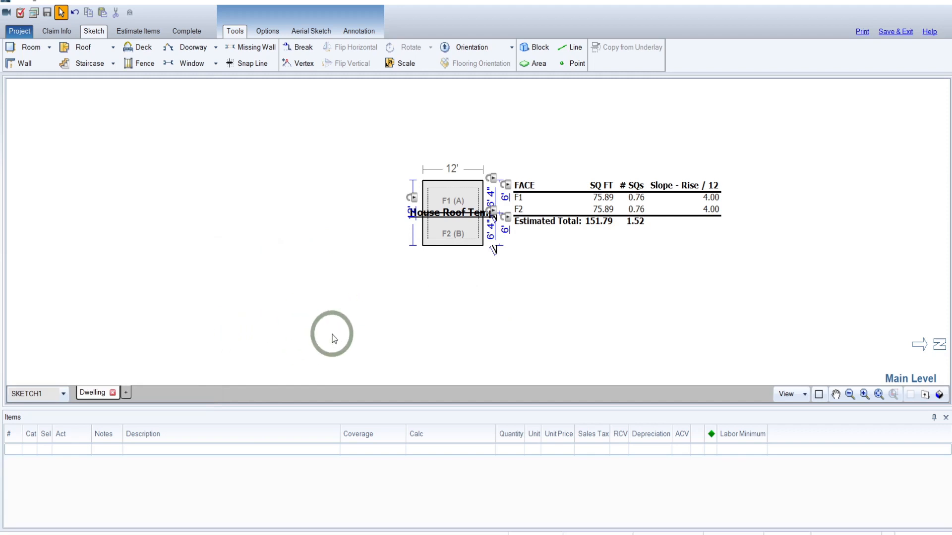
mouse_move(559, 324)
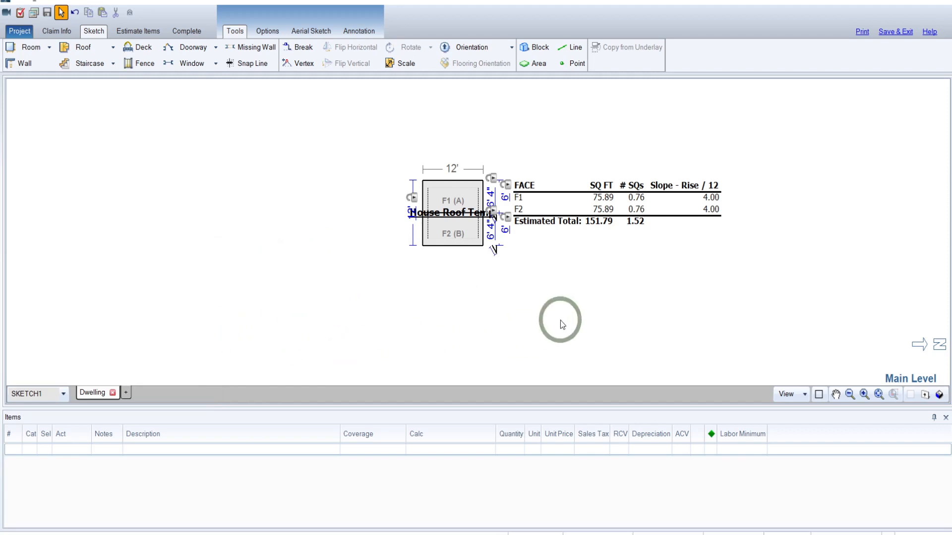
mouse_move(929, 352)
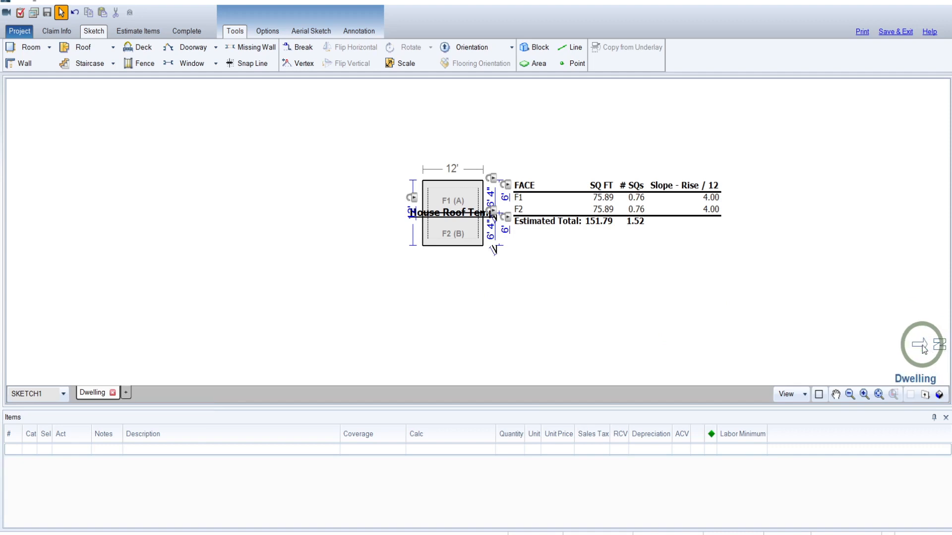
Hide the roof's measurements and lock markers in the sketch view properties
right_click(923, 346)
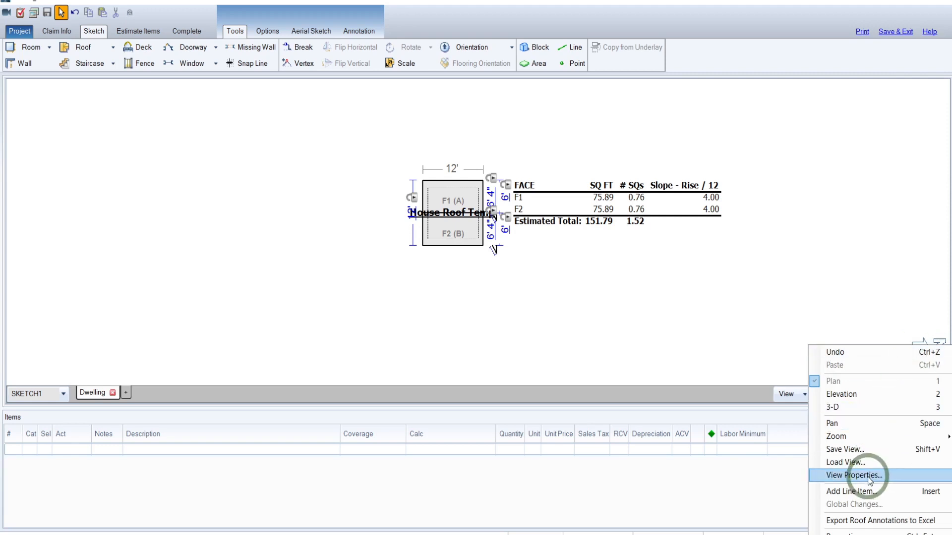
click(855, 475)
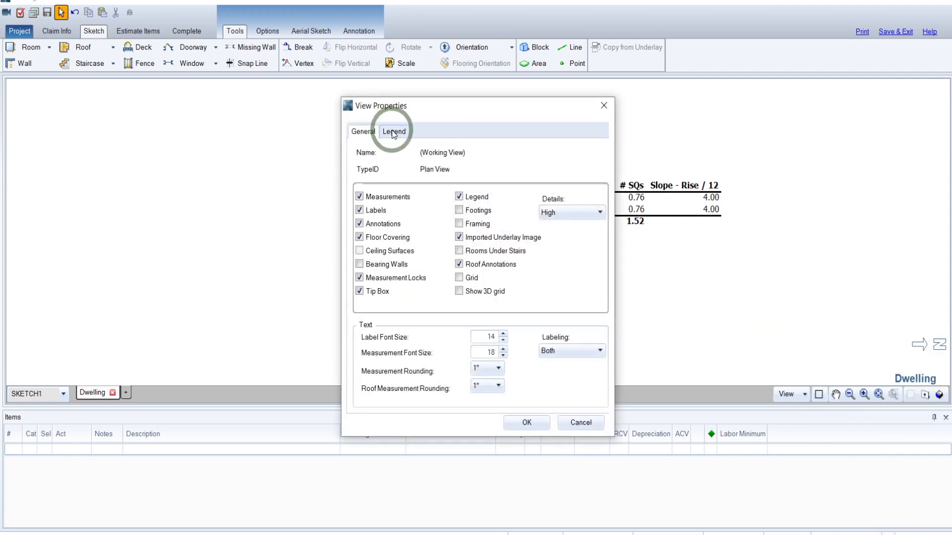
click(394, 131)
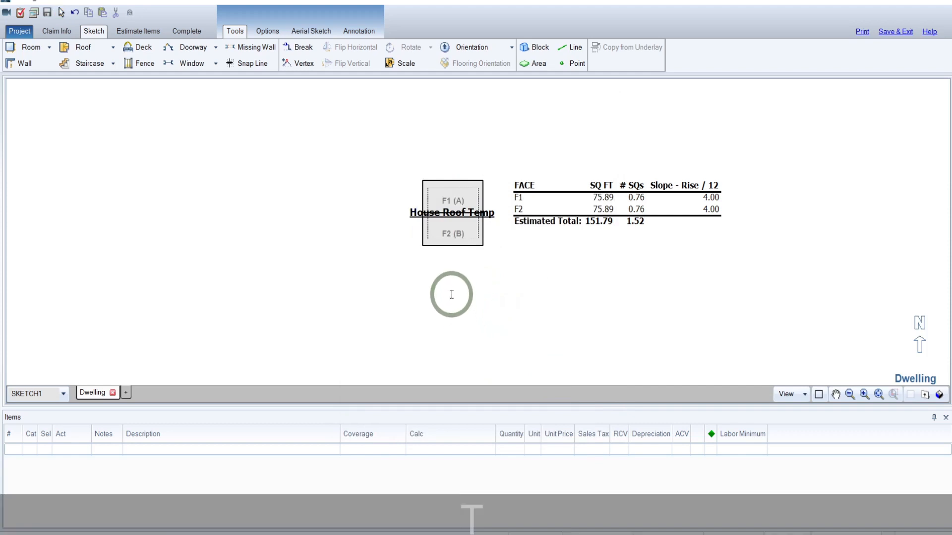
Add a 'Front' text annotation below the house roof
double_click(452, 212)
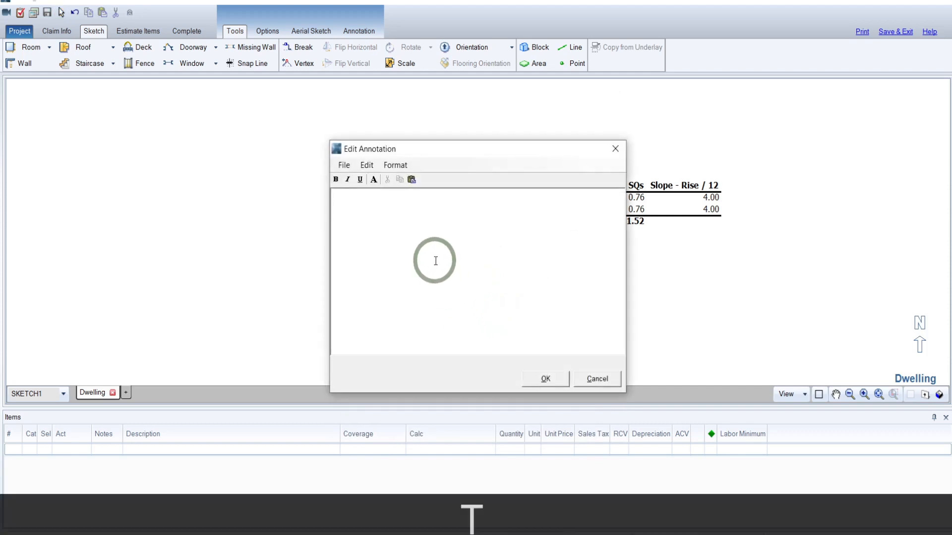
text(Front)
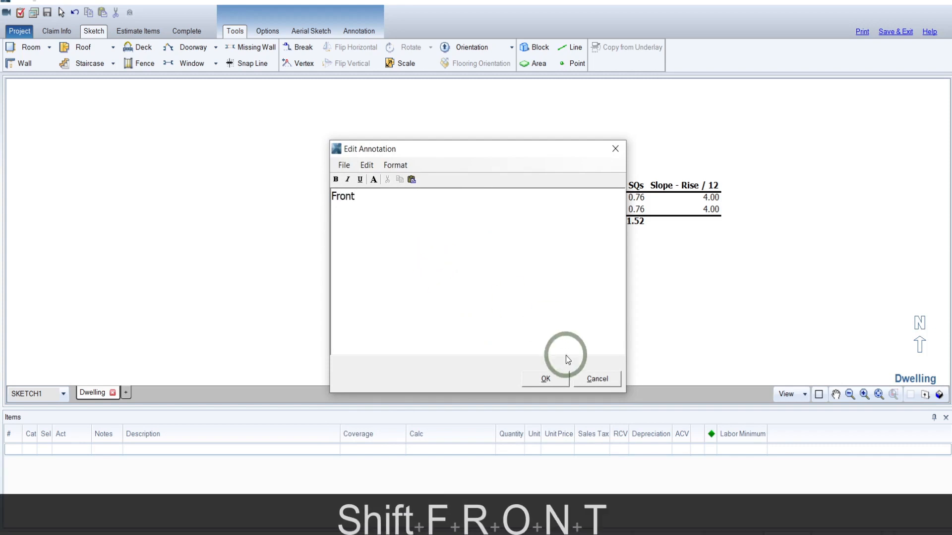
click(544, 378)
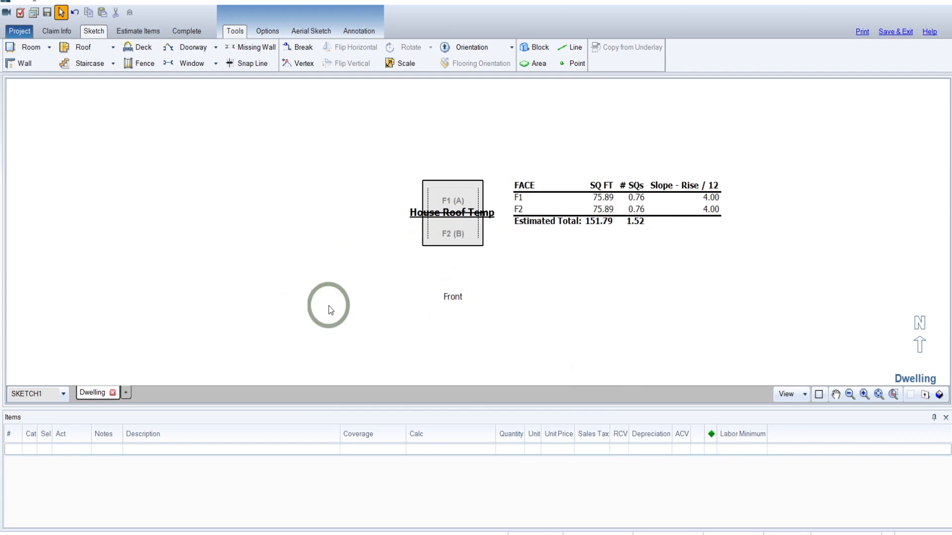
mouse_move(325, 303)
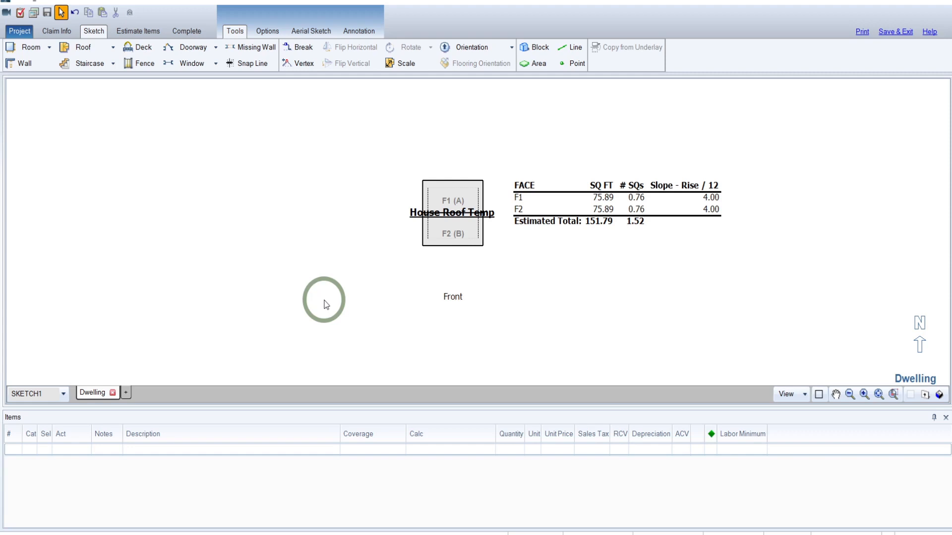
mouse_move(126, 394)
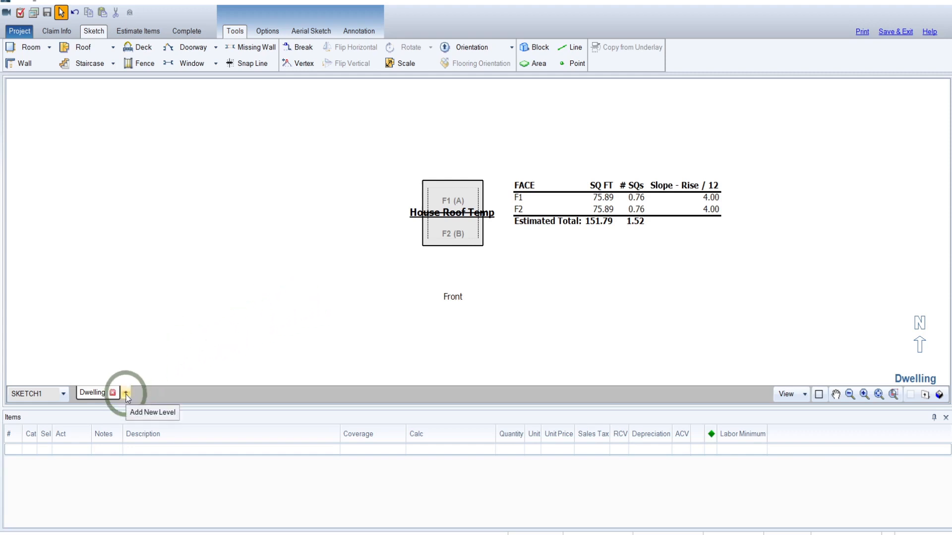
Add a new sketch level named Other Structures beside Dwelling
click(126, 393)
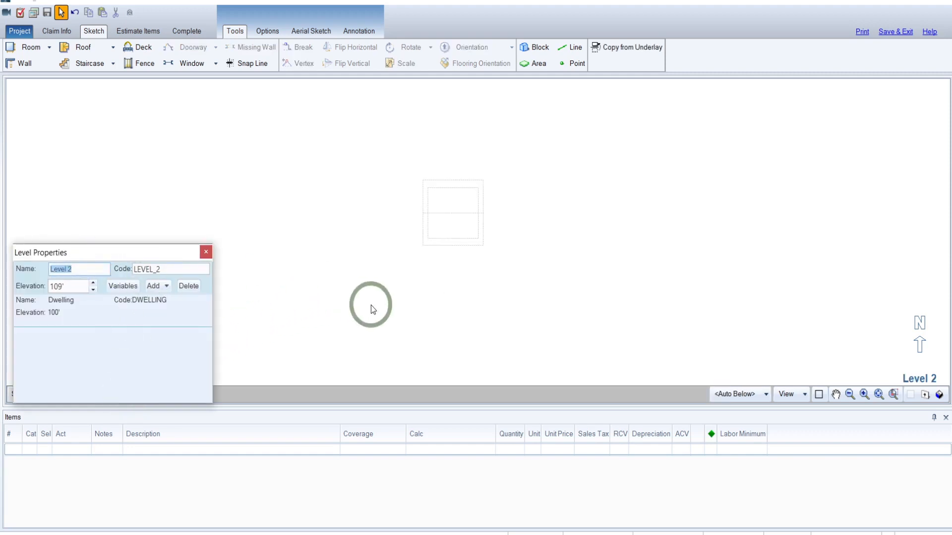
text(Other Structer)
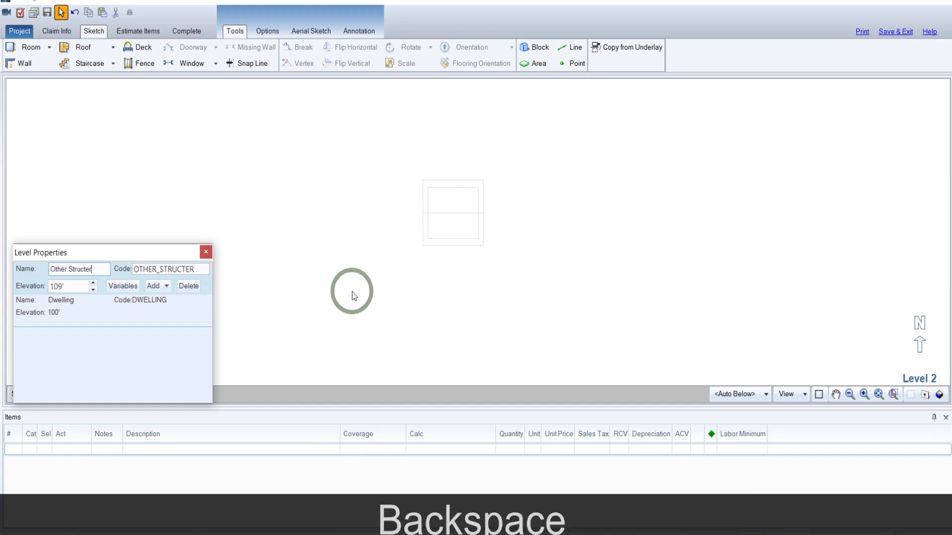
text(es)
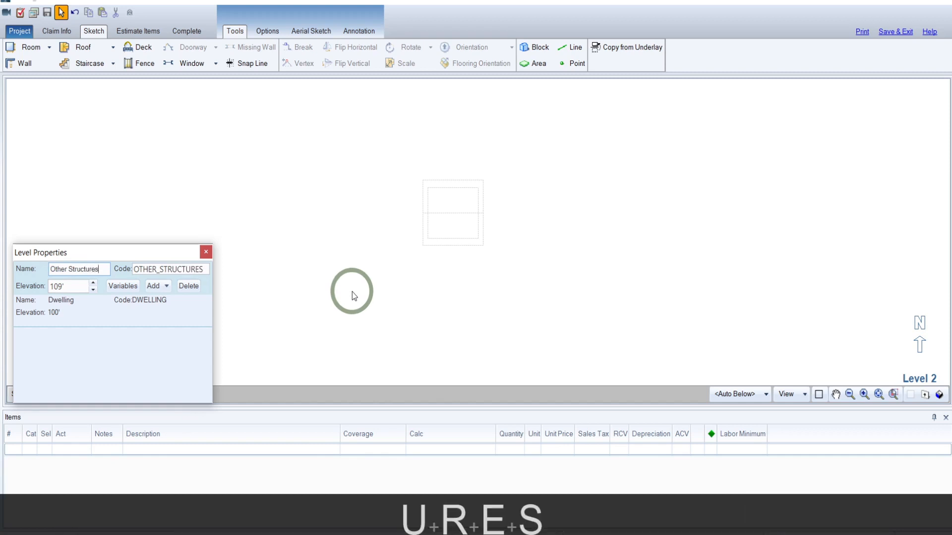
click(205, 252)
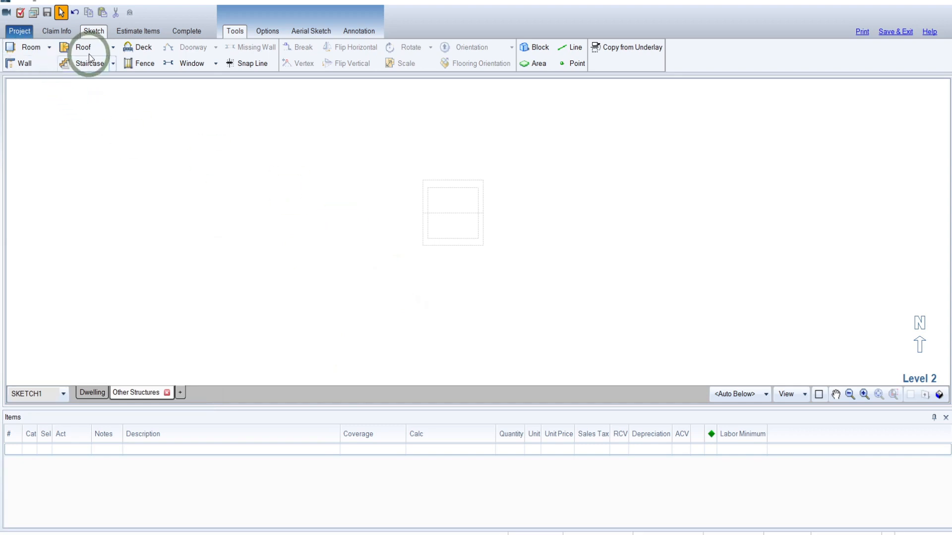
Place a 12' square two-face roof on Other Structures and label it Shed Roof
click(83, 47)
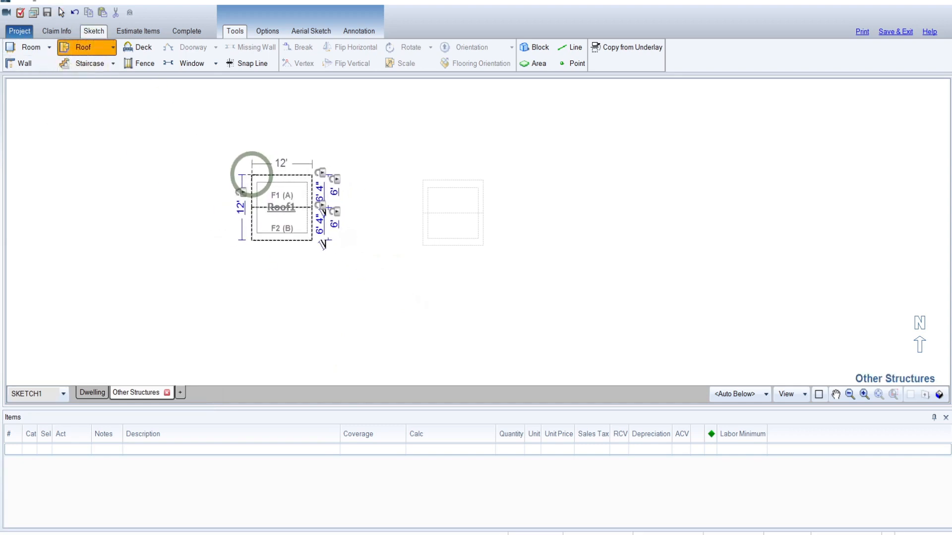
click(281, 206)
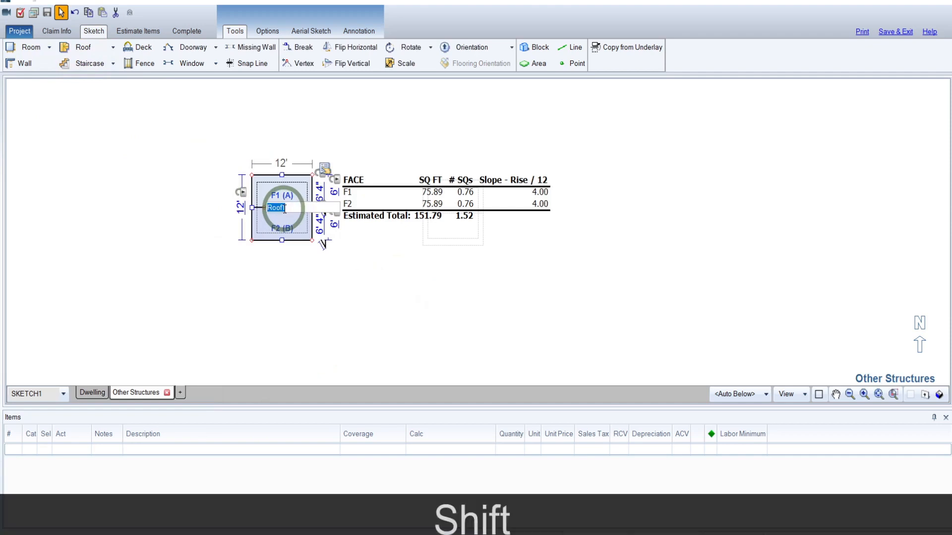
text(Shed)
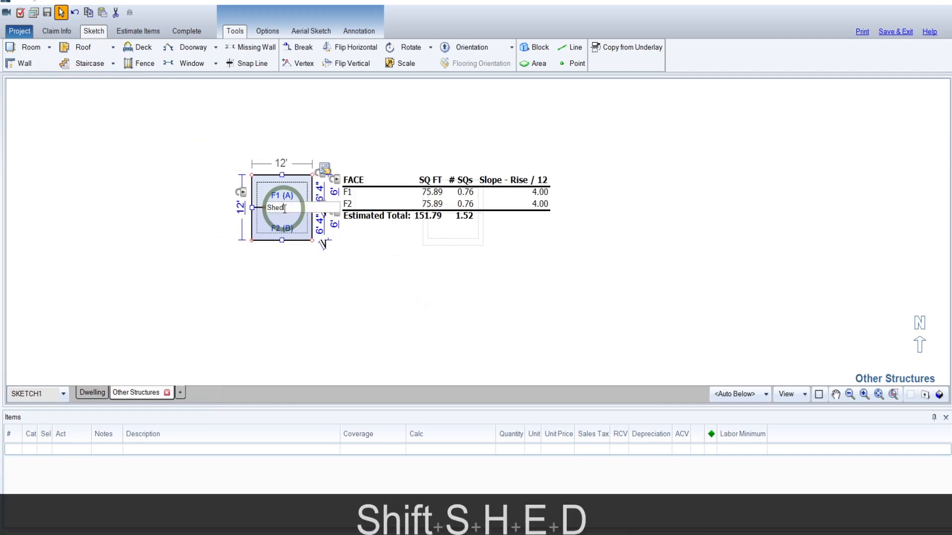
text(Roof)
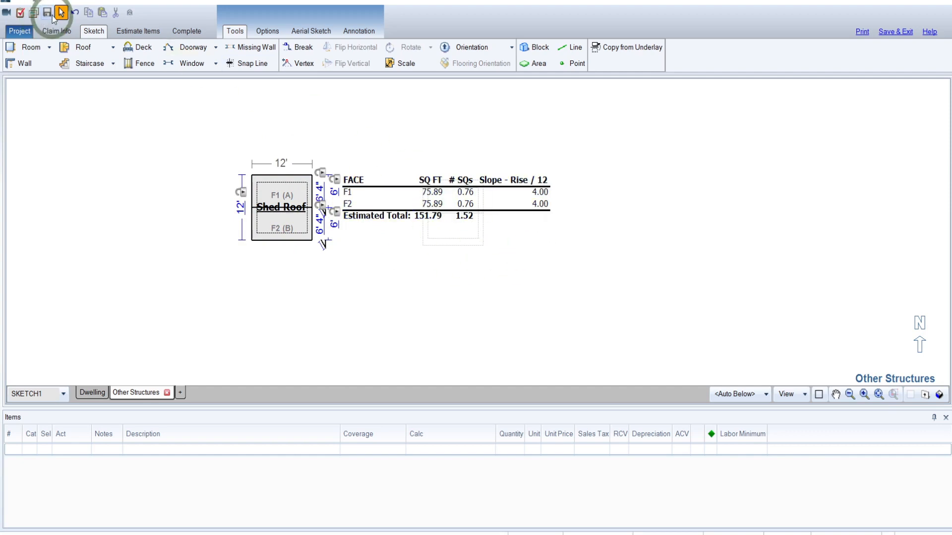
click(48, 12)
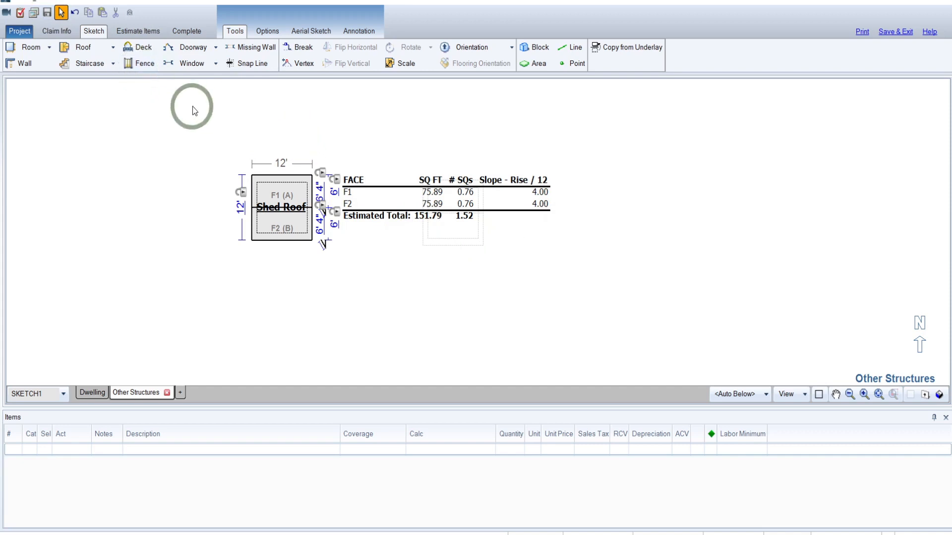
mouse_move(170, 42)
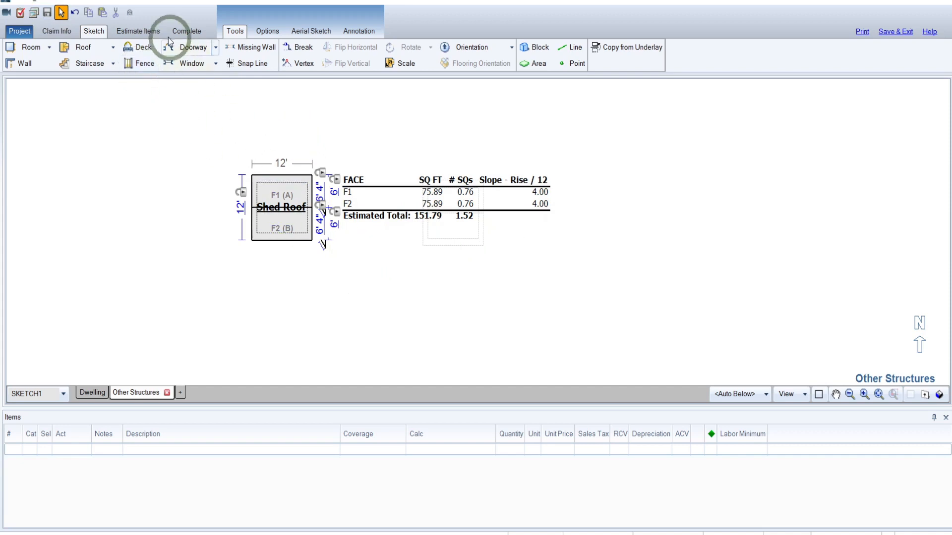
Add a Front Elevation group under Dwelling with Continuous Add enabled
click(137, 31)
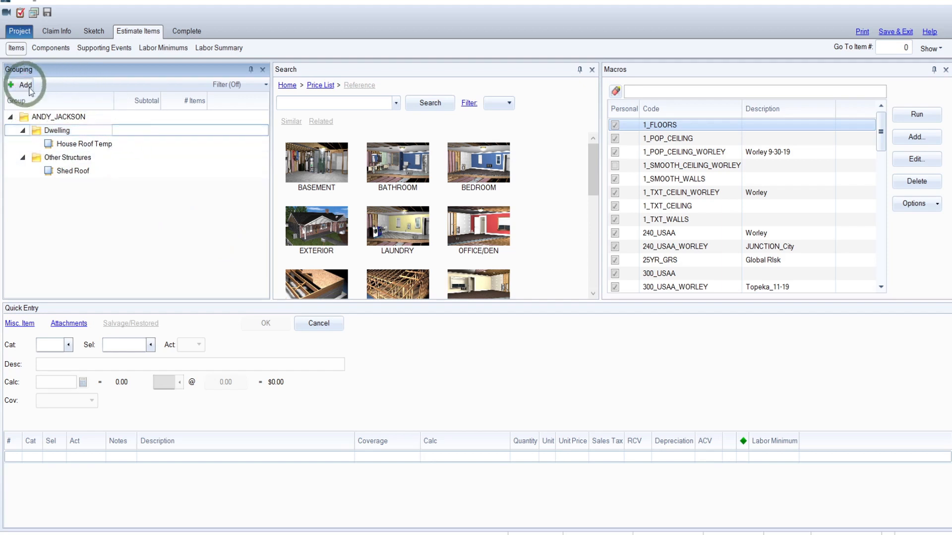
click(24, 84)
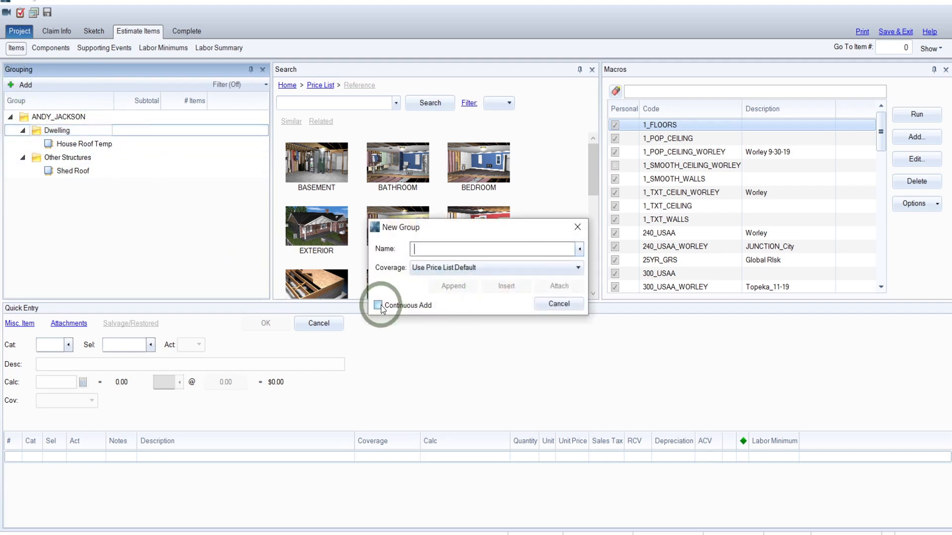
click(377, 305)
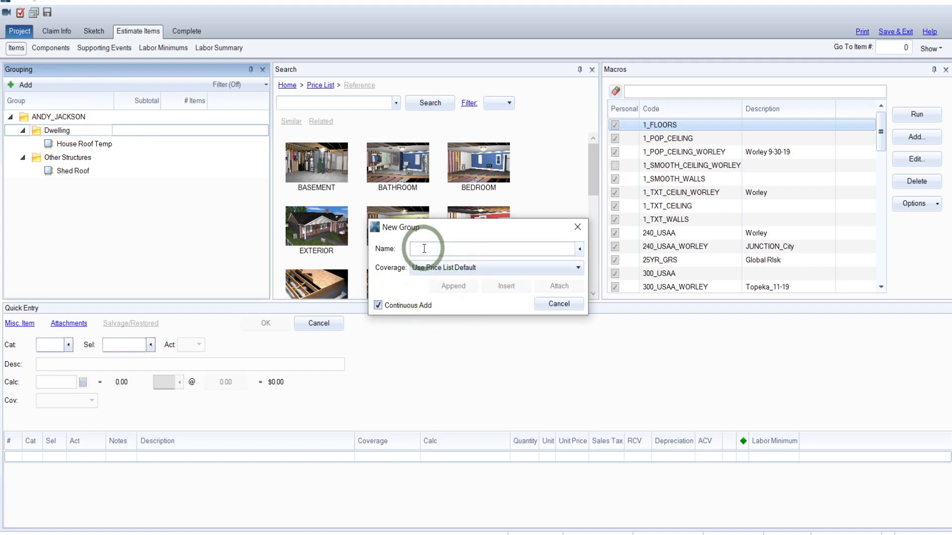
text(Front Elevation)
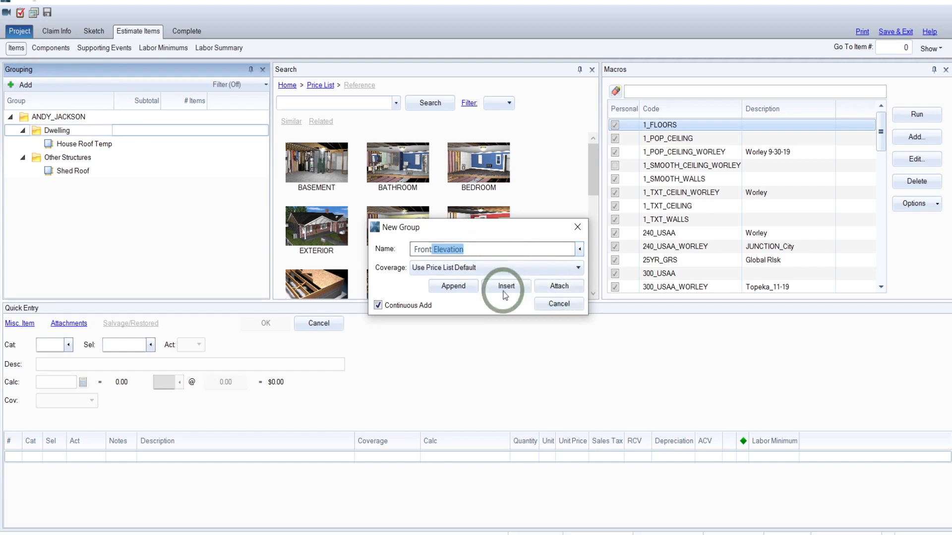
mouse_move(566, 291)
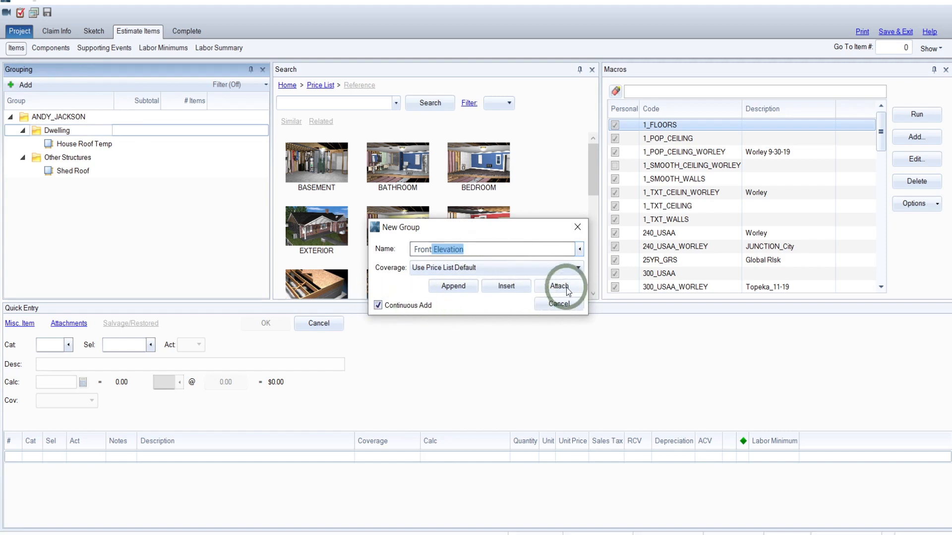
click(558, 285)
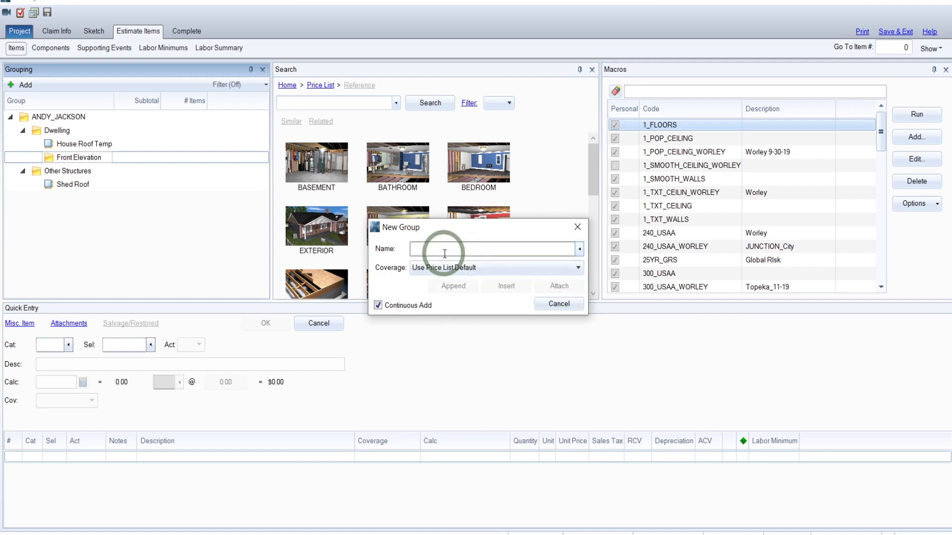
Append Right, Rear and Left Elevation groups, then select Other Structures as parent
text(Right Elevation)
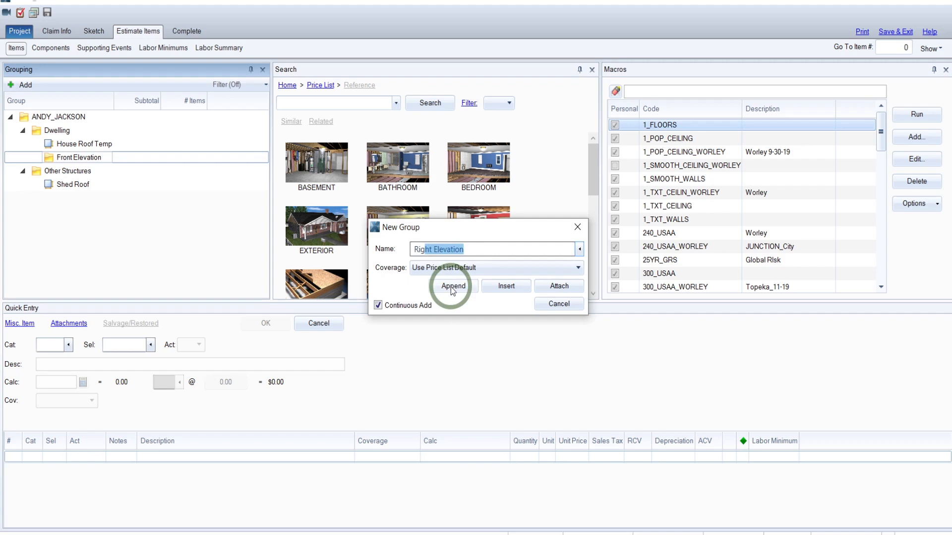
click(452, 286)
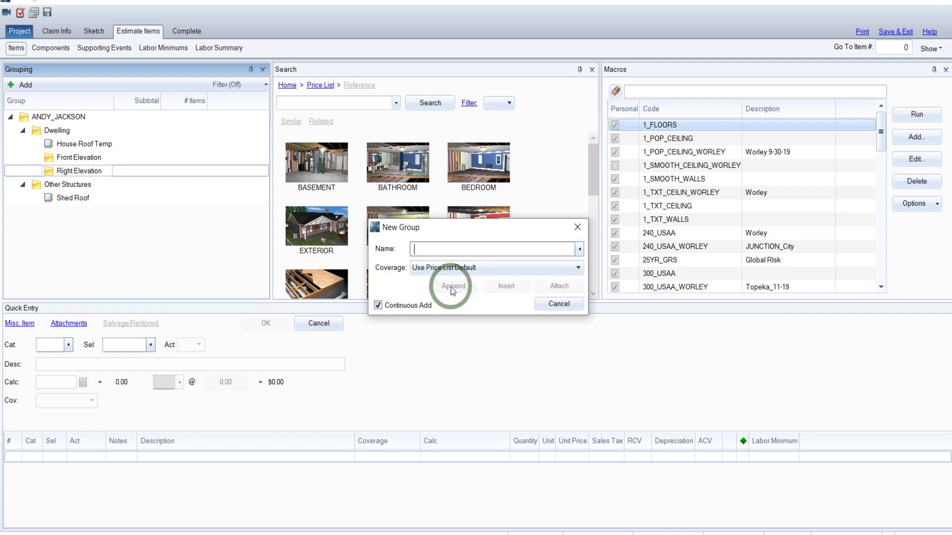
mouse_move(570, 200)
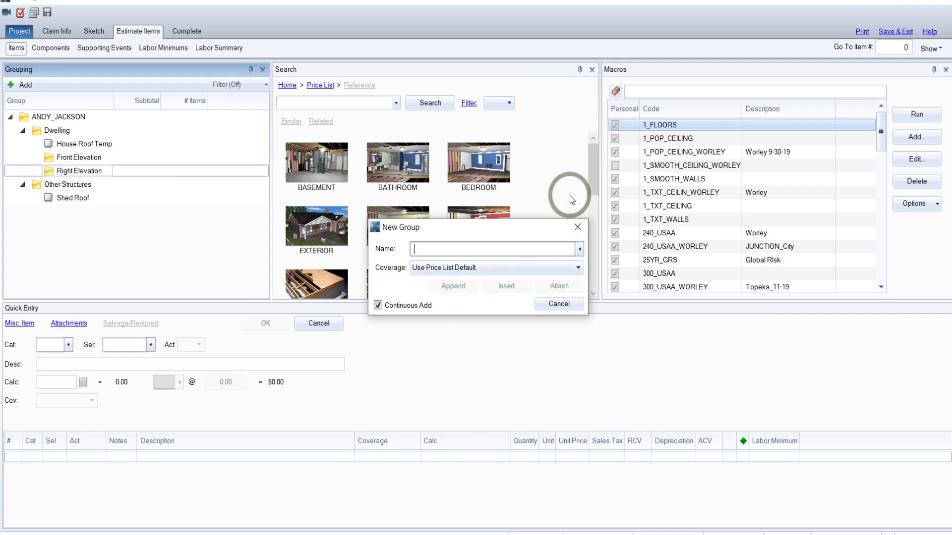
text(Rear Elevation)
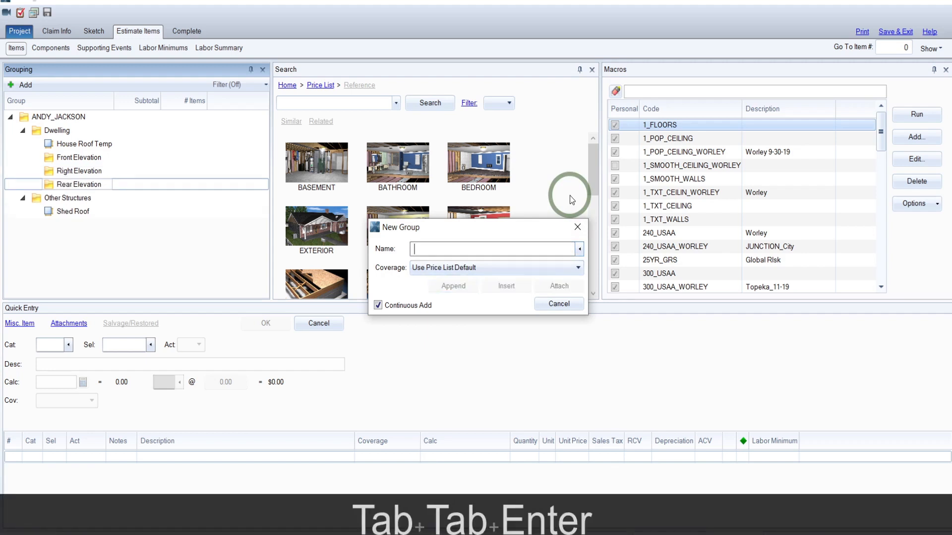
text(Left Elevation)
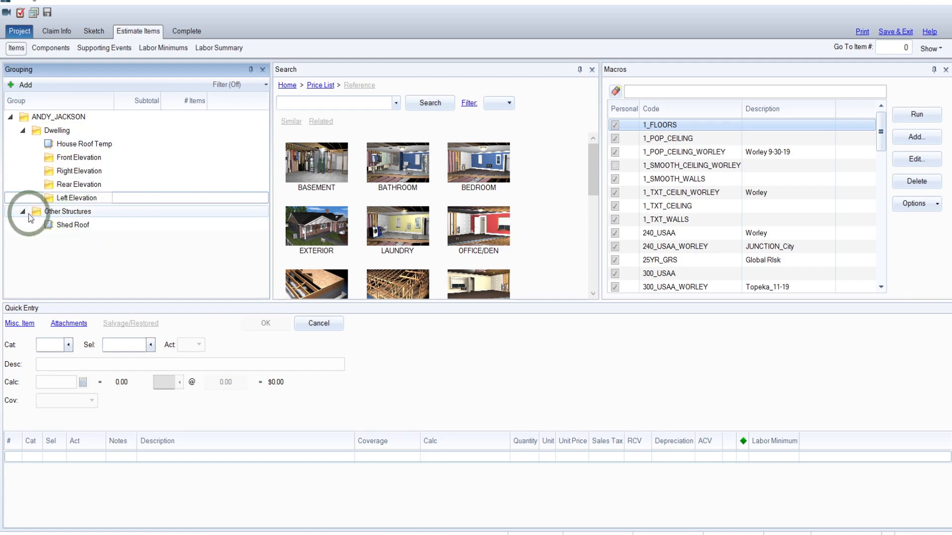
click(67, 211)
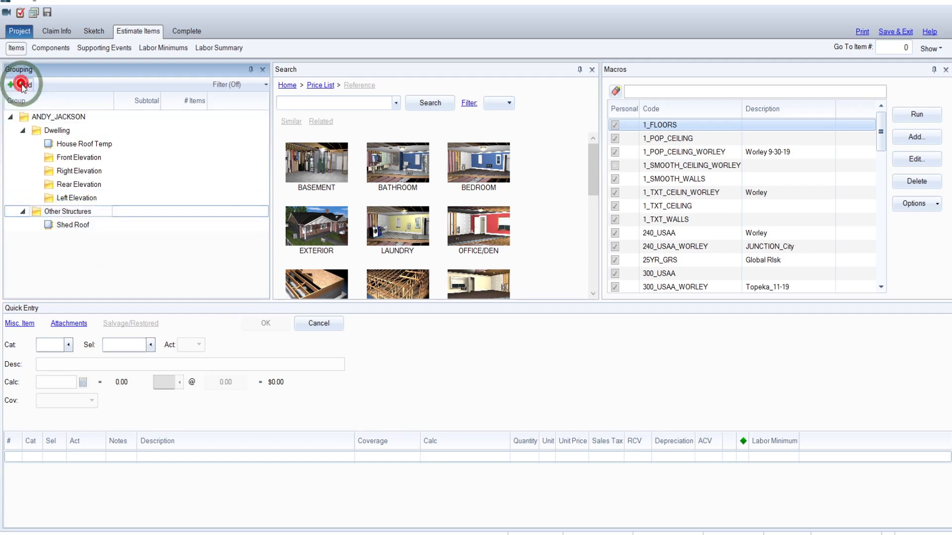
Attach a Right Elevation group under Other Structures and select Left Elevation
click(20, 84)
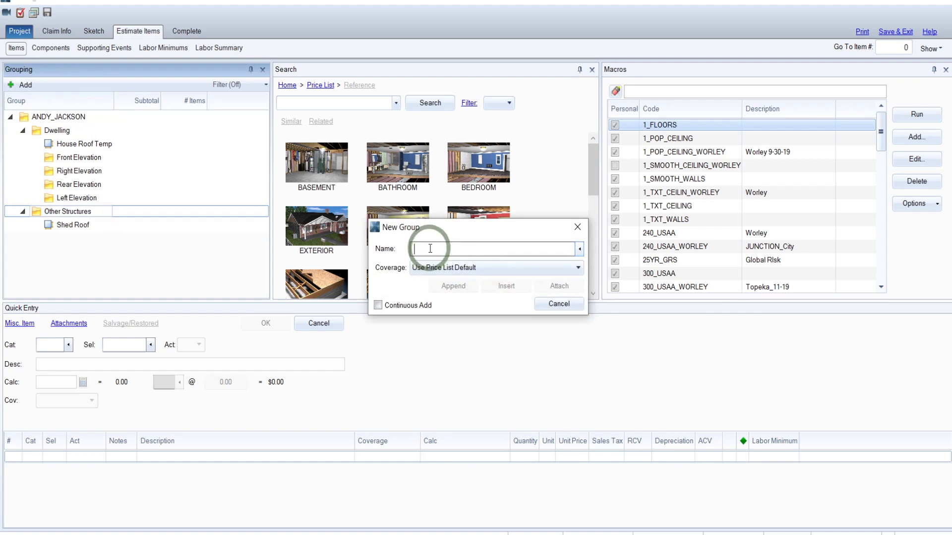
text(Right Elevation)
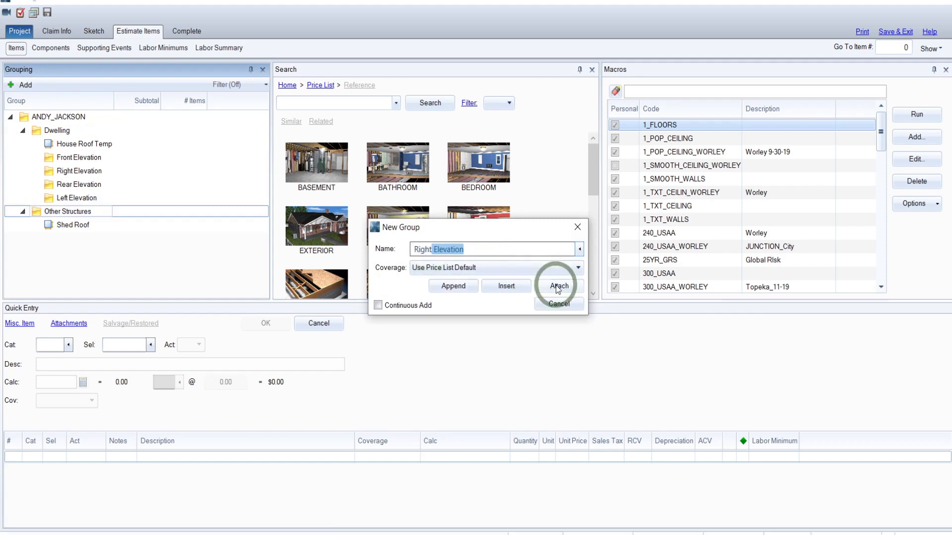
click(557, 286)
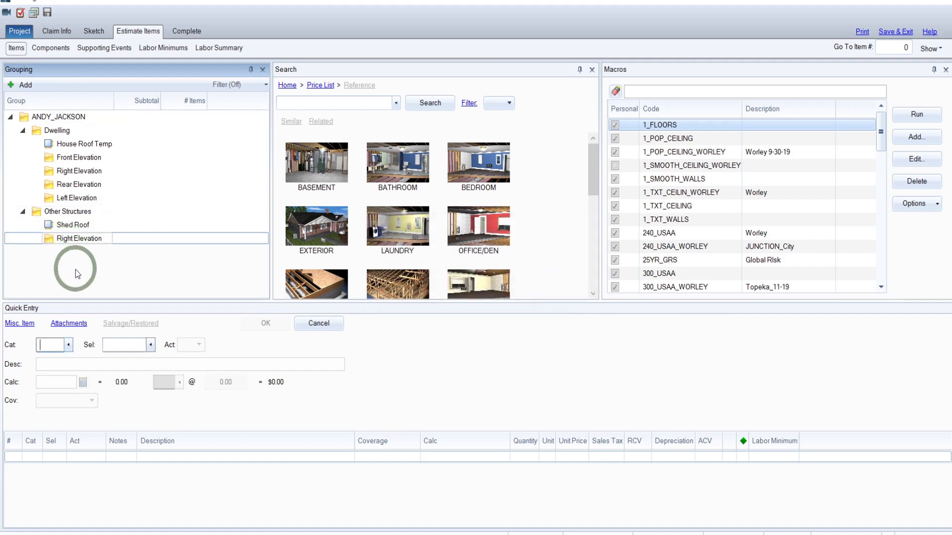
mouse_move(65, 256)
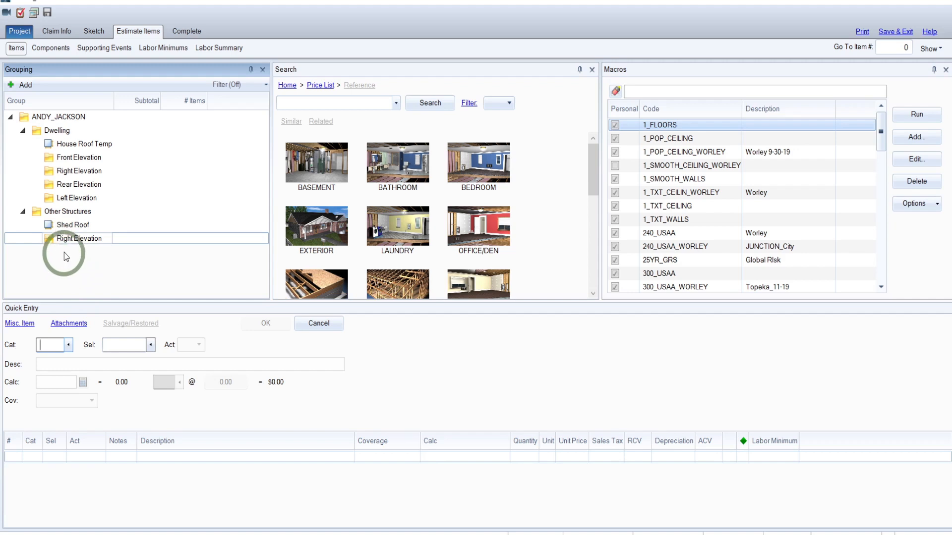
mouse_move(90, 266)
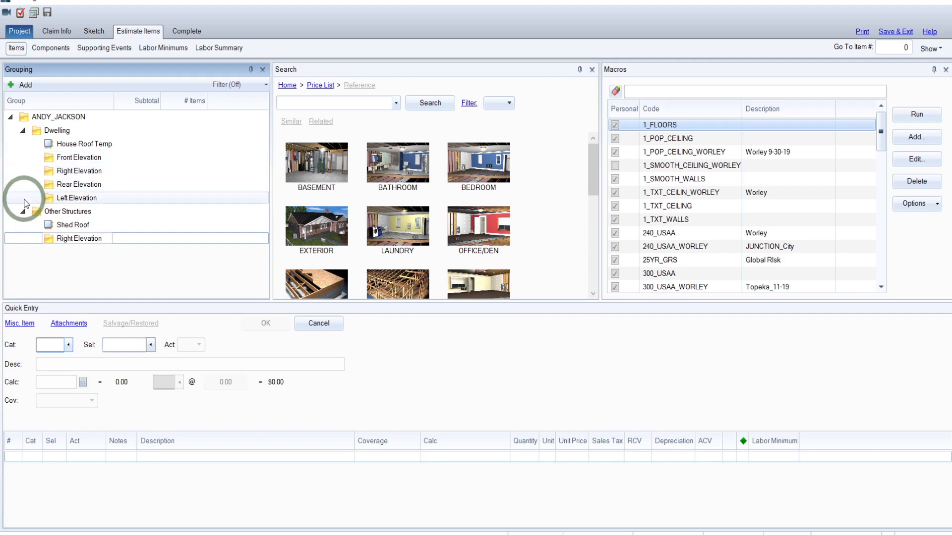
click(76, 198)
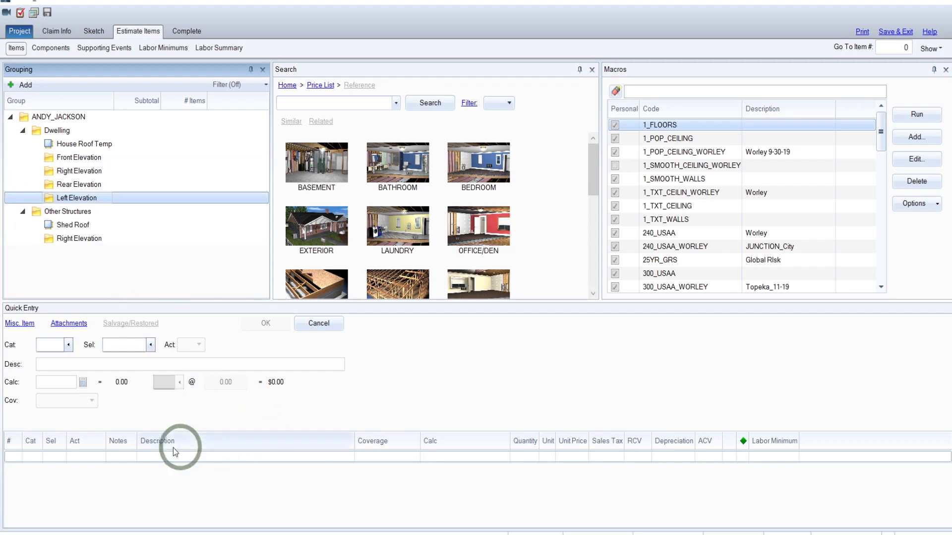
mouse_move(123, 459)
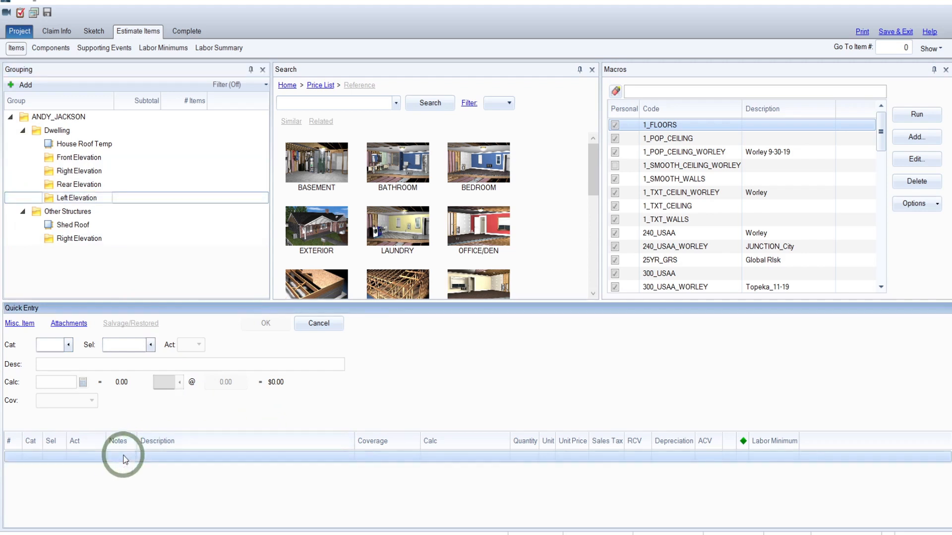
Load the NDE 'No Damage observed to Elevation' note template and close the notes
click(122, 455)
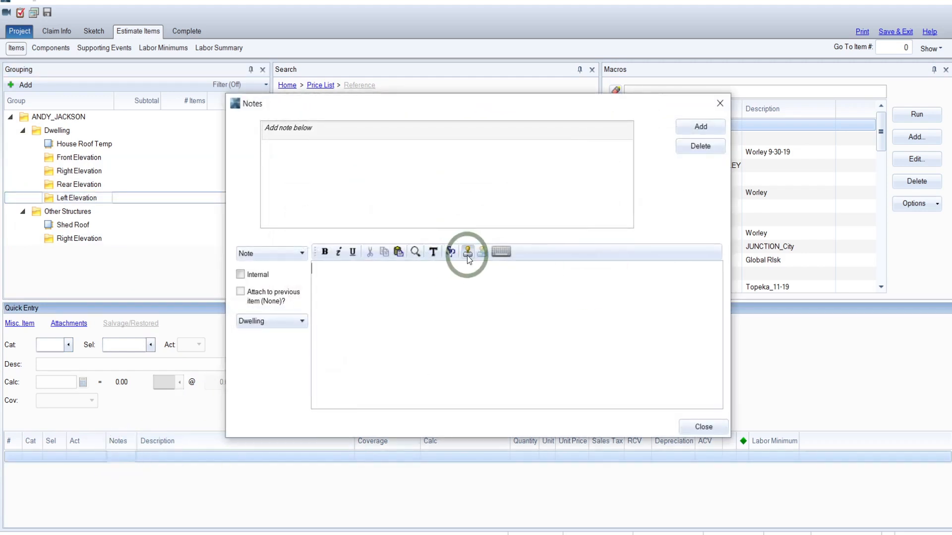
click(467, 251)
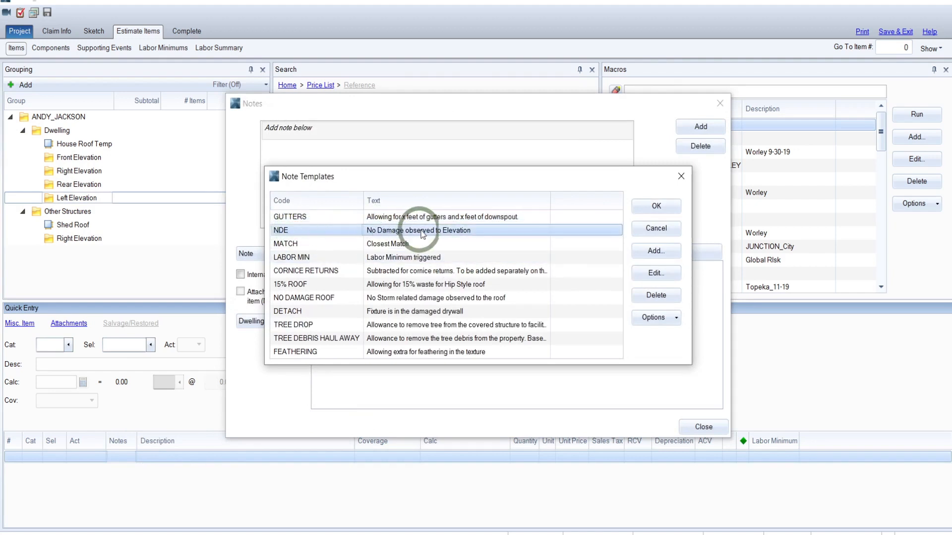
click(656, 206)
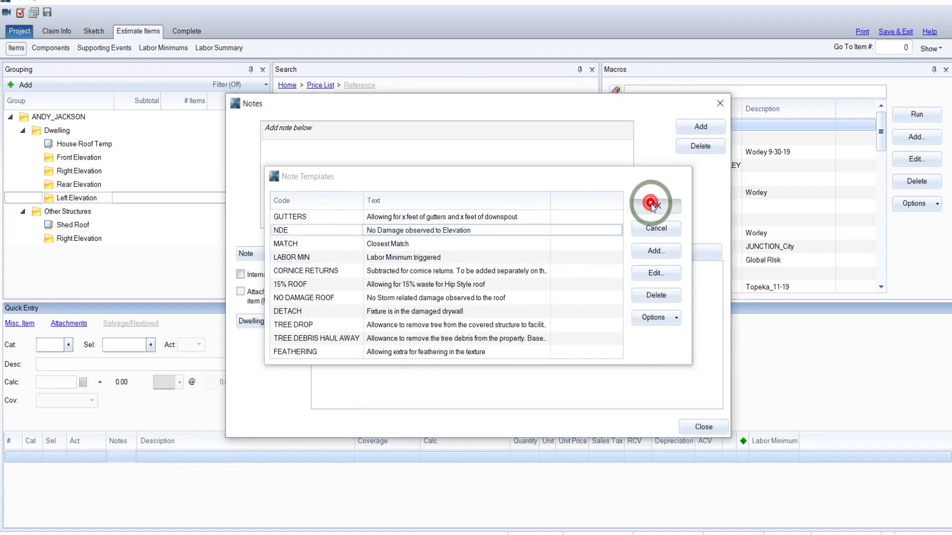
click(655, 203)
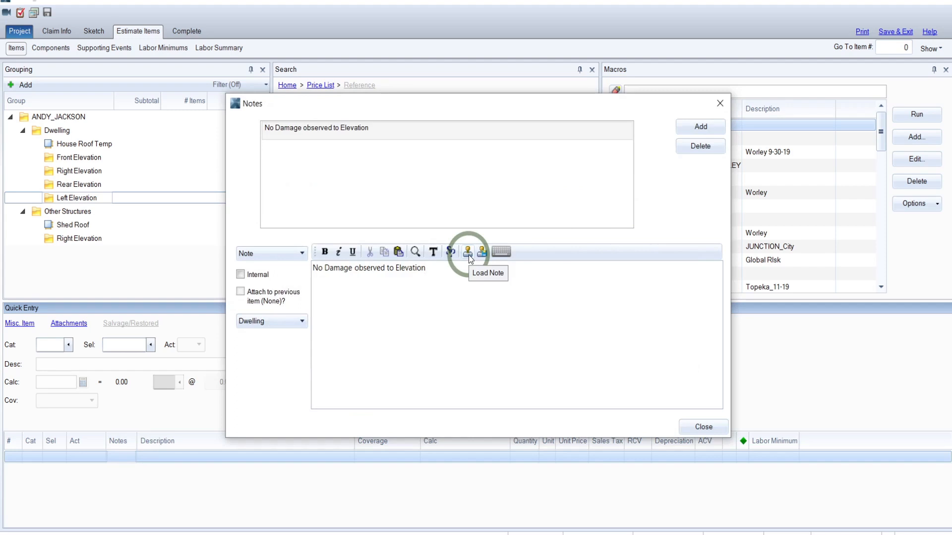
mouse_move(481, 251)
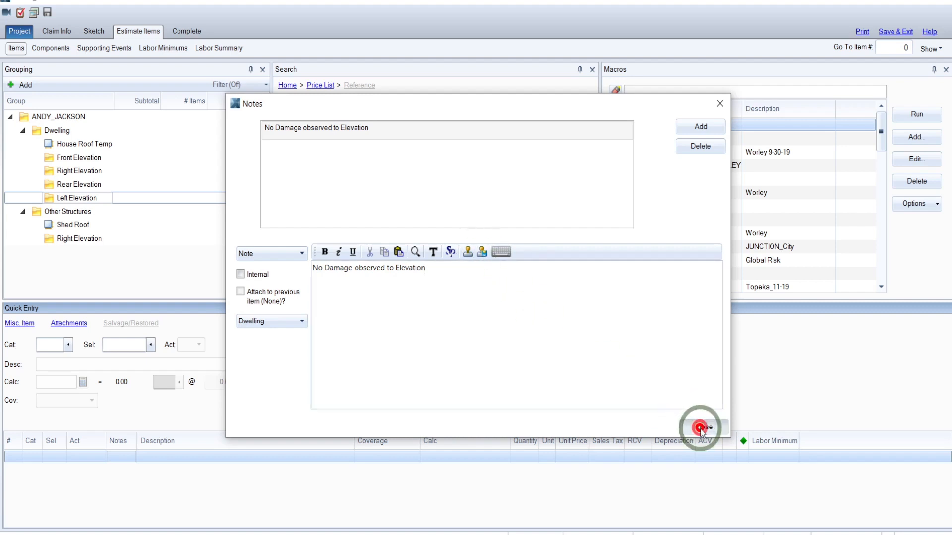
click(701, 427)
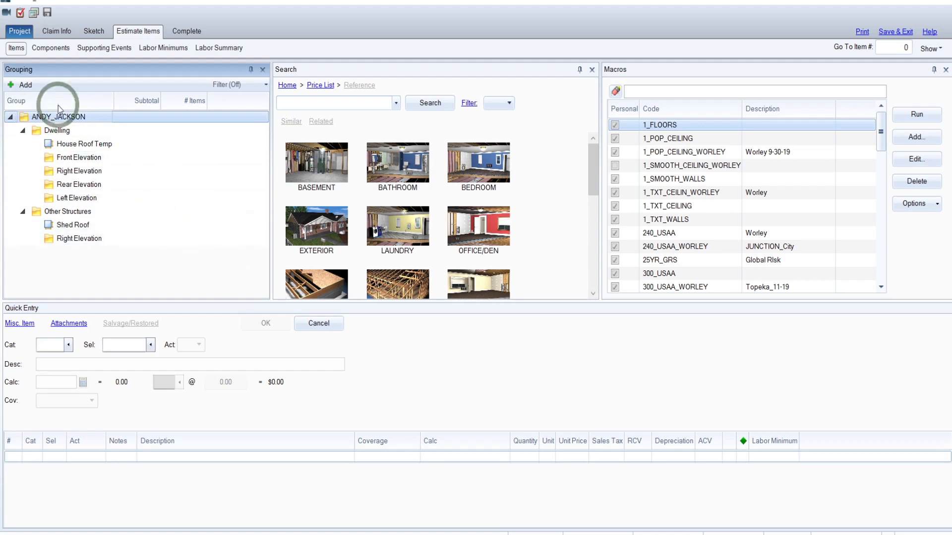
click(22, 85)
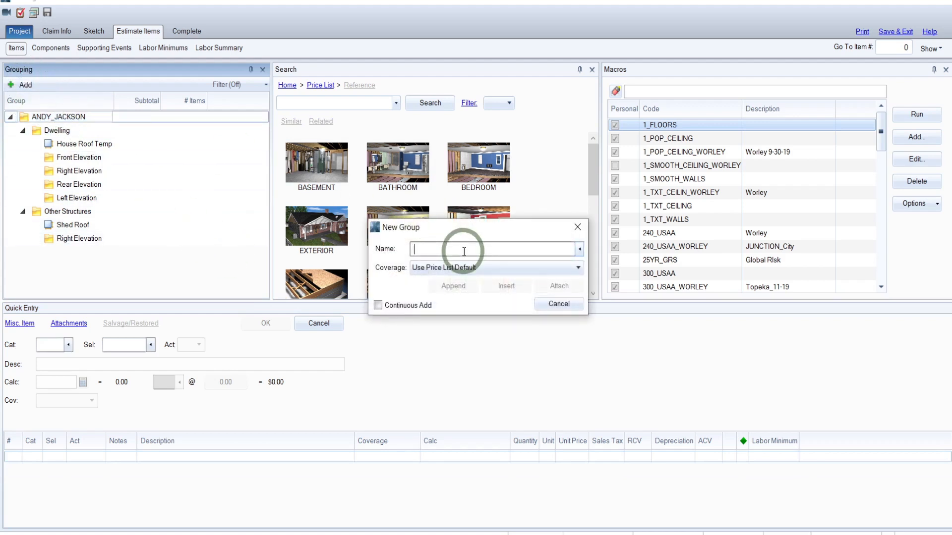
Attach a Debris Removal group, then return to the Front Elevation group
text(Debris Removal)
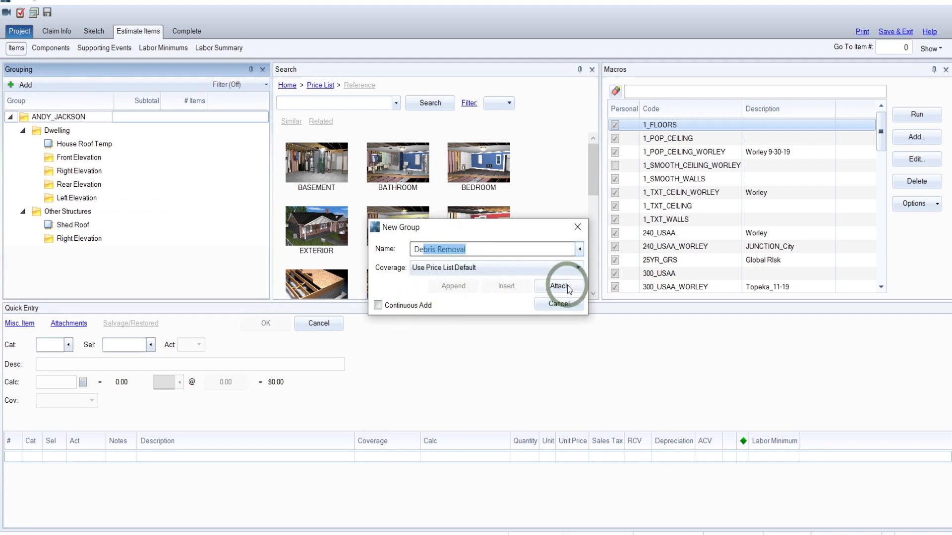
click(558, 286)
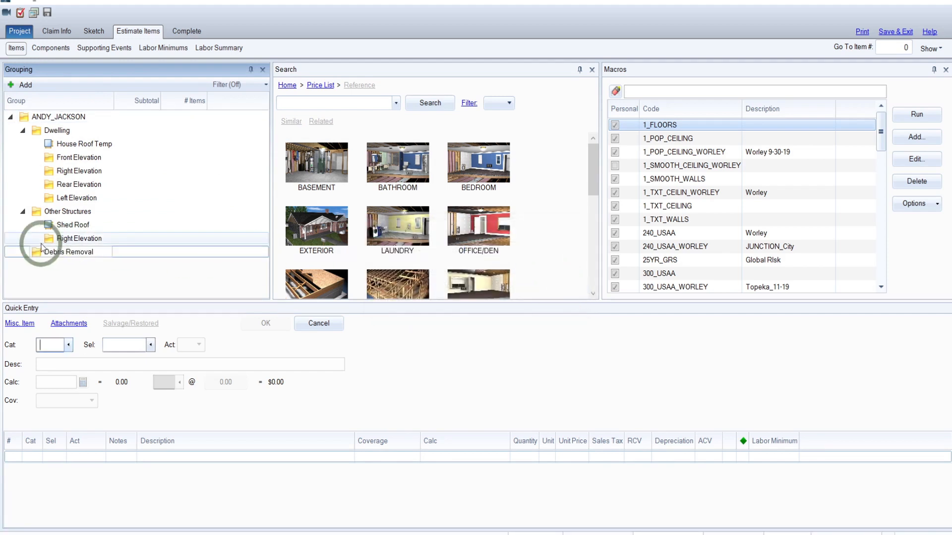
click(35, 211)
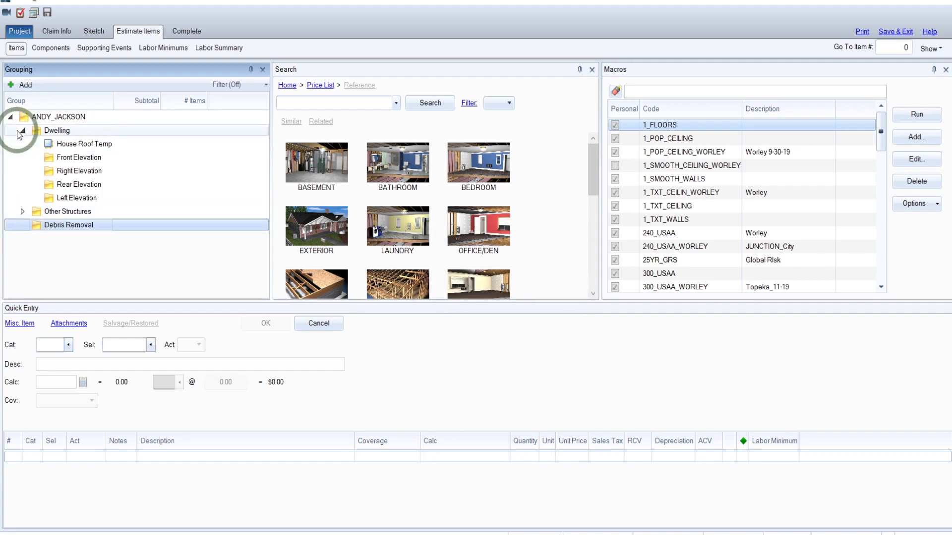
click(22, 130)
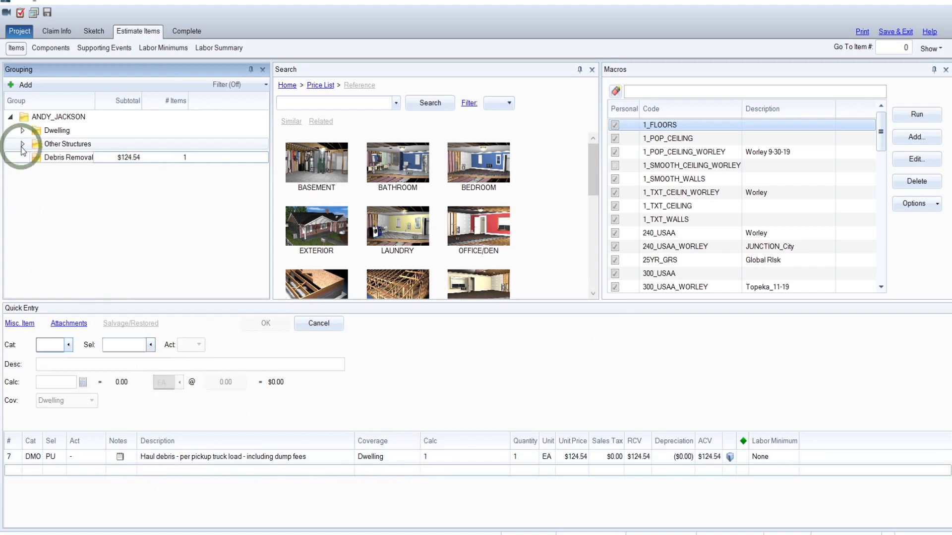
click(21, 130)
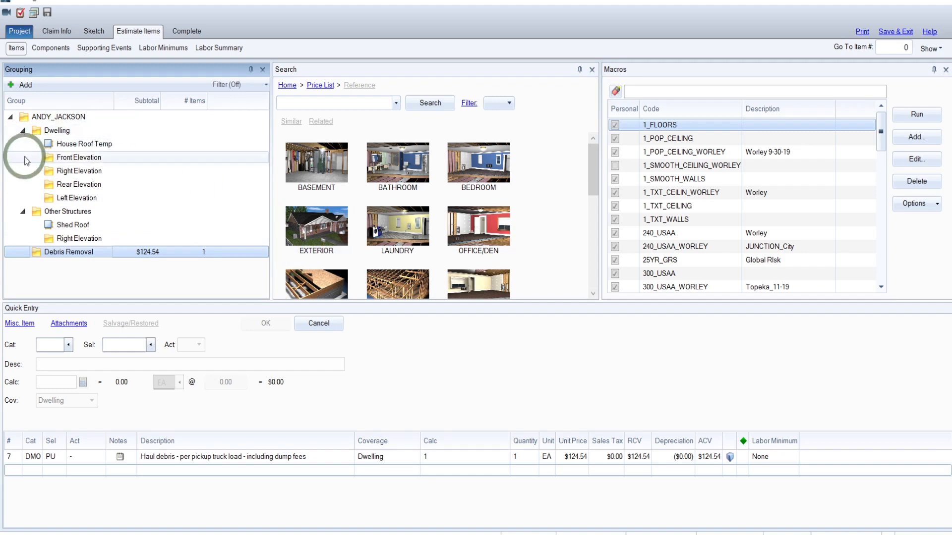
click(80, 157)
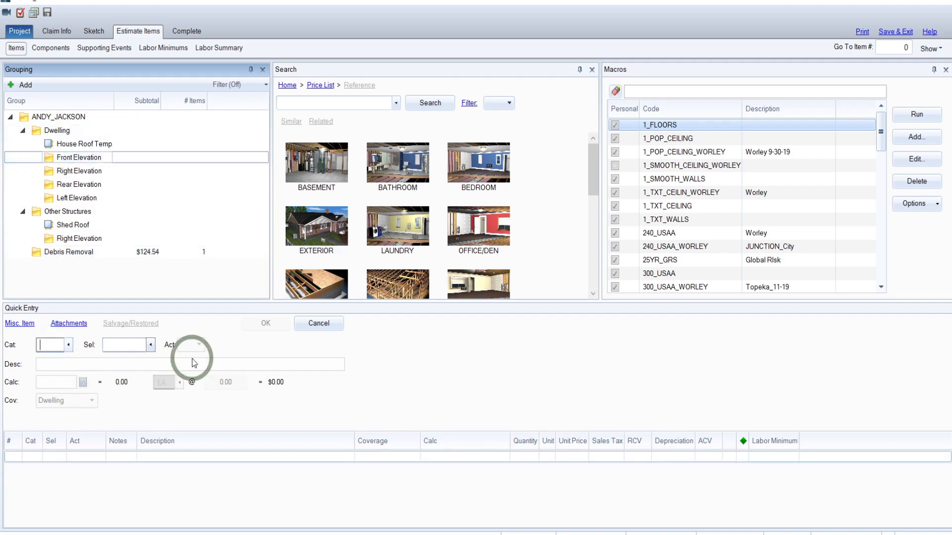
Enter SFG GUTA aluminum gutter/downspout item and keep it at zero quantity
text(SFG)
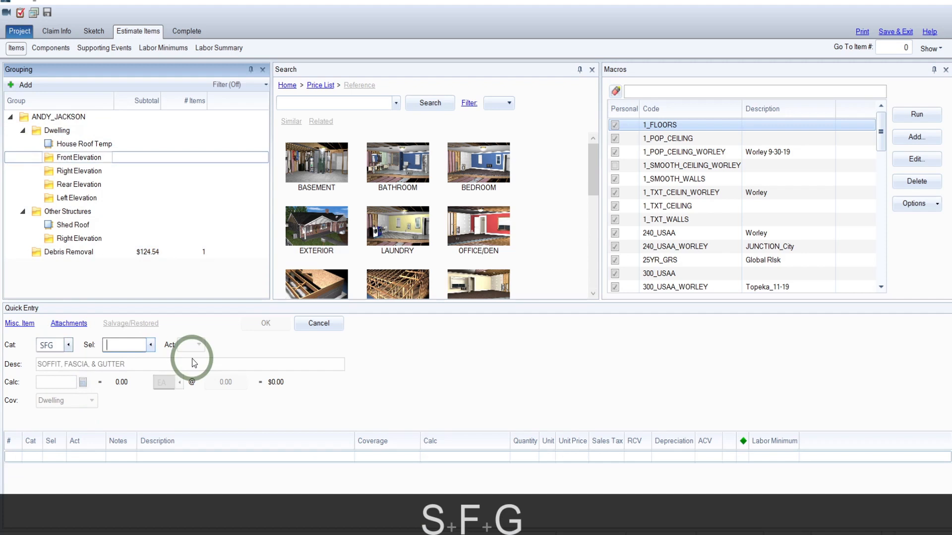
text(GUTA)
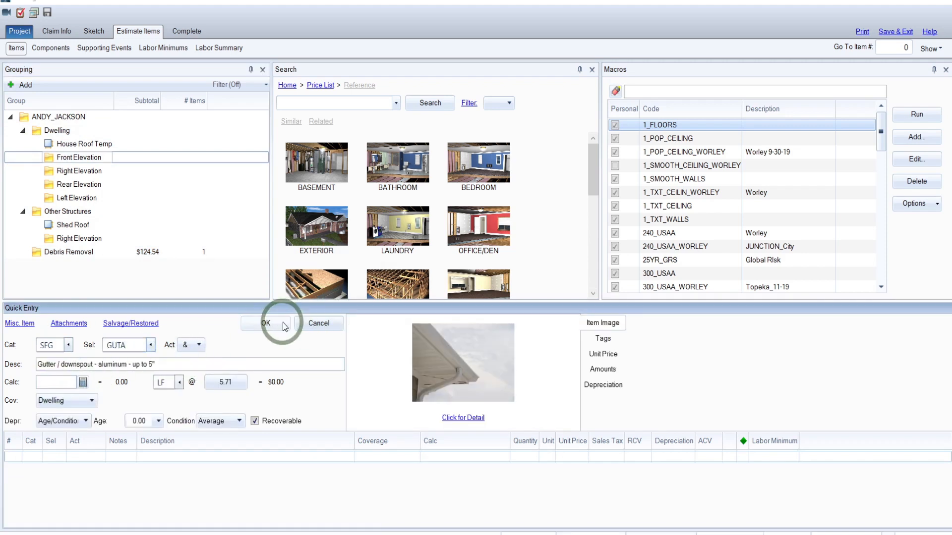
click(266, 323)
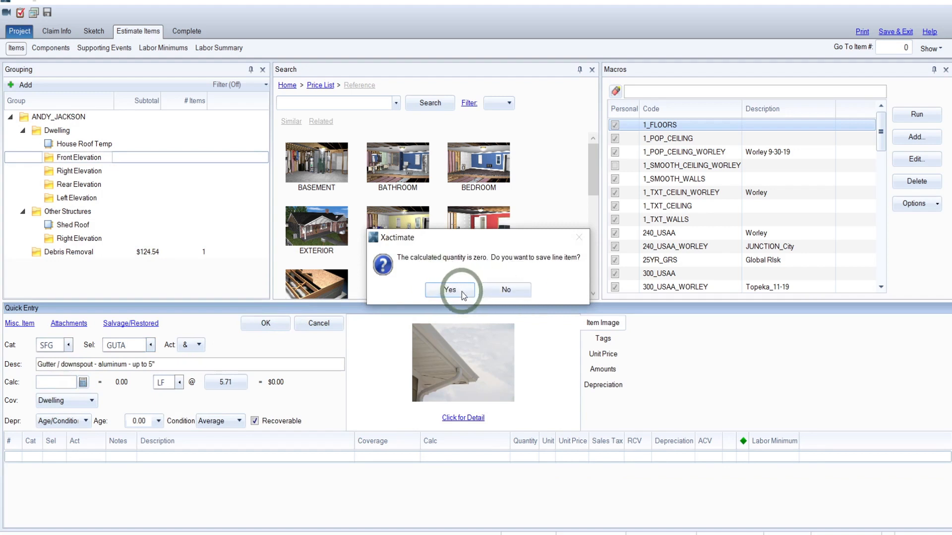
click(449, 289)
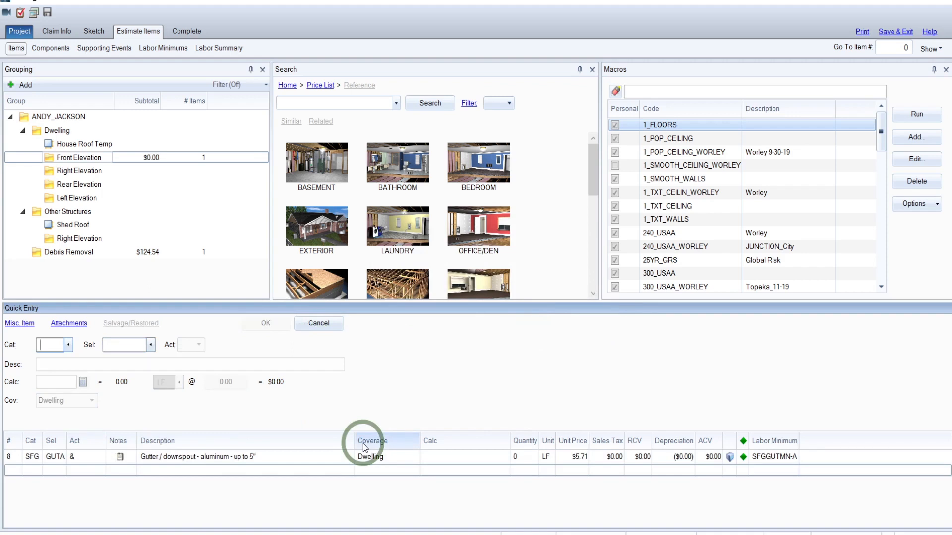
mouse_move(323, 433)
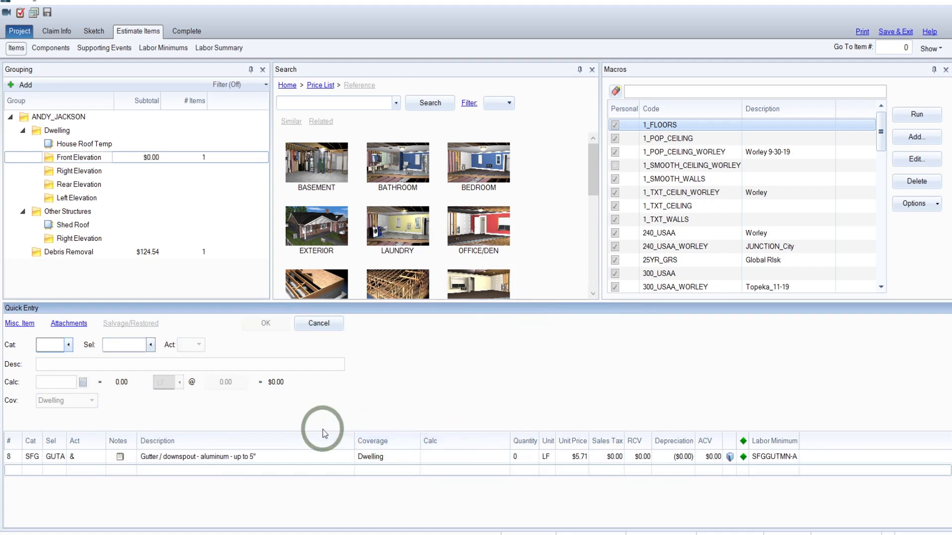
mouse_move(120, 456)
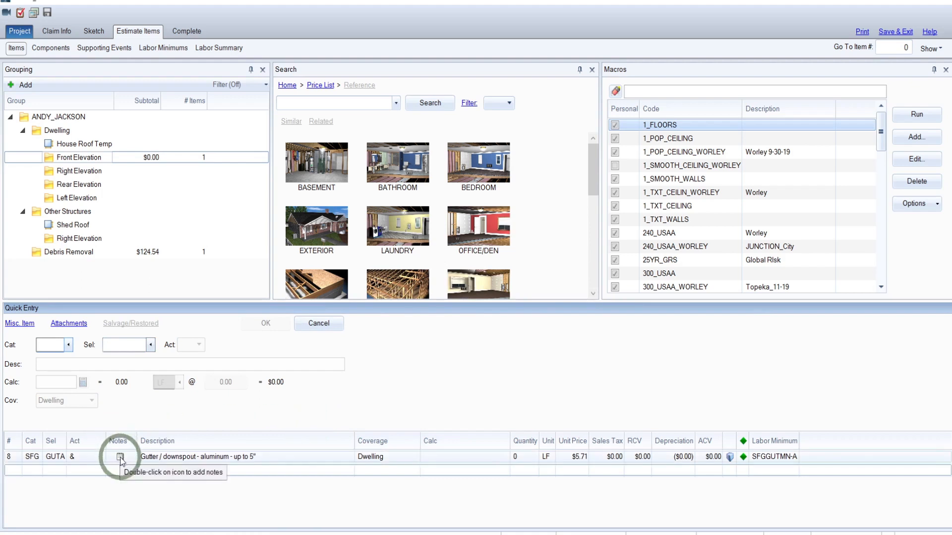
Load the GUTTERS note template onto the gutter line item and close notes
click(120, 457)
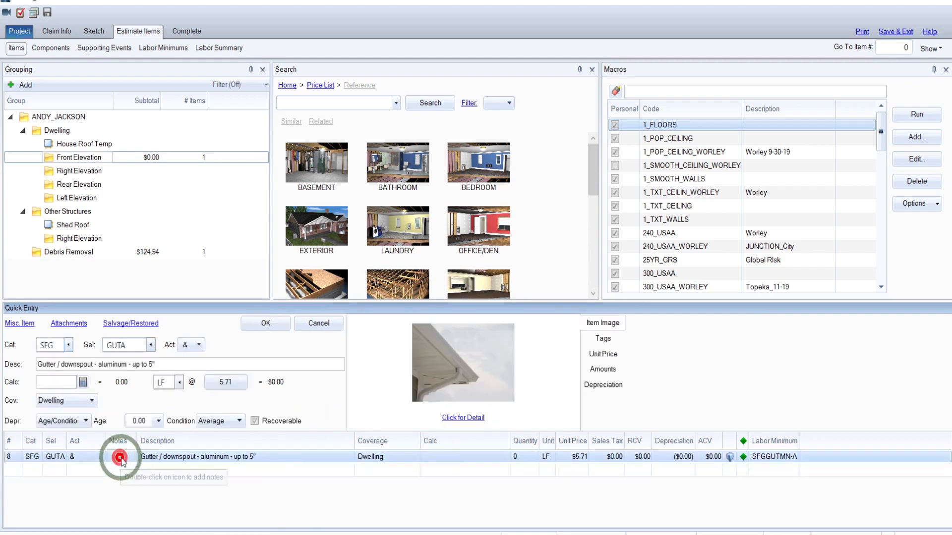
double_click(119, 456)
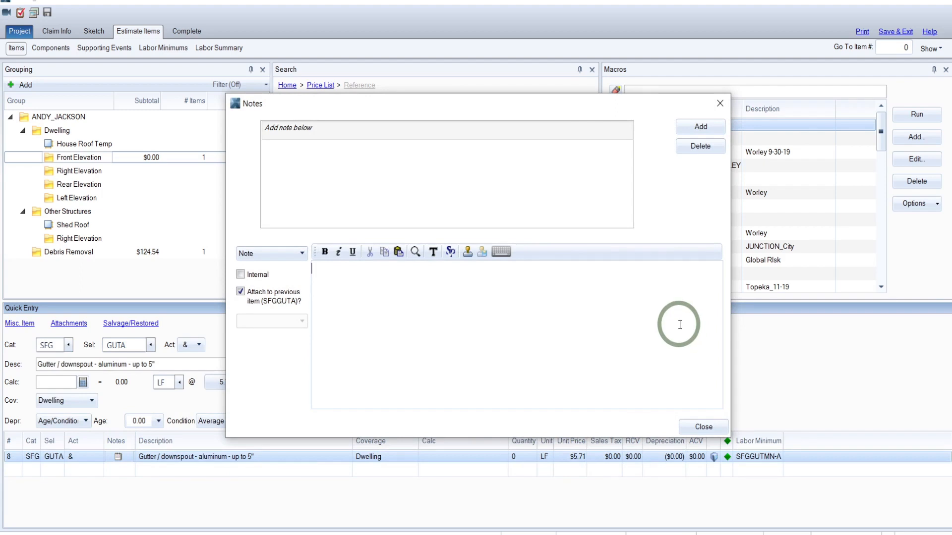
mouse_move(467, 251)
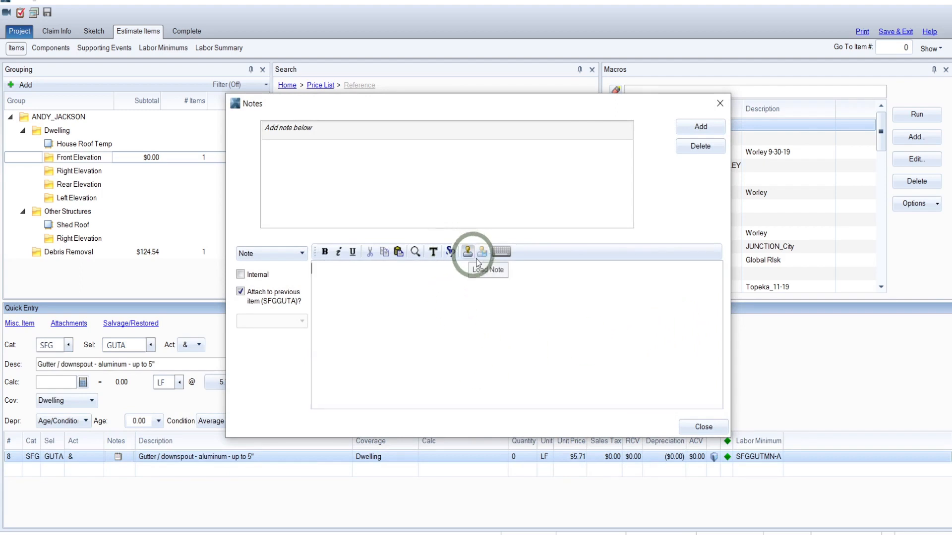
click(468, 251)
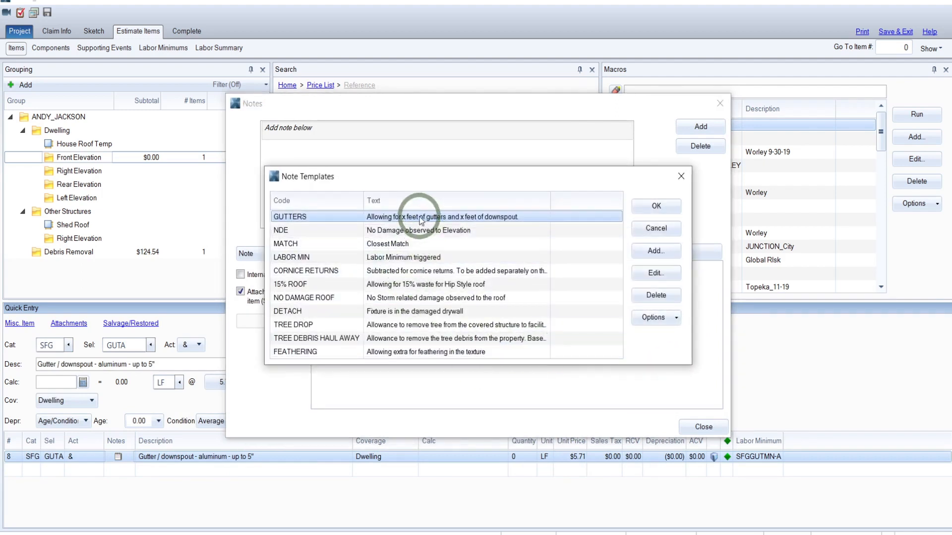
click(655, 206)
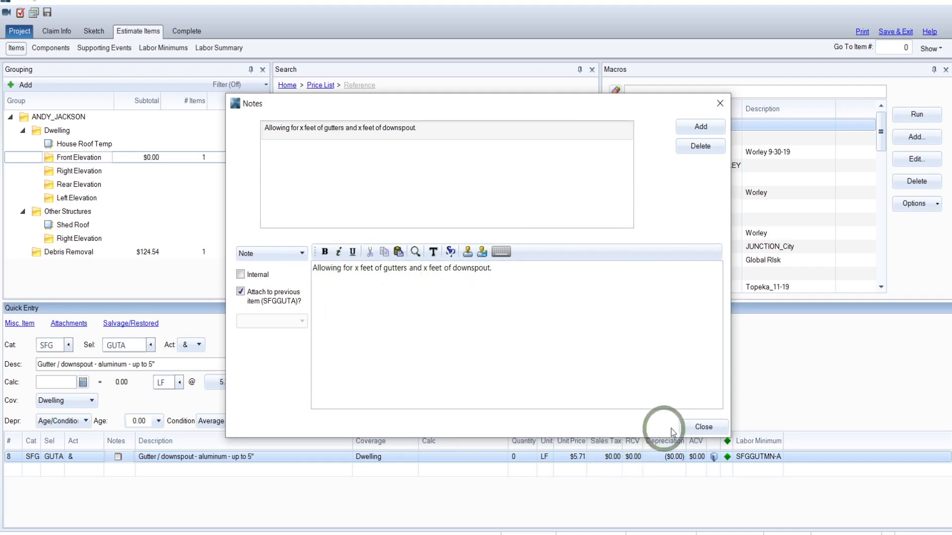
click(703, 427)
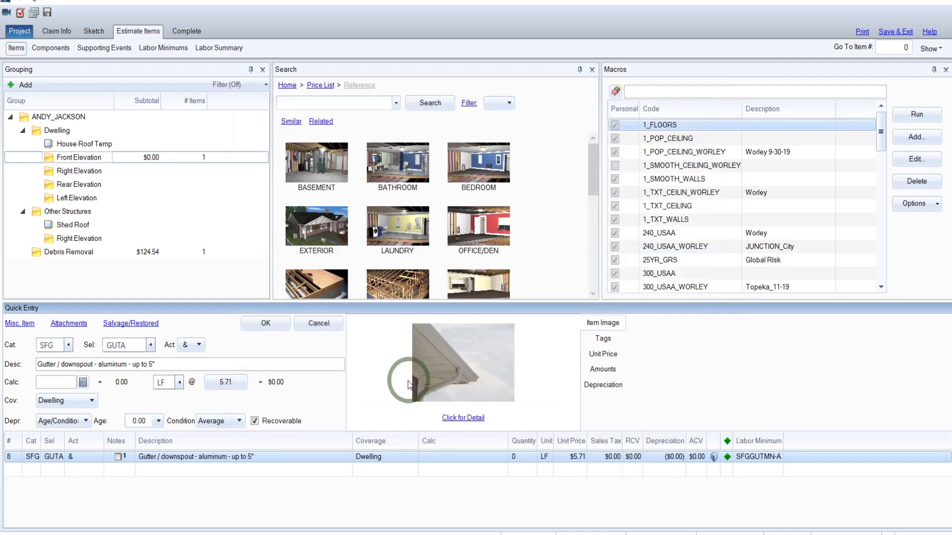
Paste the noted gutter line item into Dwelling's Right Elevation group
click(265, 322)
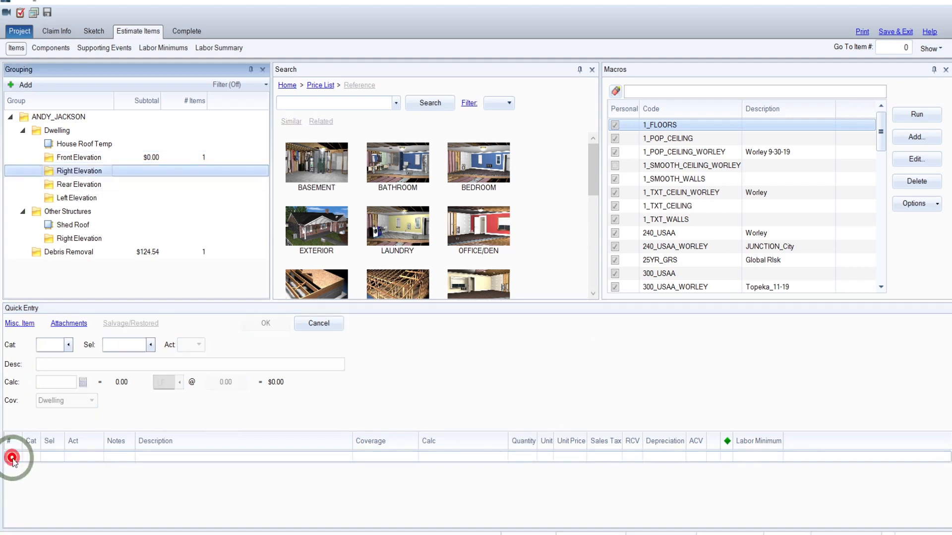
key(ctrl+v)
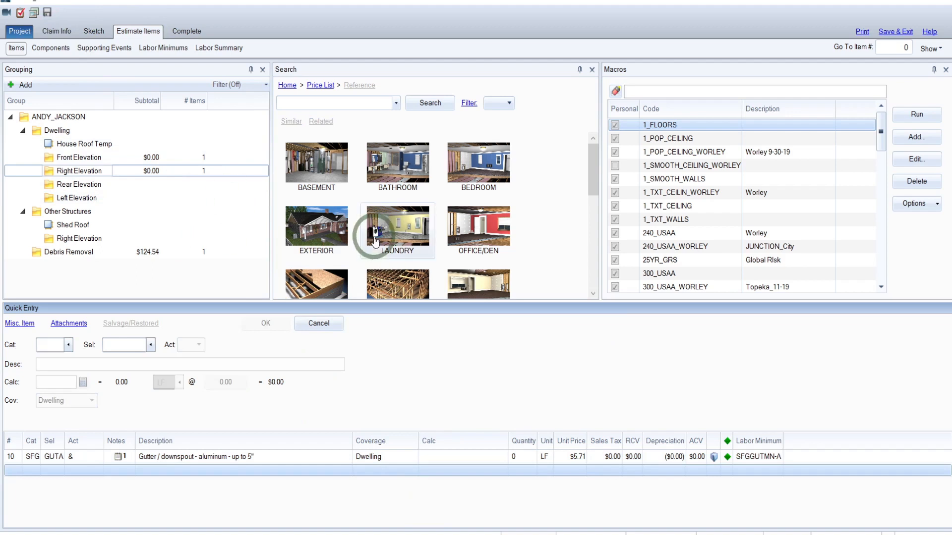
mouse_move(396, 232)
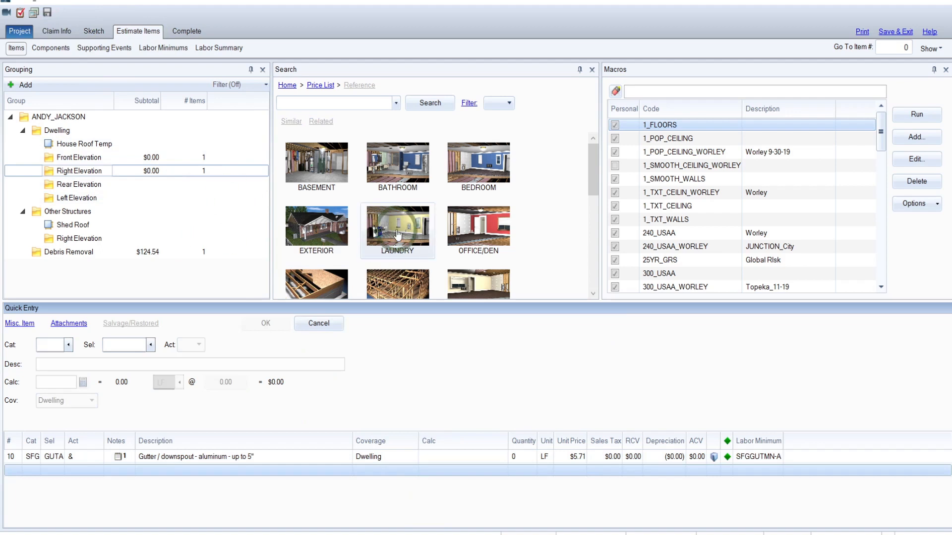